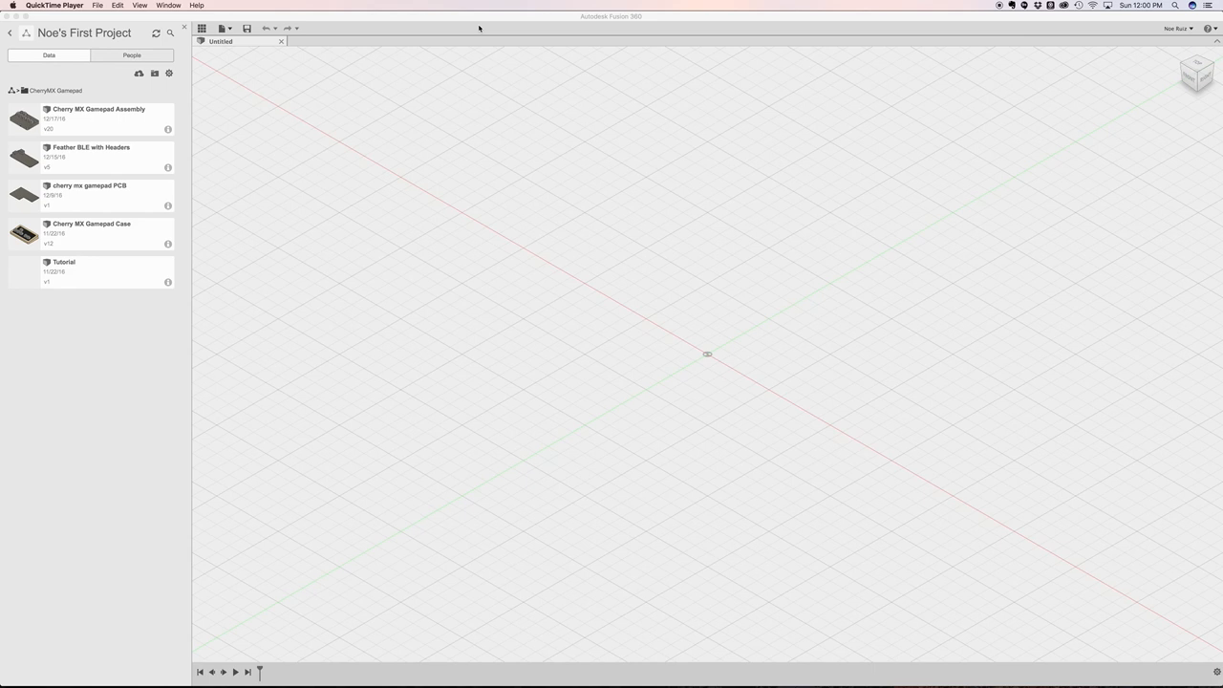
mouse_move(711, 342)
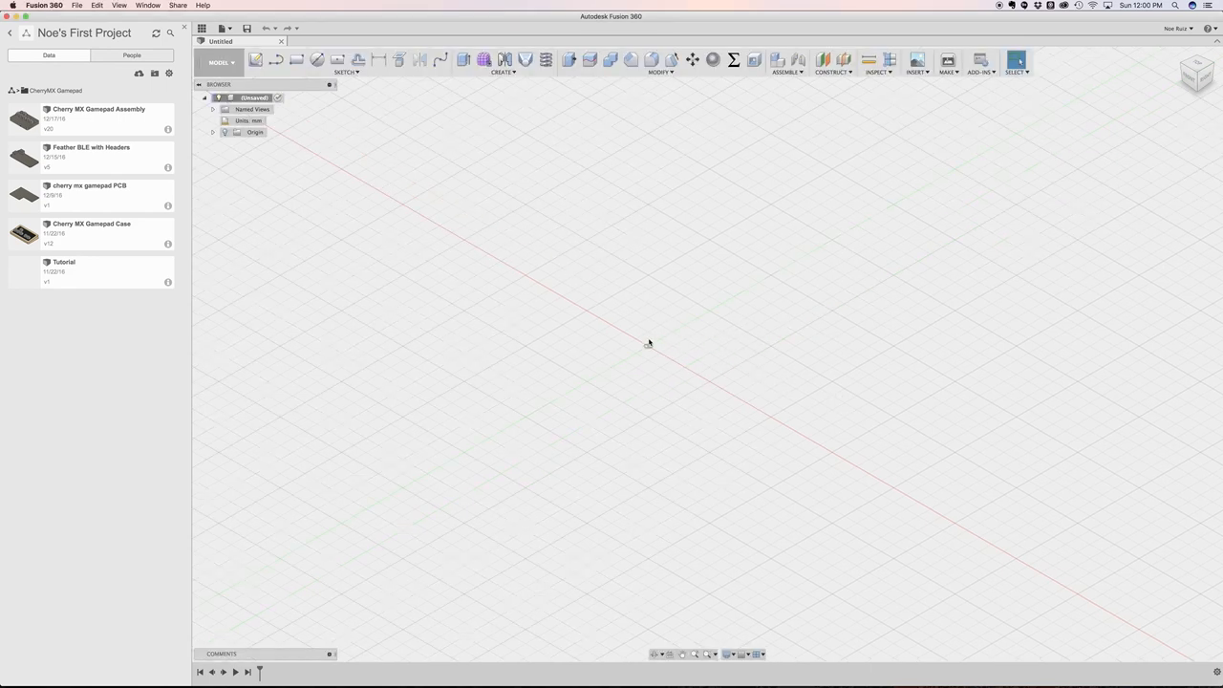
mouse_move(566, 347)
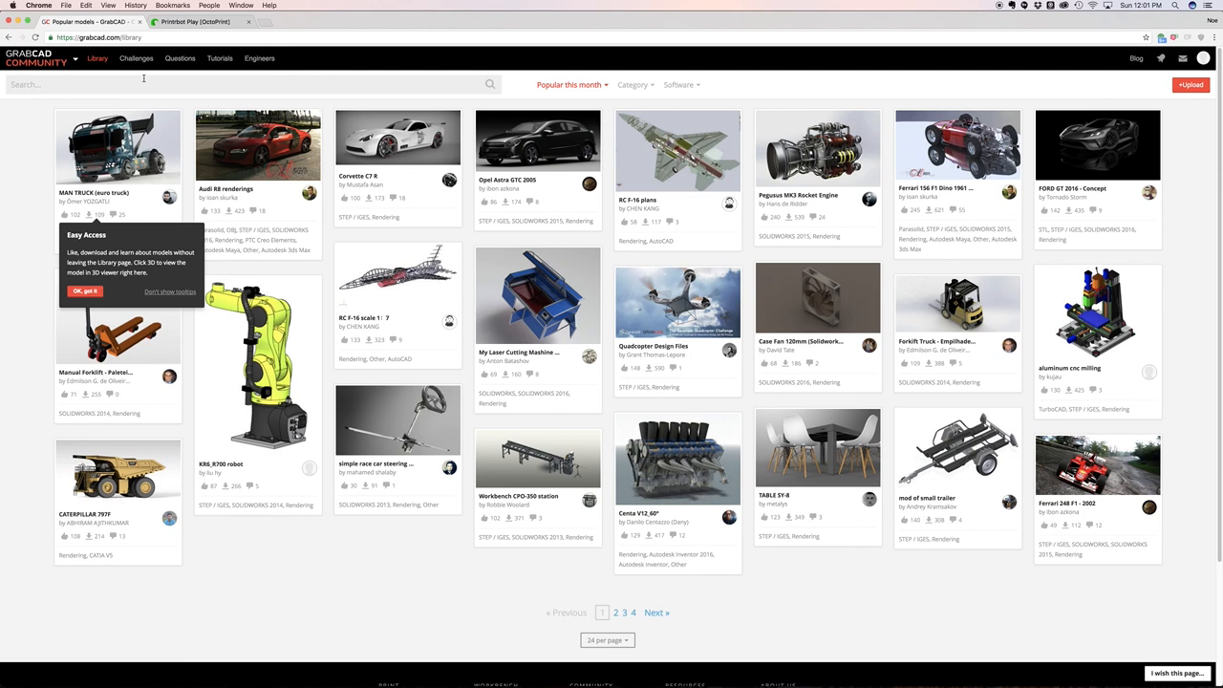
Search the GrabCAD Library for 'cherry mx' and view the switch model's pictures
type("cherry")
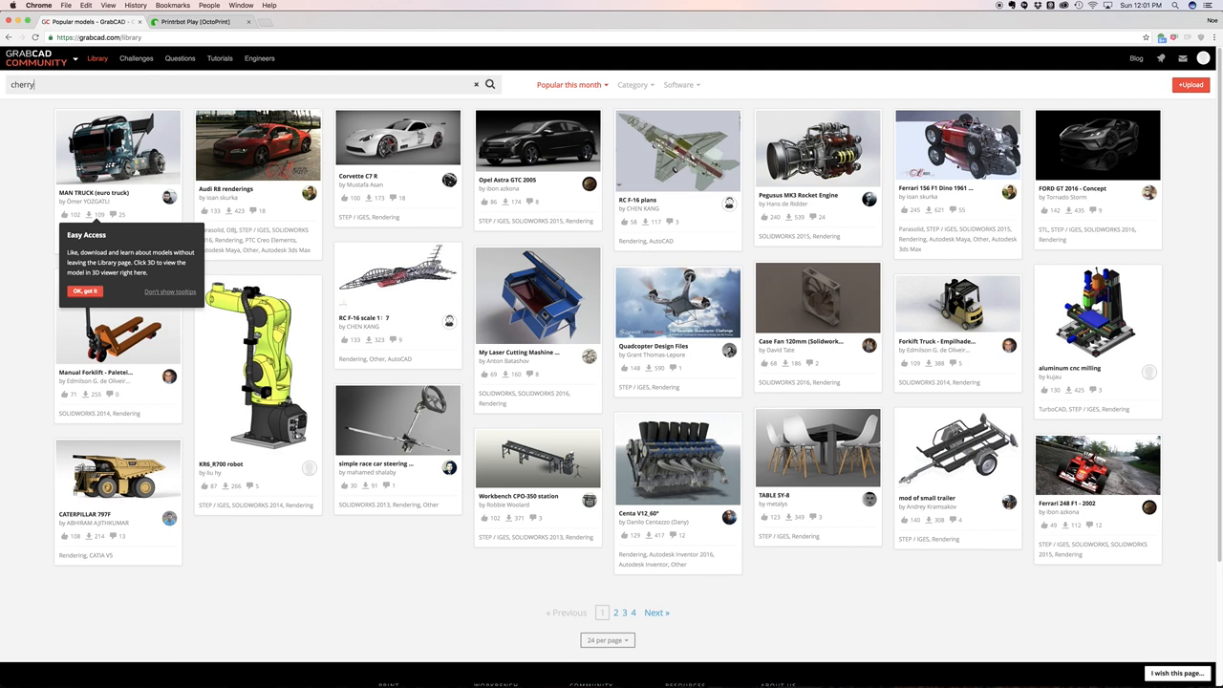
type("mx")
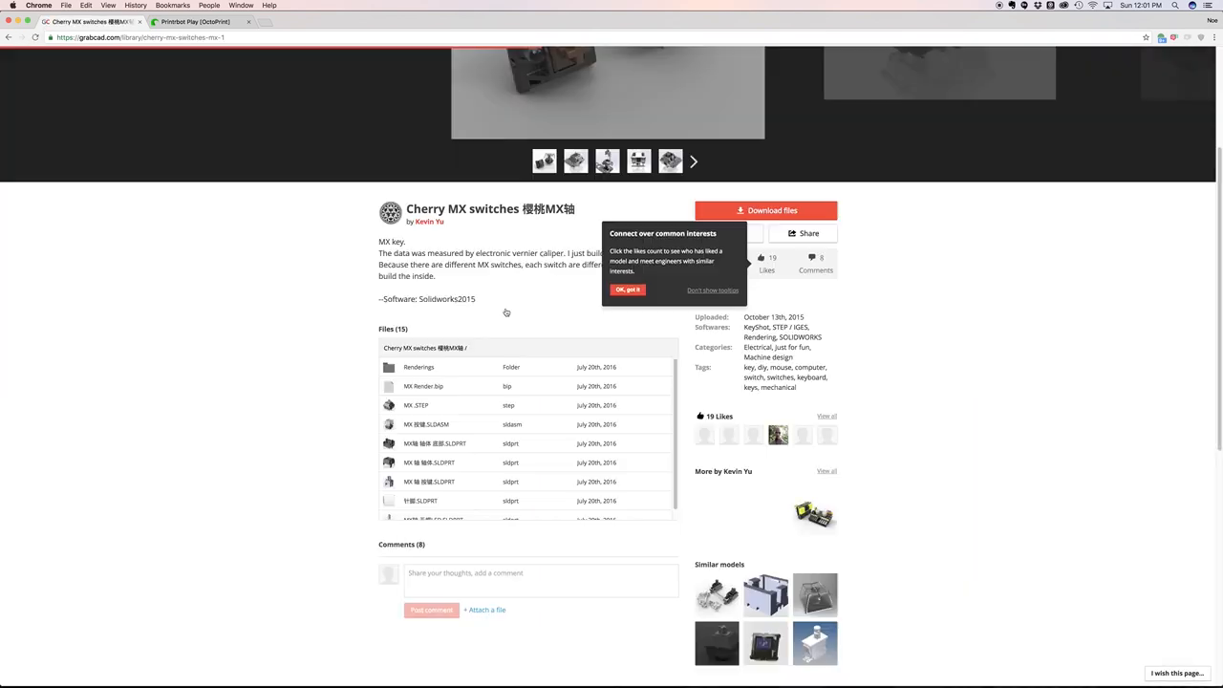
scroll("up", 3)
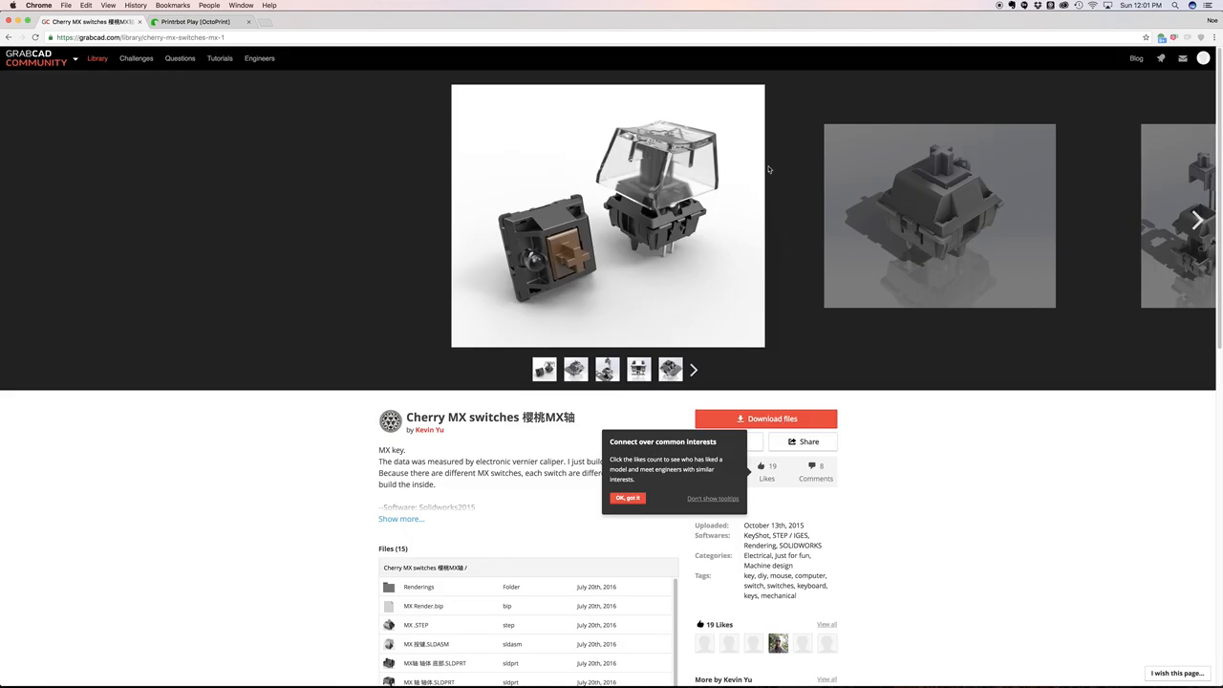
left_click(1196, 220)
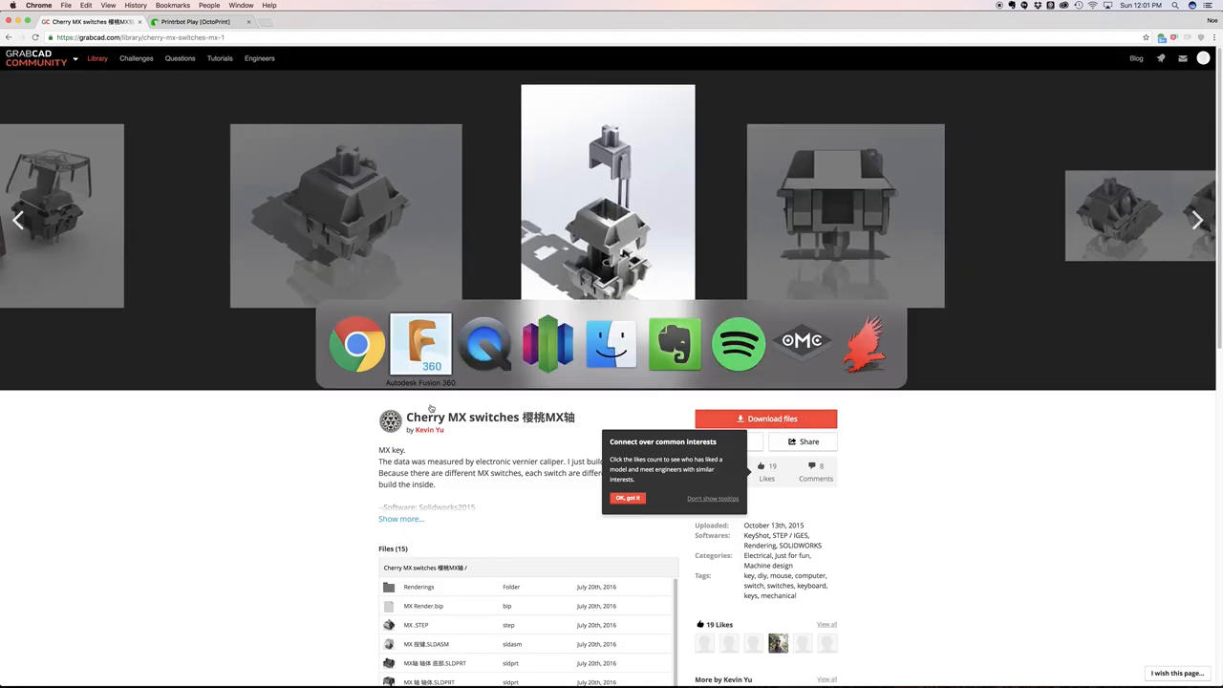
Look through the Cherry MX model page down to its Files list and back
left_click(421, 344)
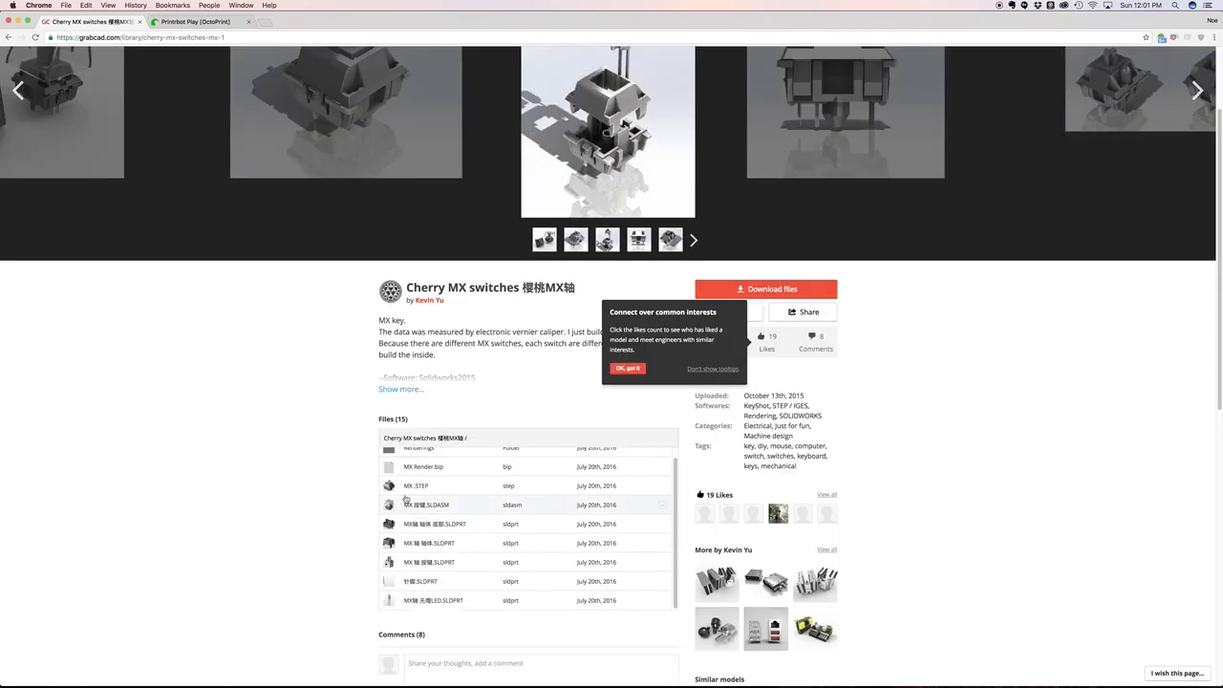
scroll("down", 3)
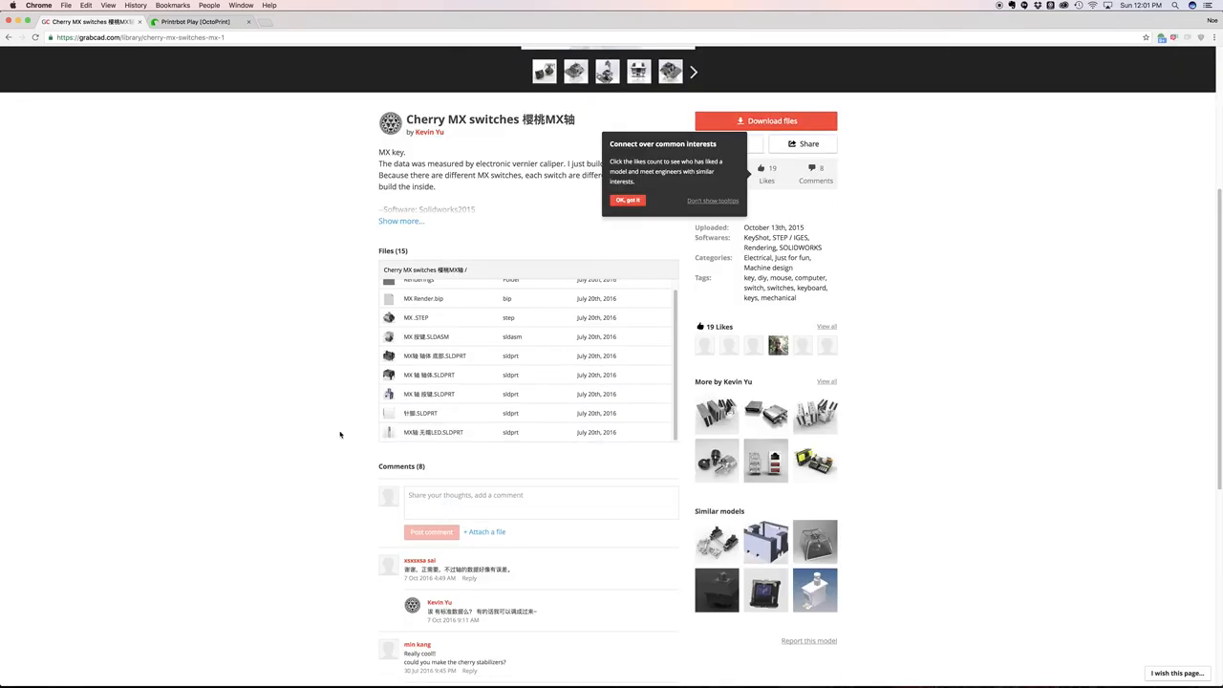
scroll("up", 3)
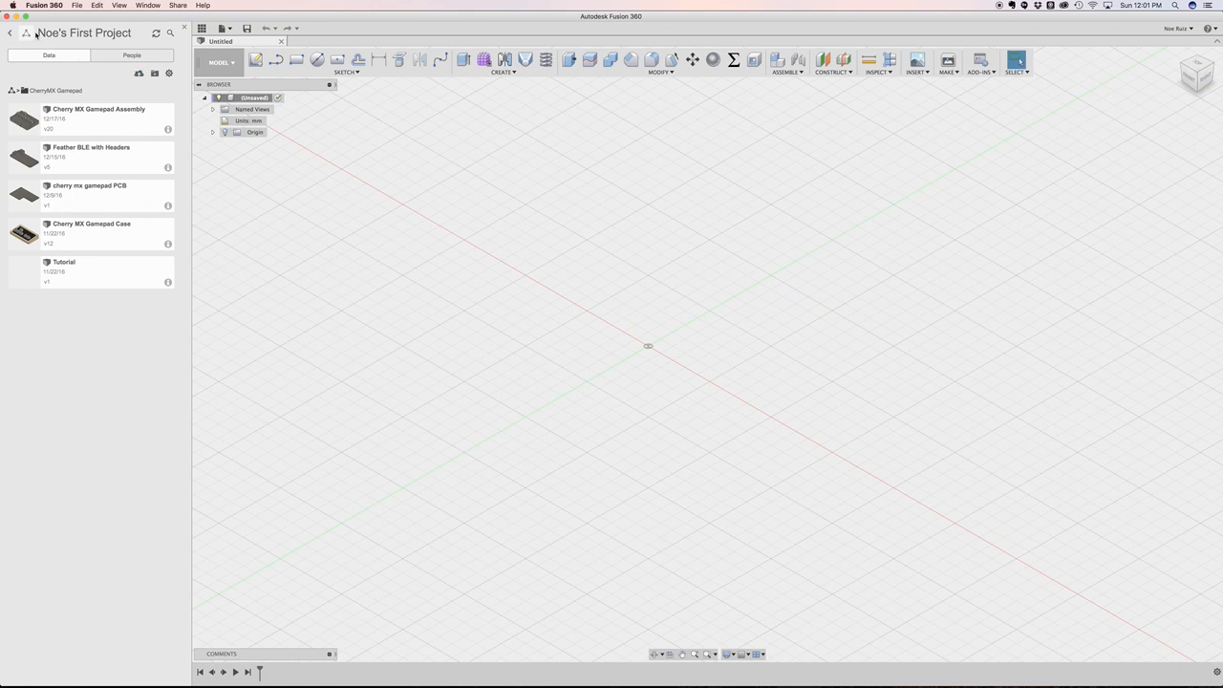
Choose the MX.STEP switch file from the computer for upload to the project
left_click(200, 29)
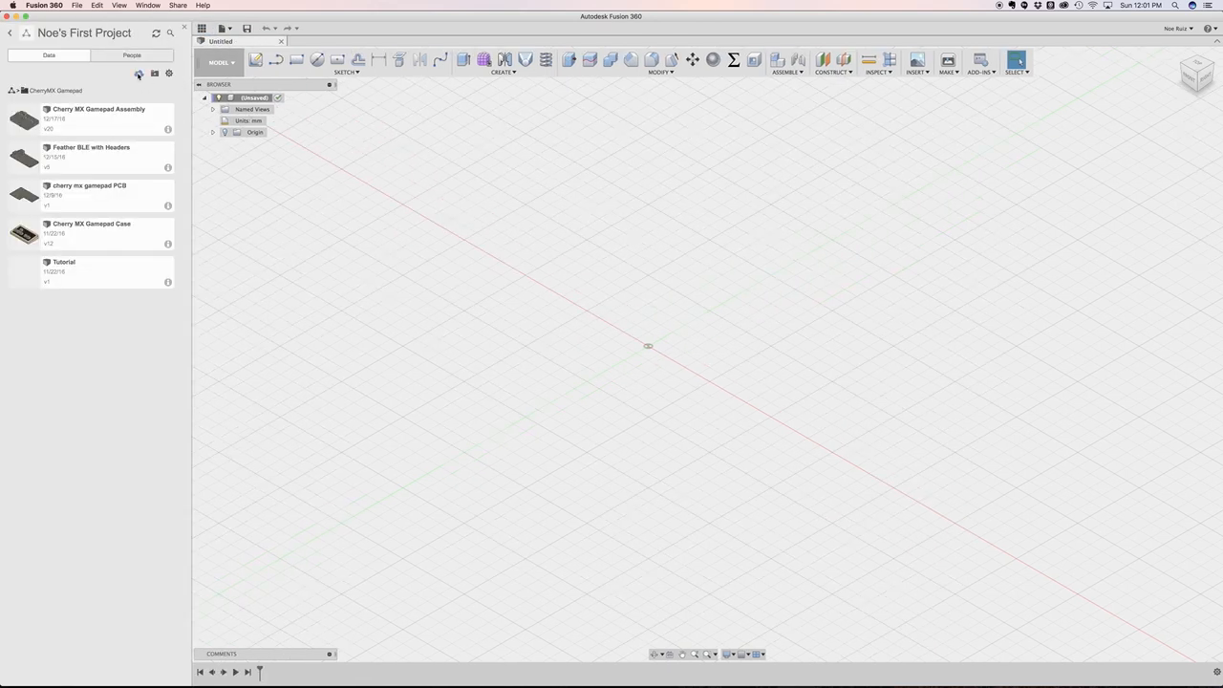
left_click(138, 72)
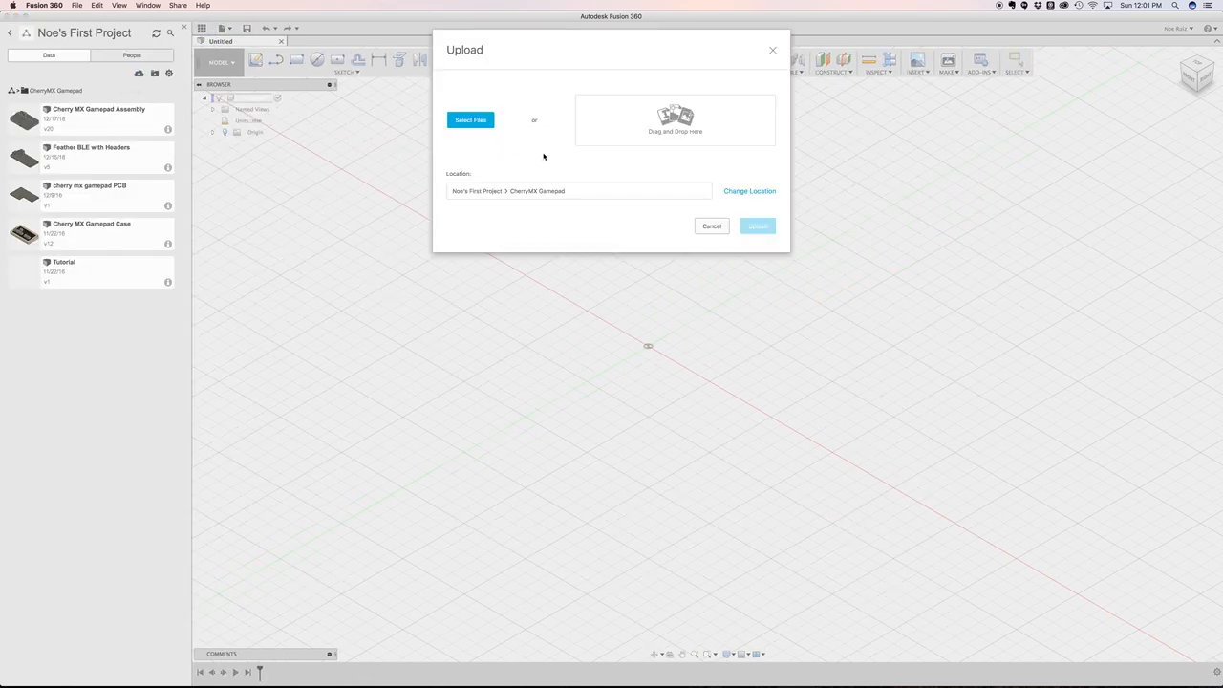
mouse_move(470, 119)
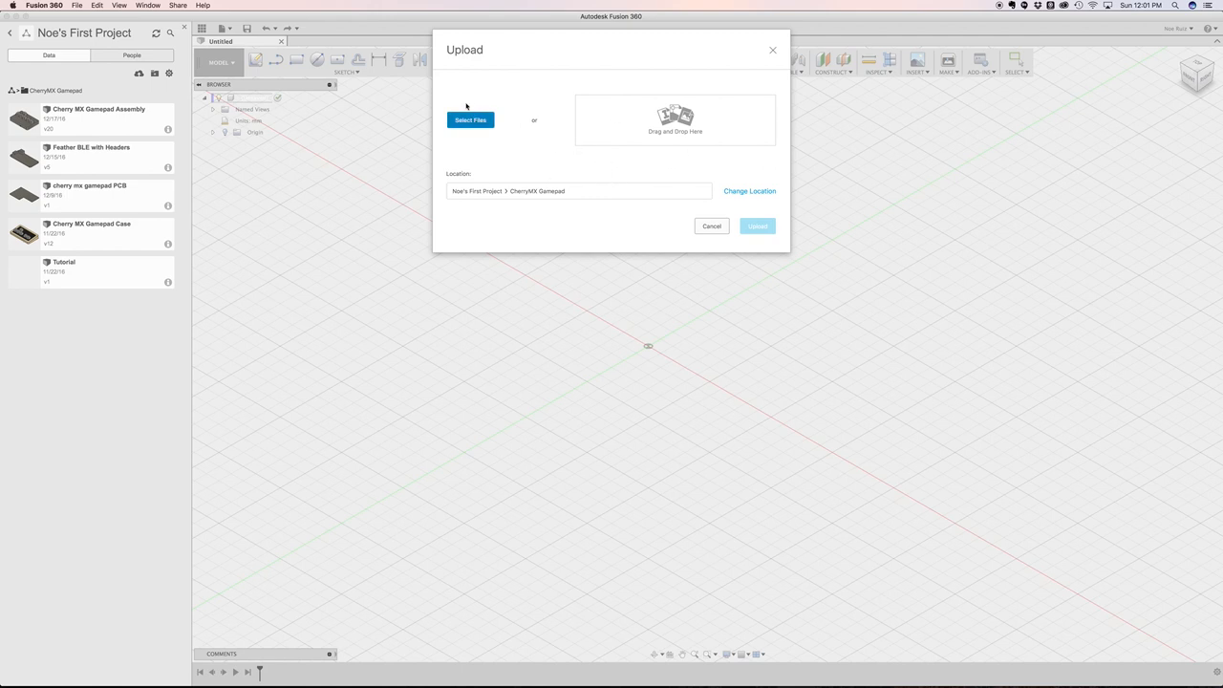
left_click(470, 119)
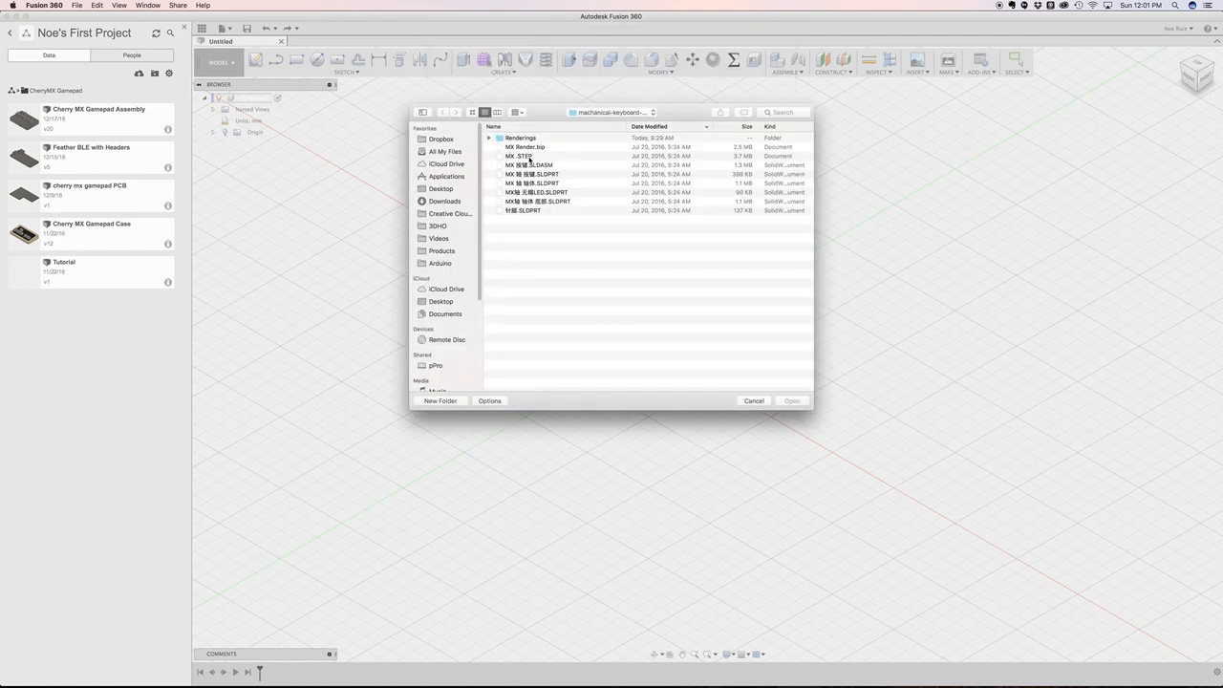
left_click(519, 157)
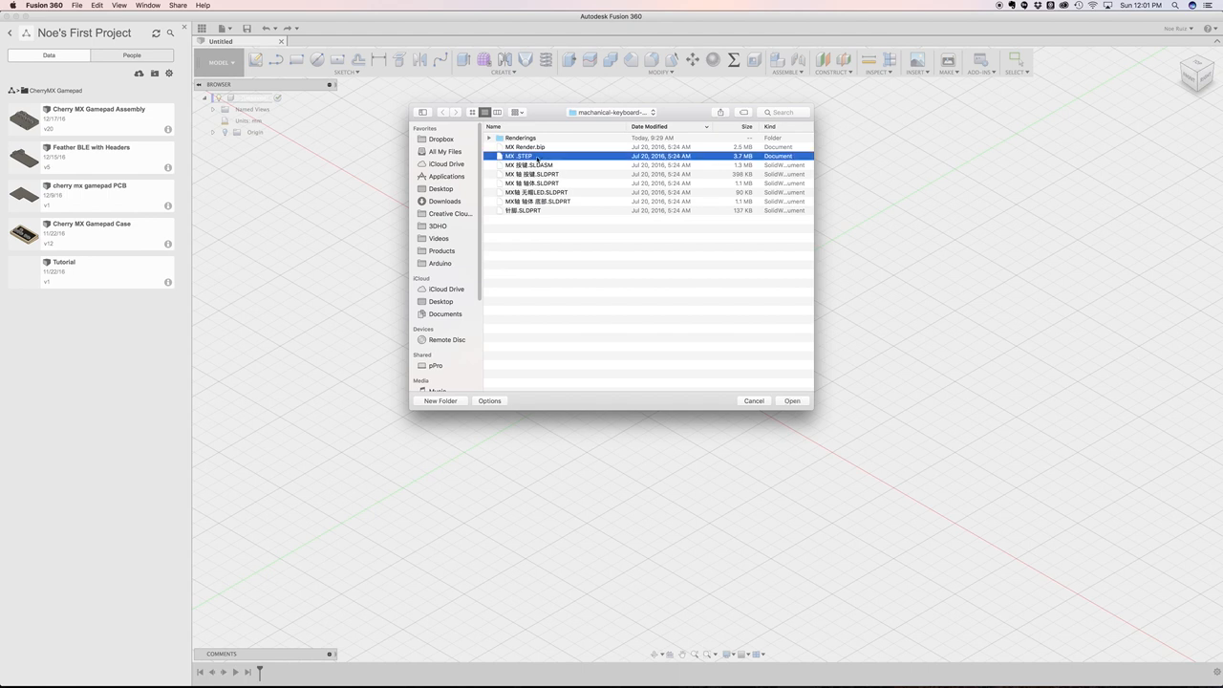
left_click(791, 401)
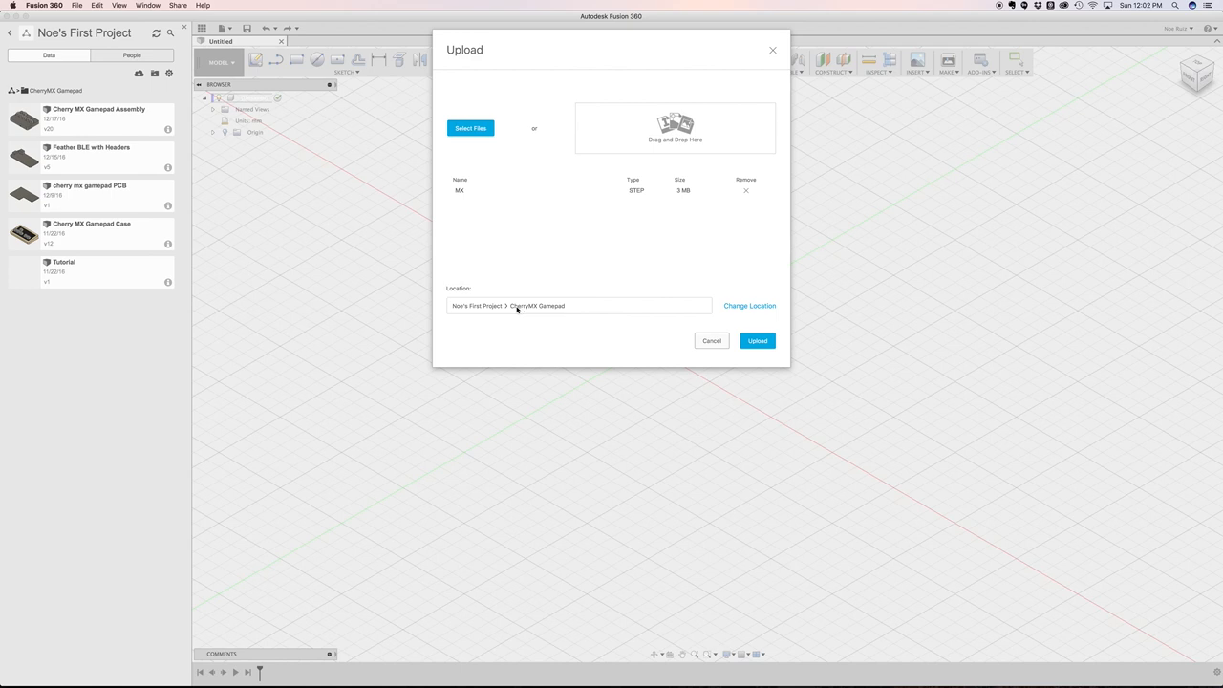
mouse_move(745, 313)
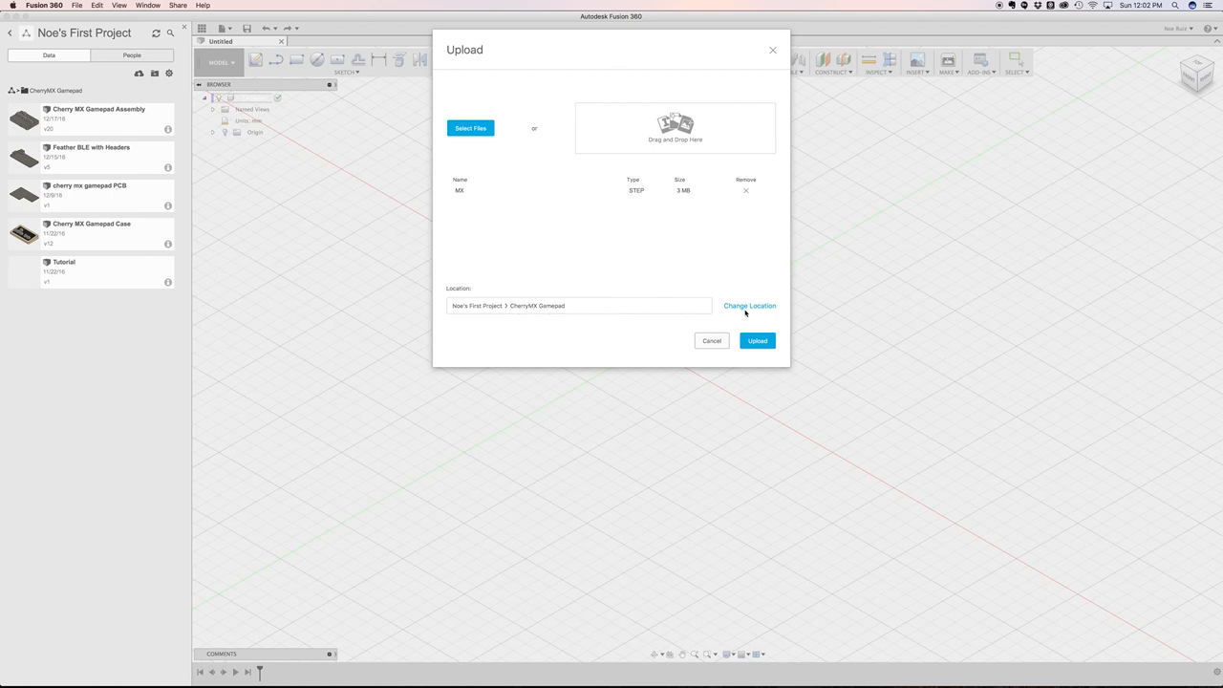
Upload MX.STEP to the Cherry MX Gamepad project and open the uploaded design
left_click(756, 340)
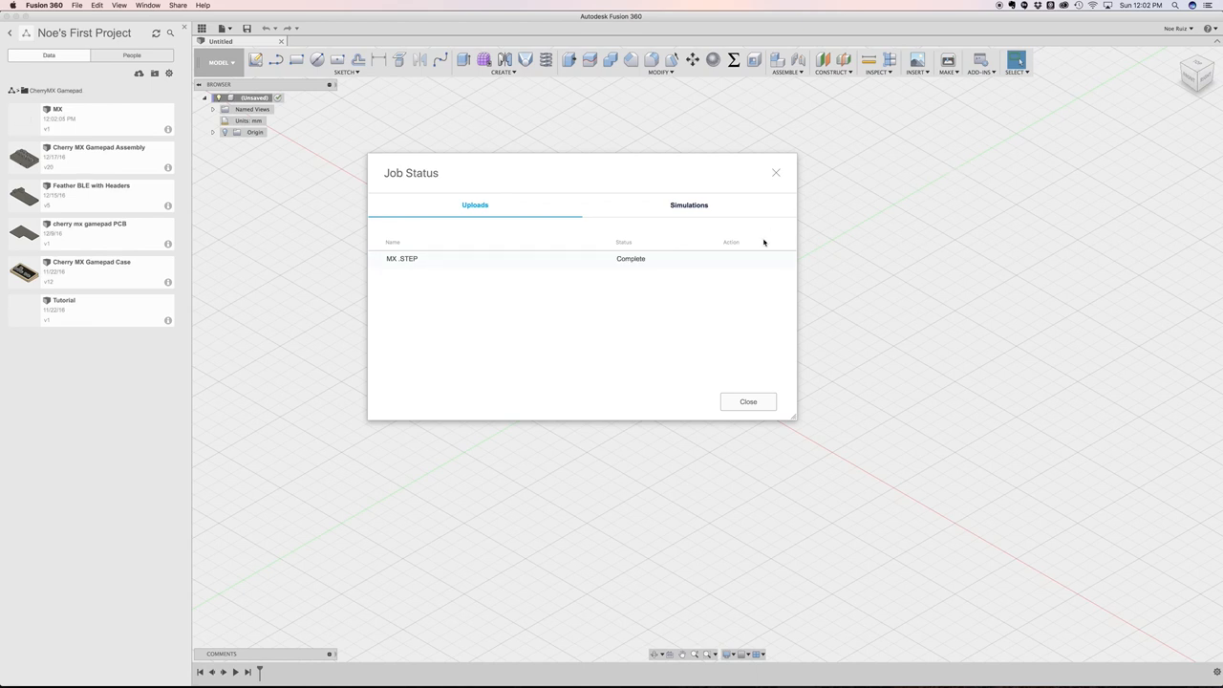
left_click(749, 401)
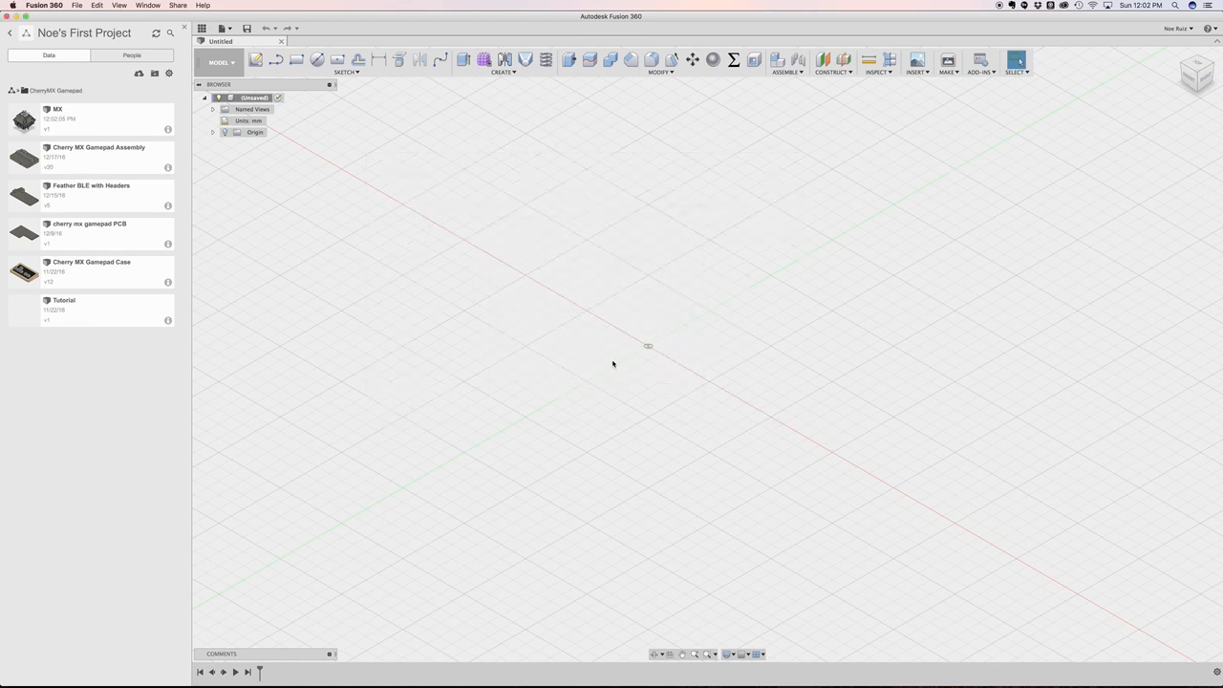
left_click(92, 118)
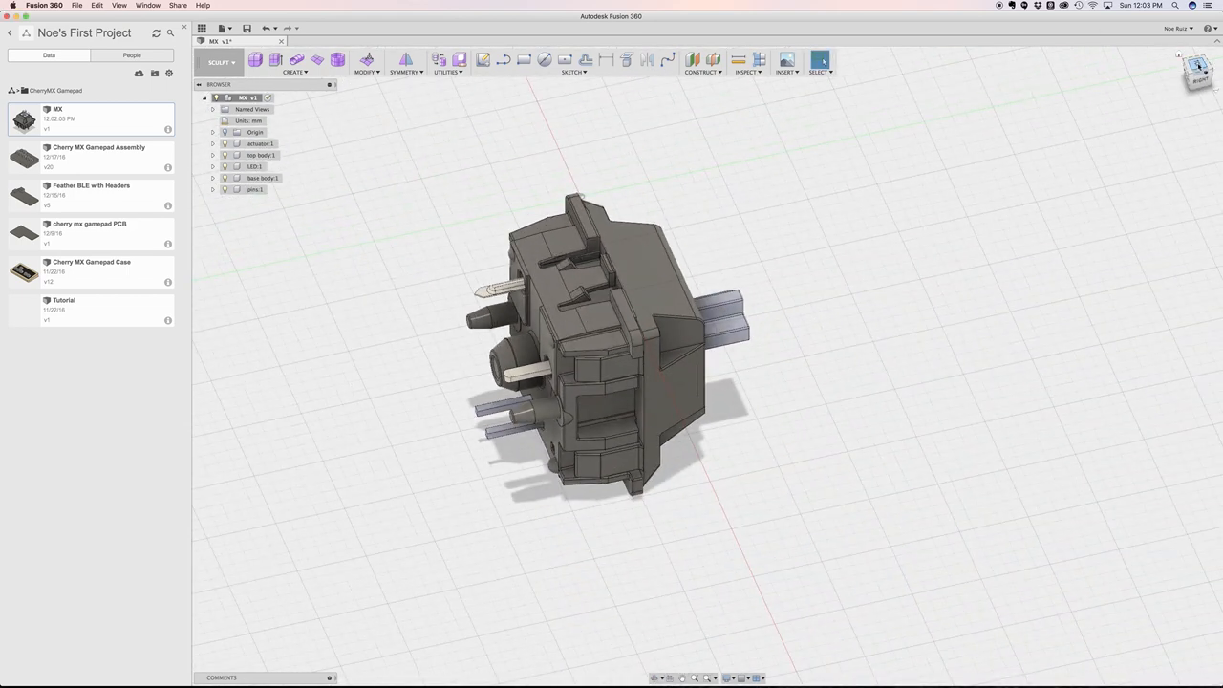
Orbit and zoom around the imported MX switch, then select all of its bodies
left_click_drag(612, 344, 592, 325)
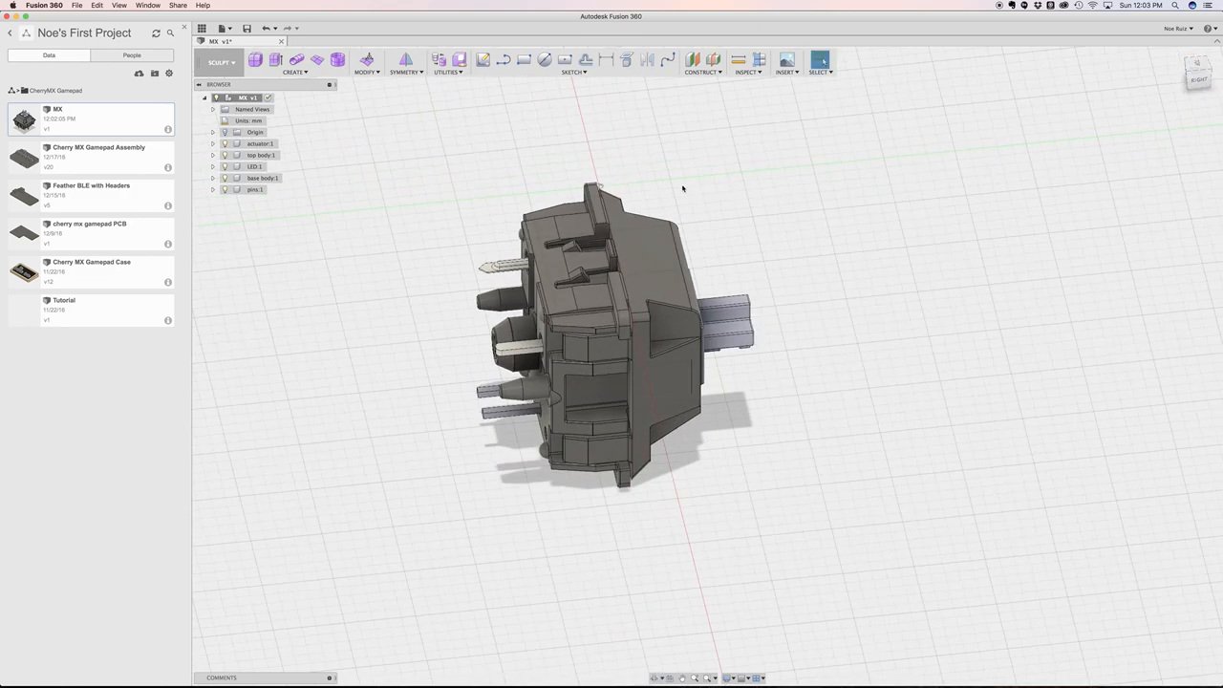
scroll("down", 3)
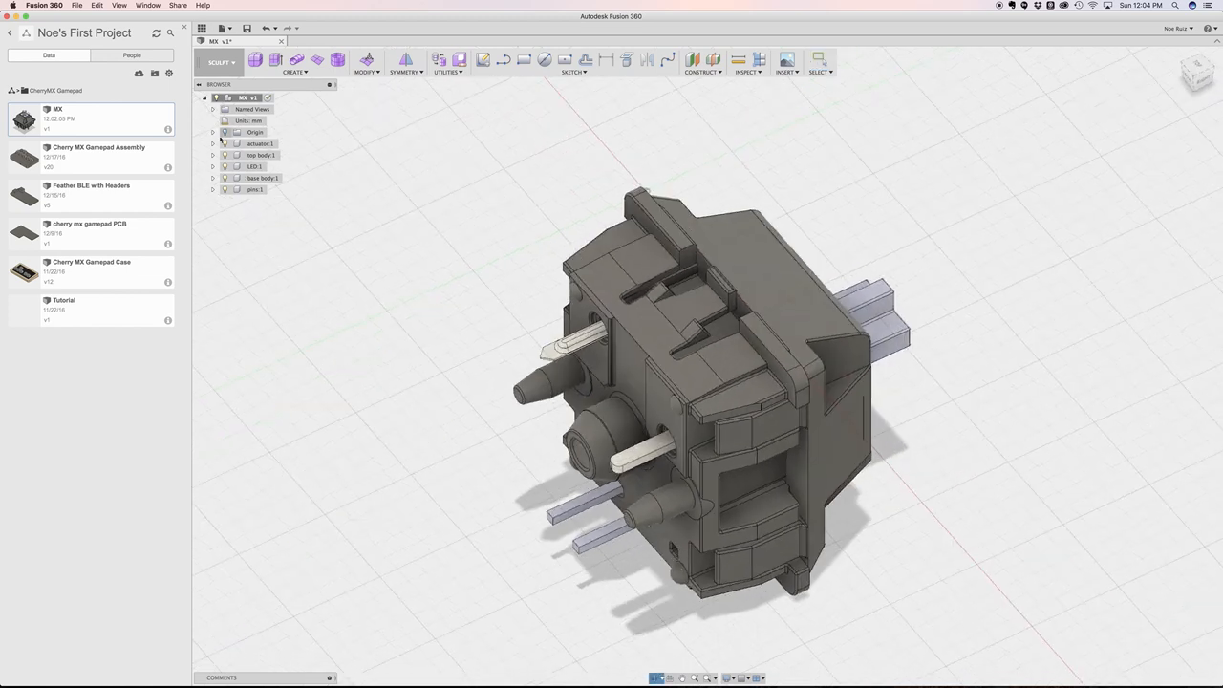
left_click(258, 144)
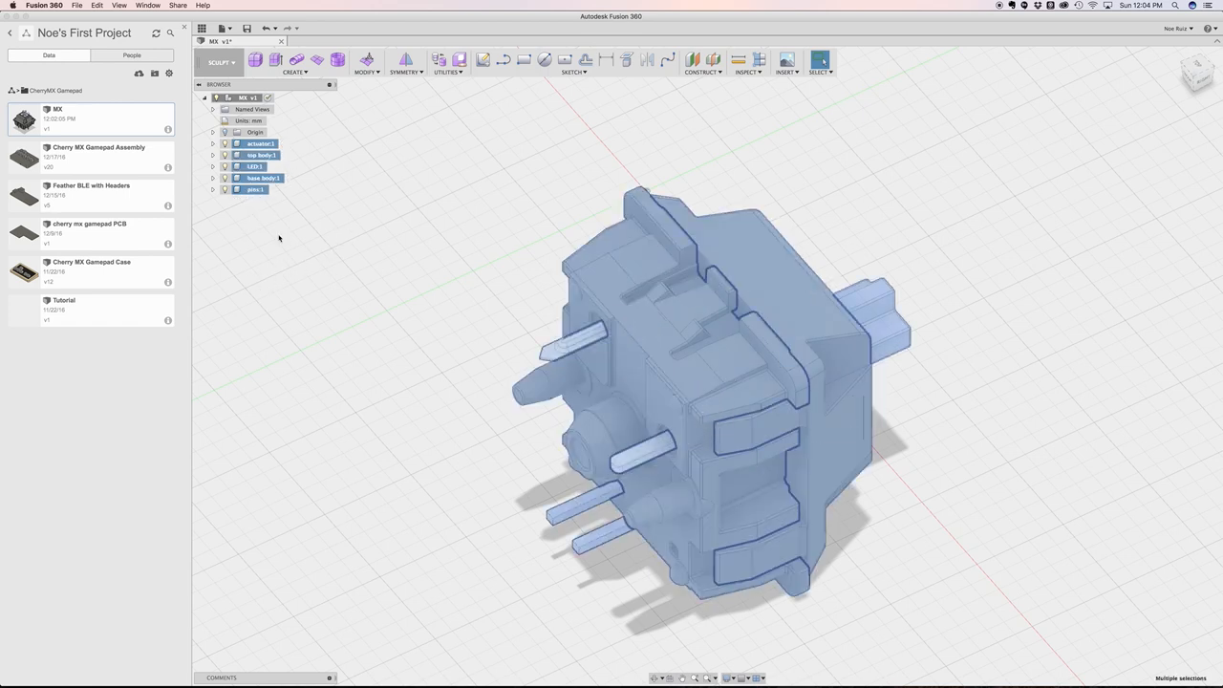
Switch to the solid modelling workspace and start raising the switch vertically with Move/Copy
left_click(219, 61)
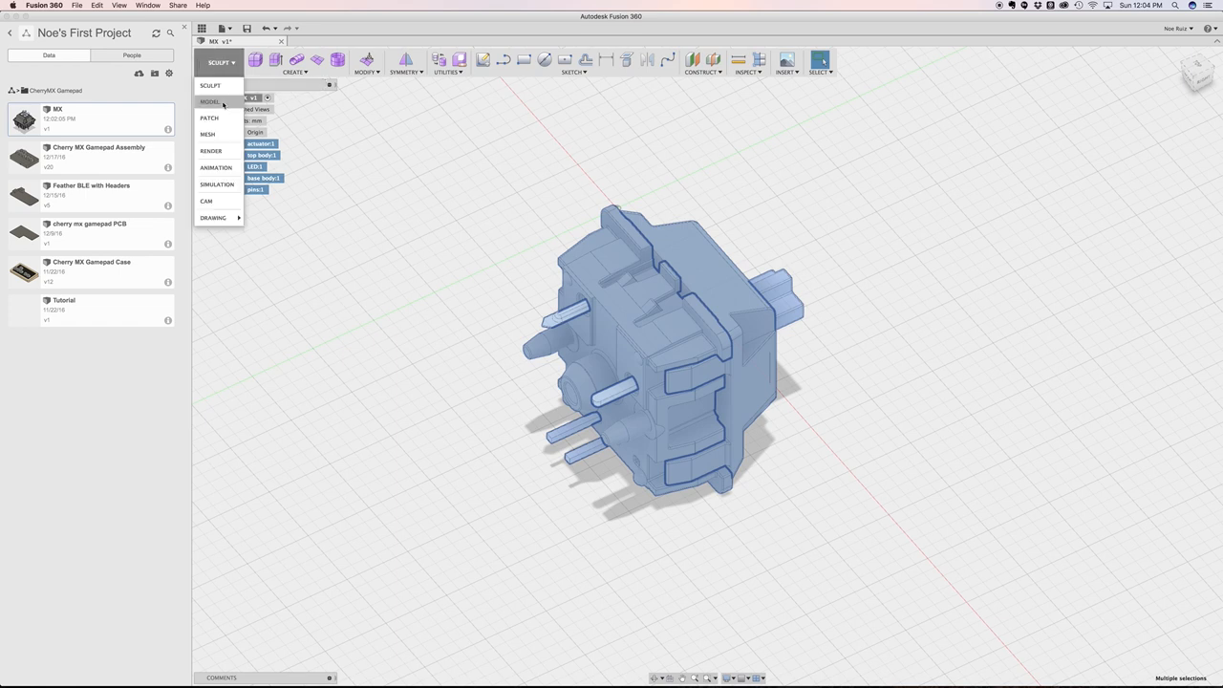
left_click(210, 103)
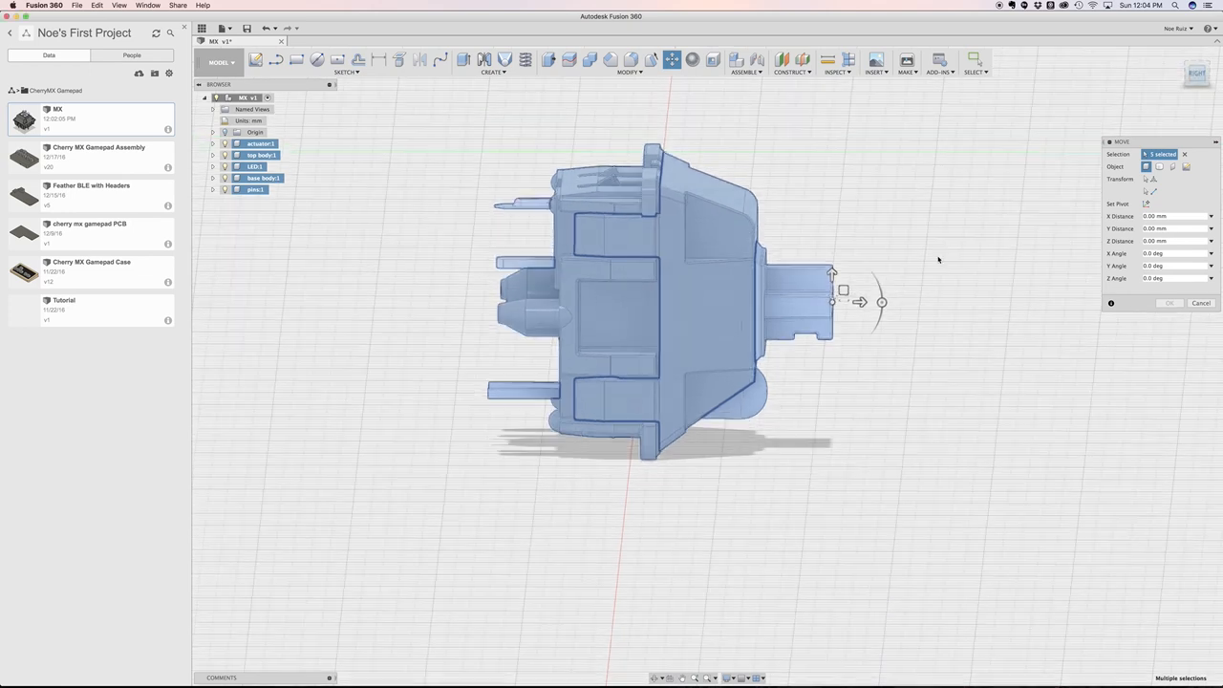
left_click_drag(879, 302, 837, 250)
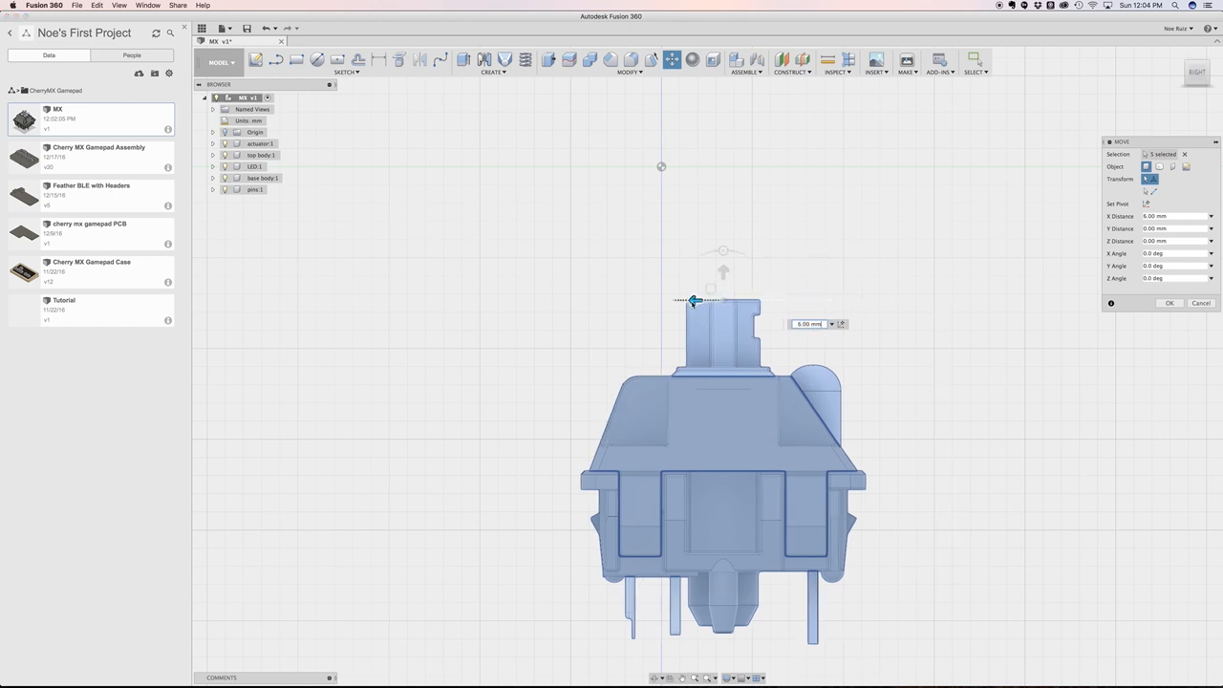
left_click_drag(695, 302, 640, 302)
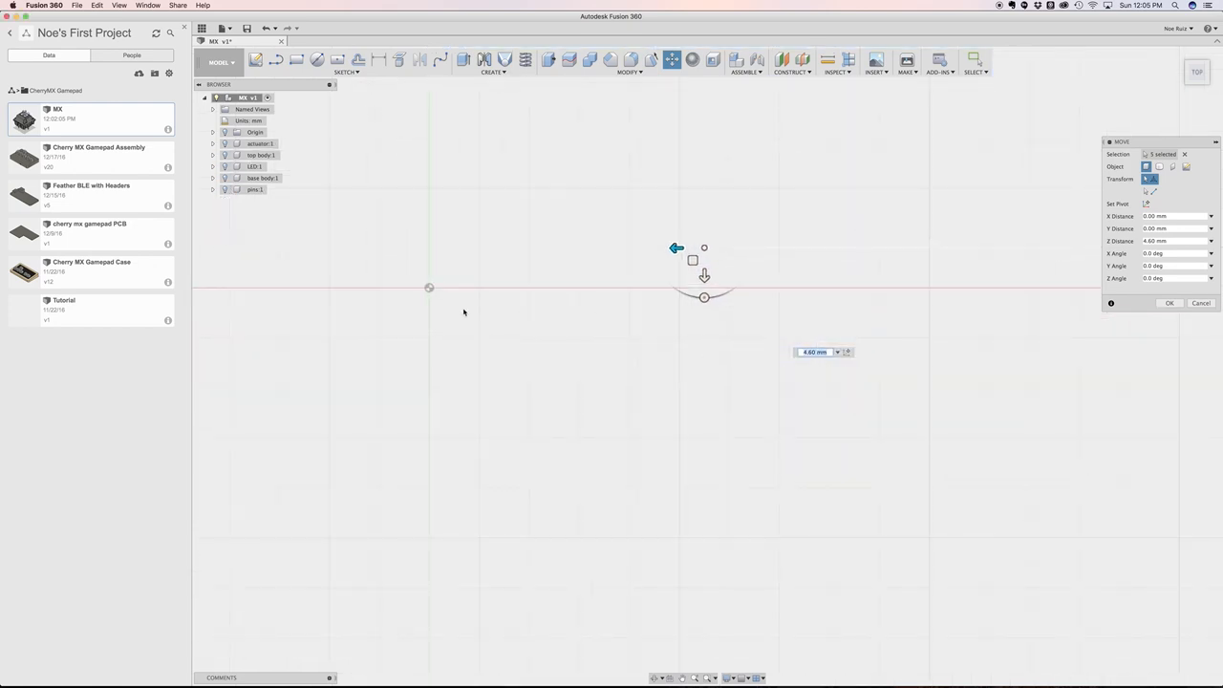
Fine-tune the switch's move distance and confirm its new position
left_click_drag(703, 272, 860, 357)
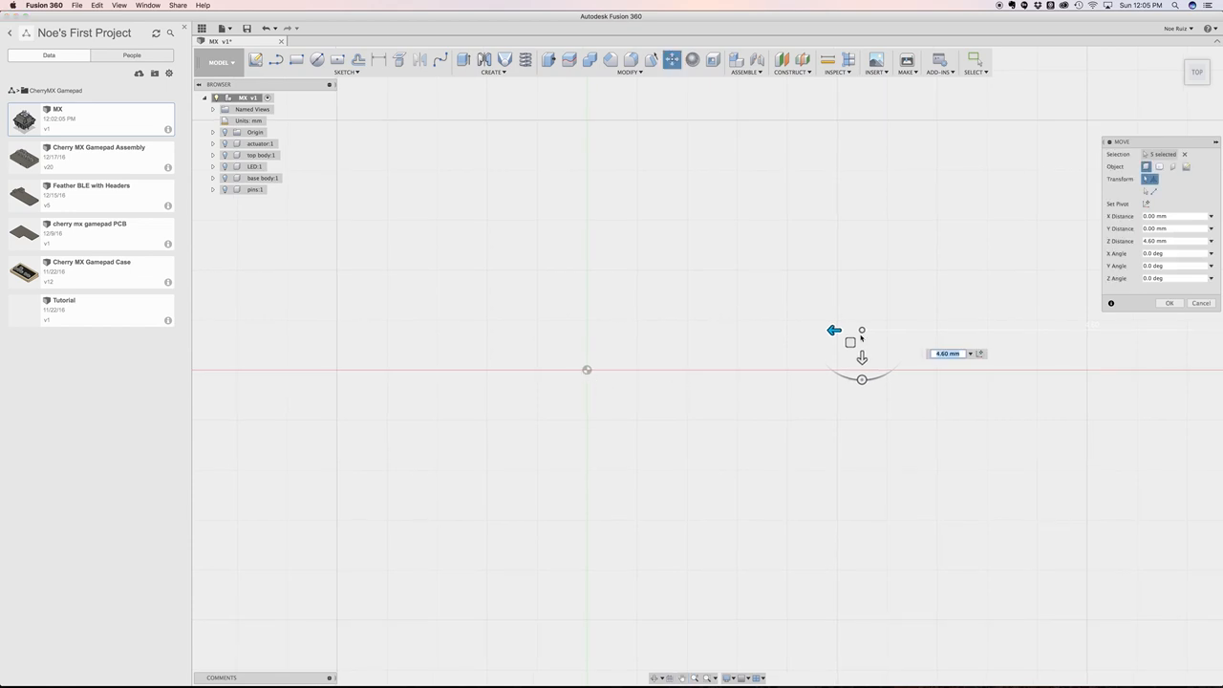
left_click_drag(860, 332, 564, 332)
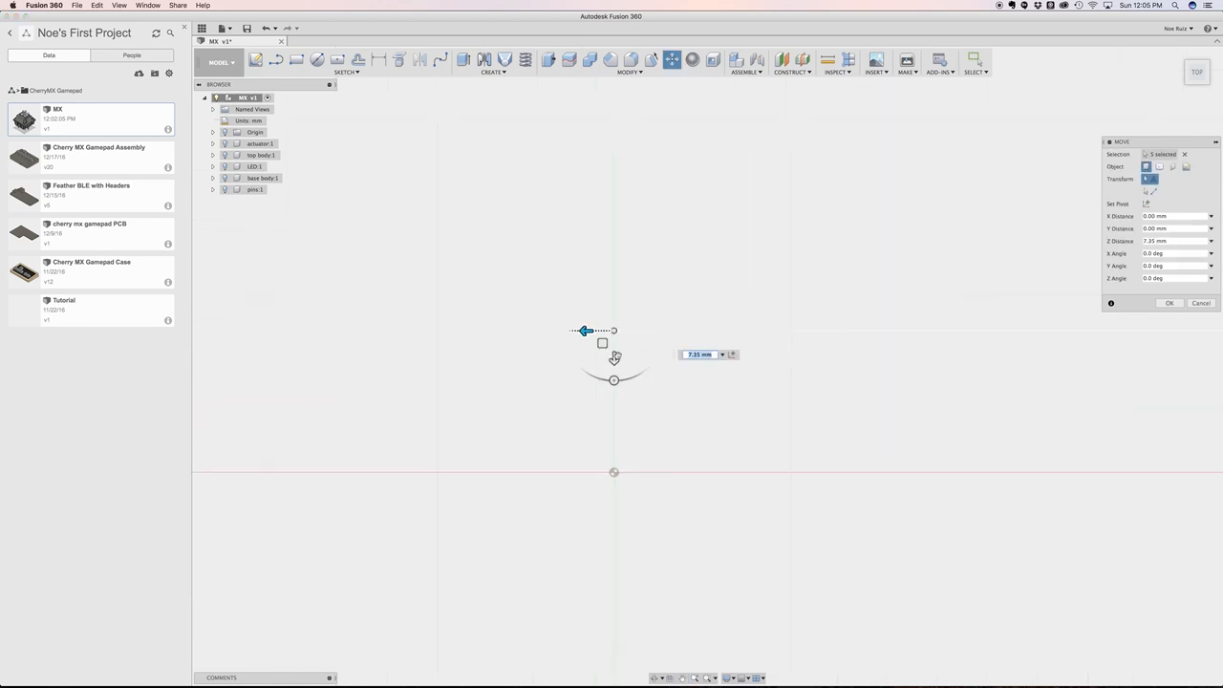
left_click_drag(616, 357, 615, 486)
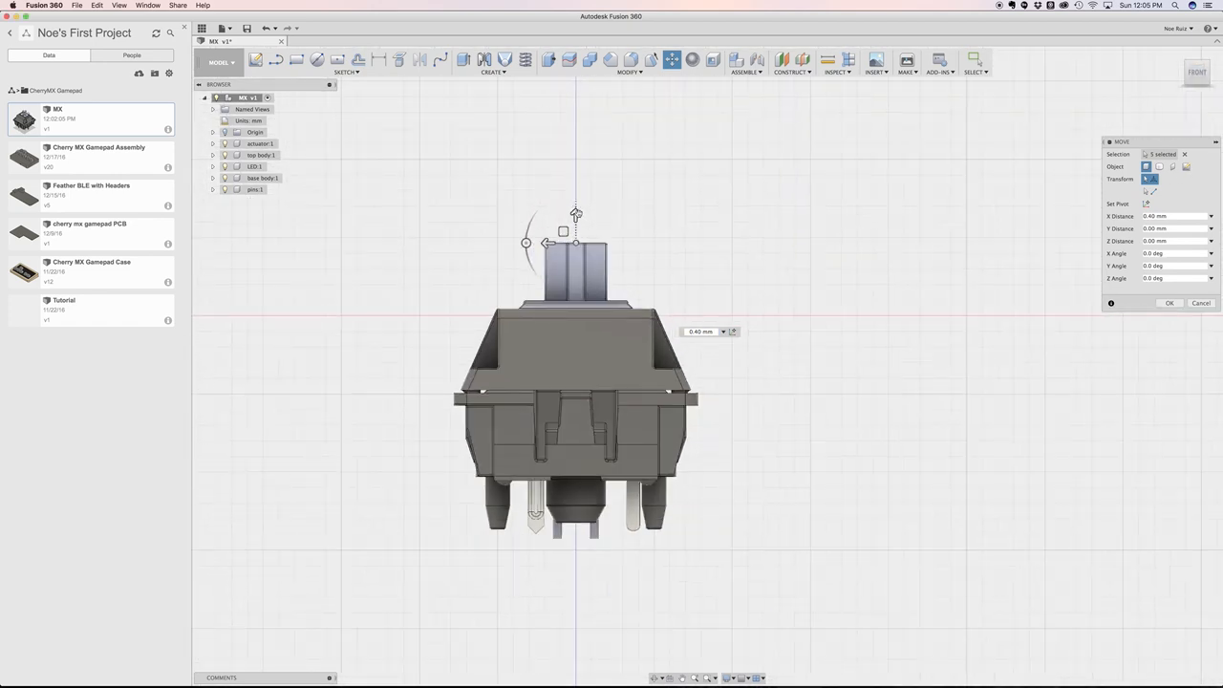
left_click_drag(577, 214, 573, 133)
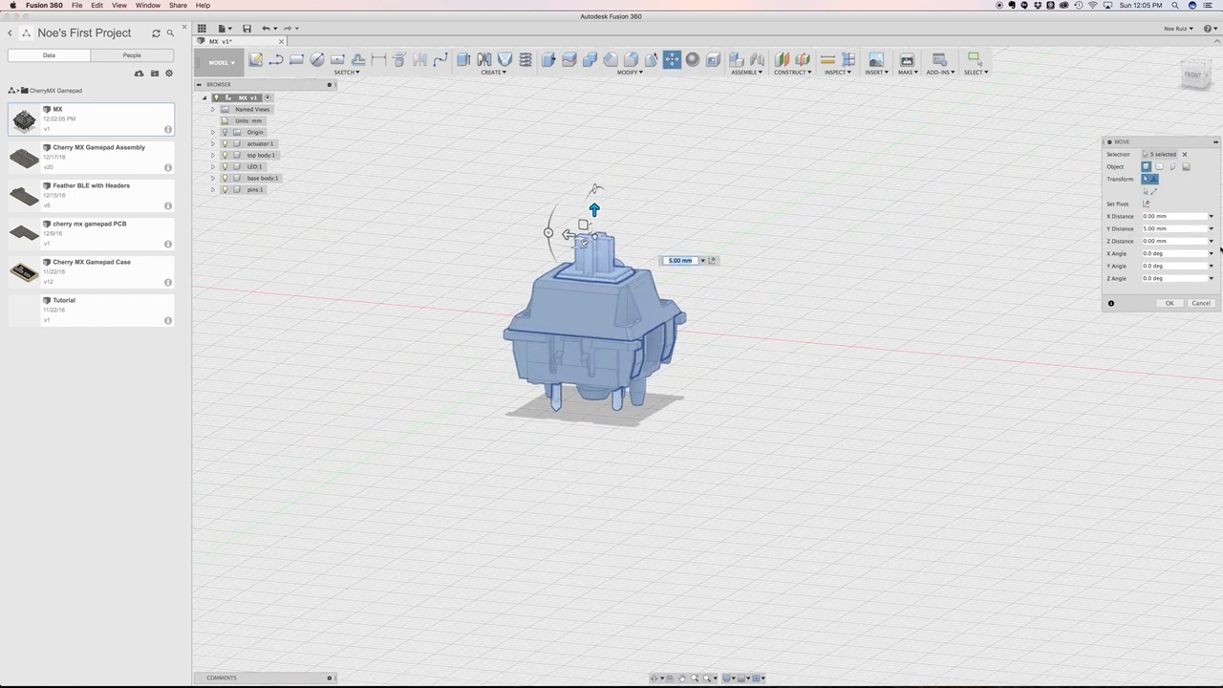
left_click(1169, 302)
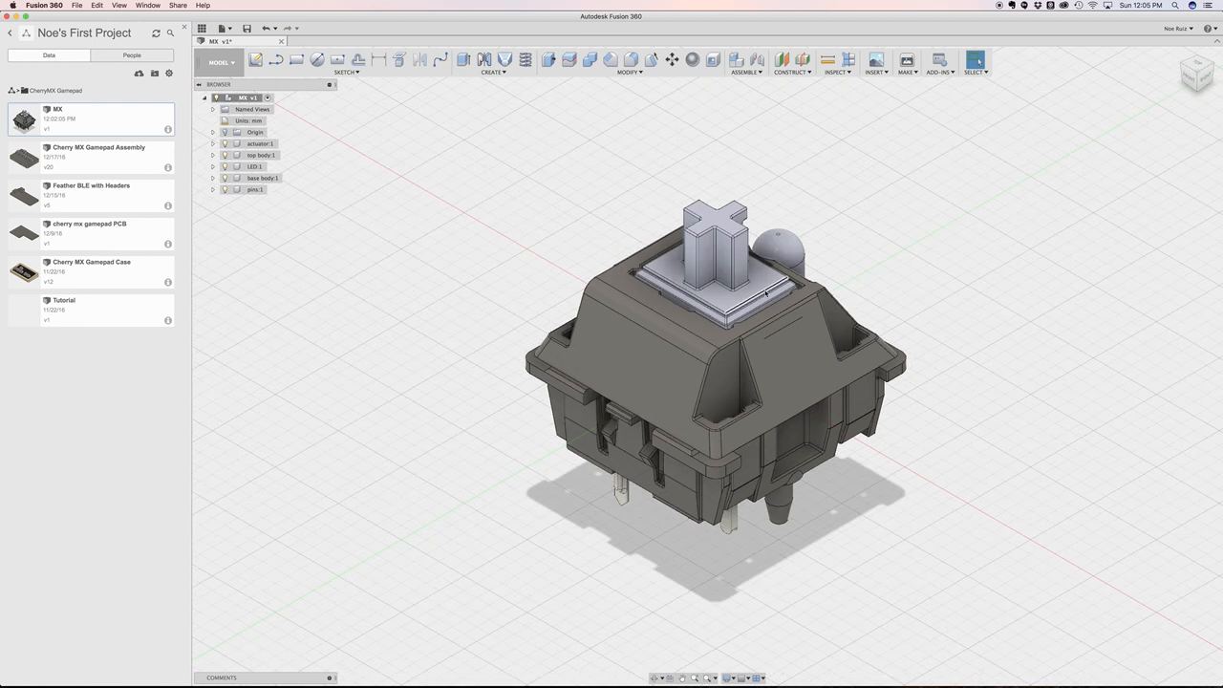
Create a new component under the design root and make it the active one
scroll("up", 3)
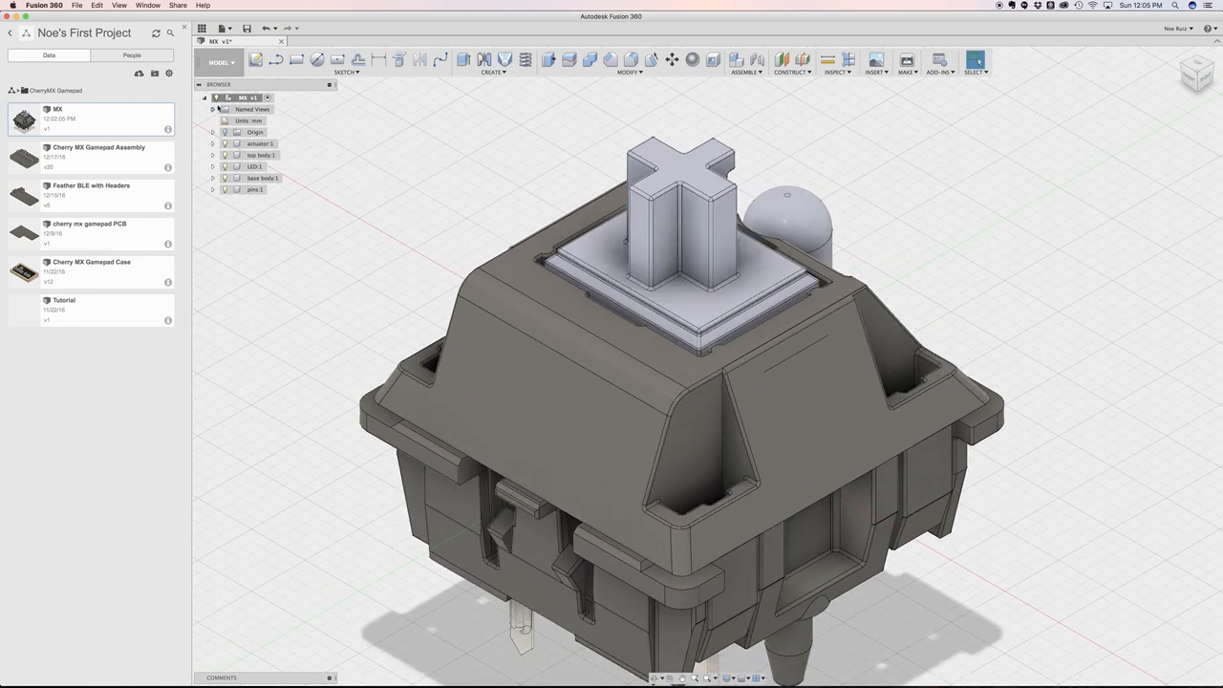
right_click(244, 98)
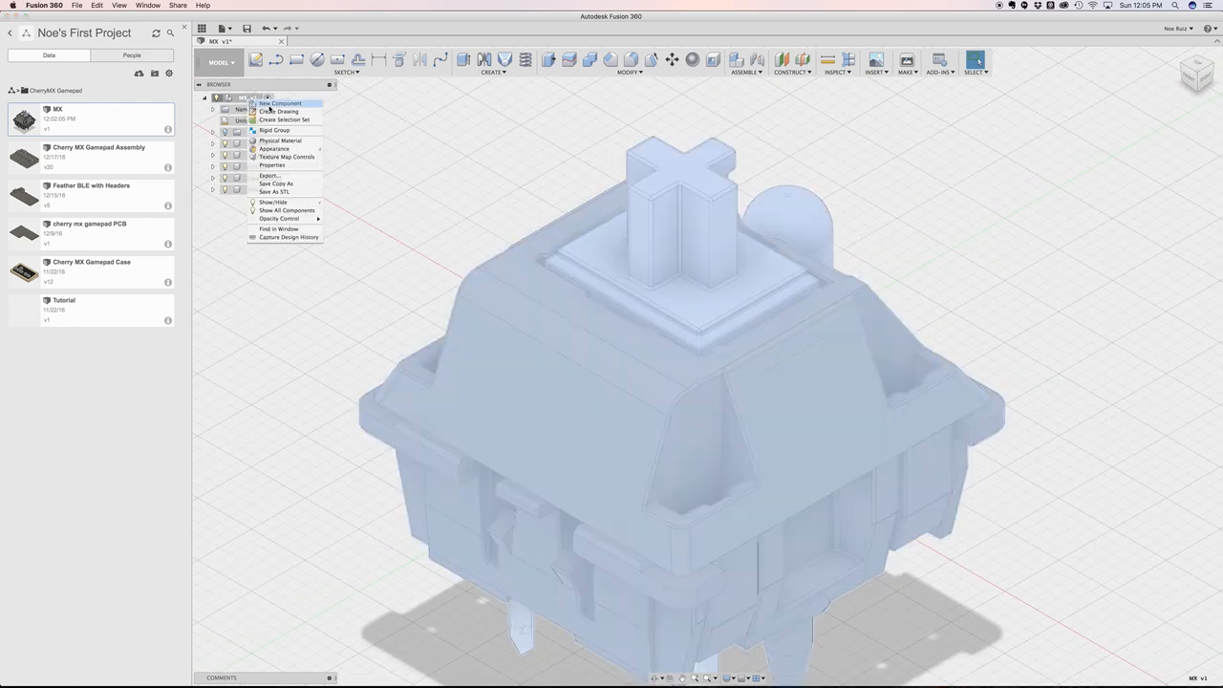
left_click(279, 103)
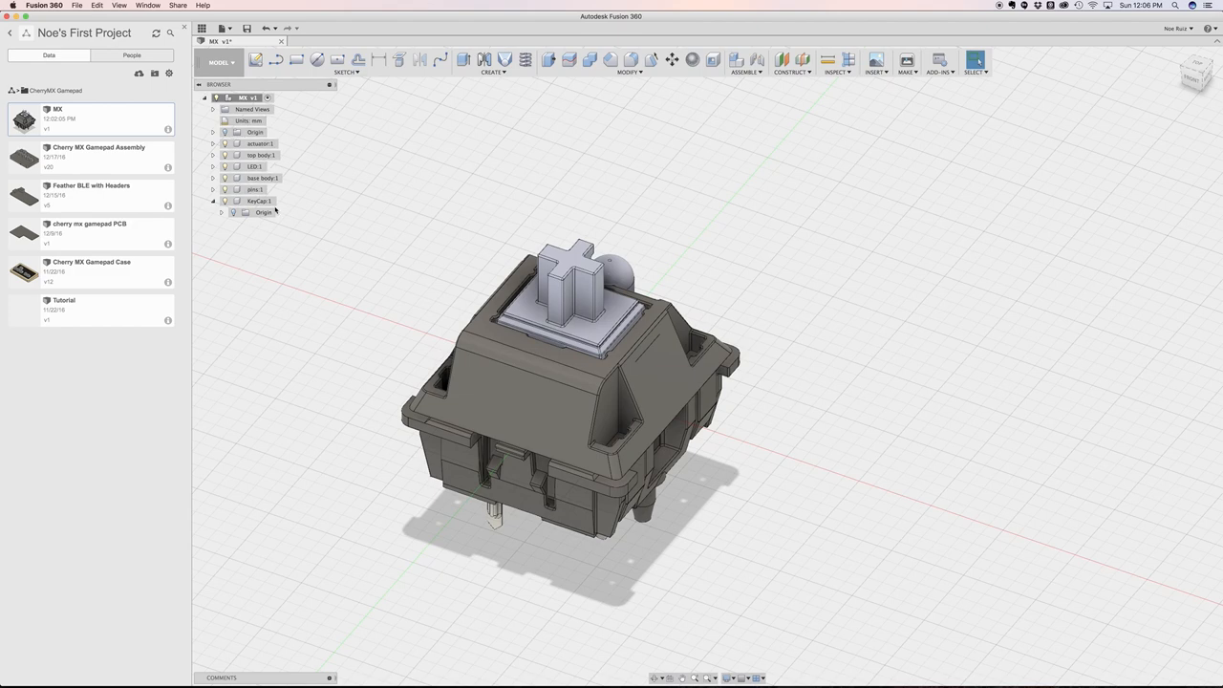
left_click(258, 201)
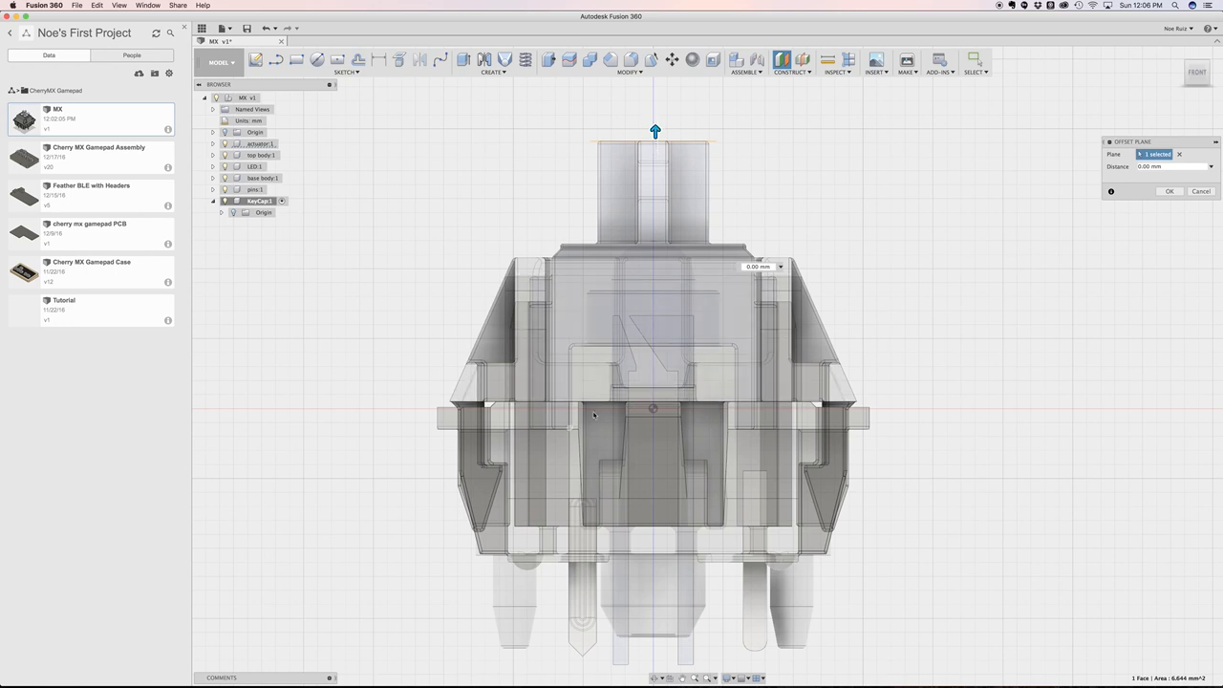
mouse_move(516, 264)
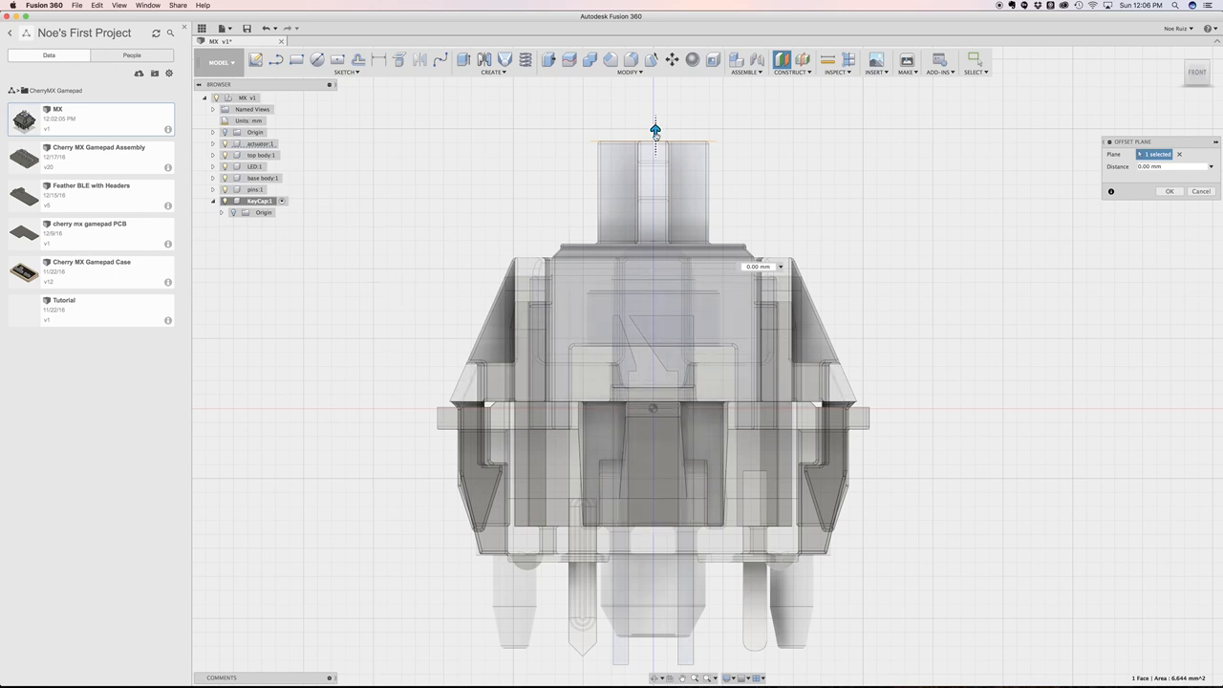
Drag the offset plane's distance up until it sits at the switch housing top
left_click_drag(655, 129, 655, 275)
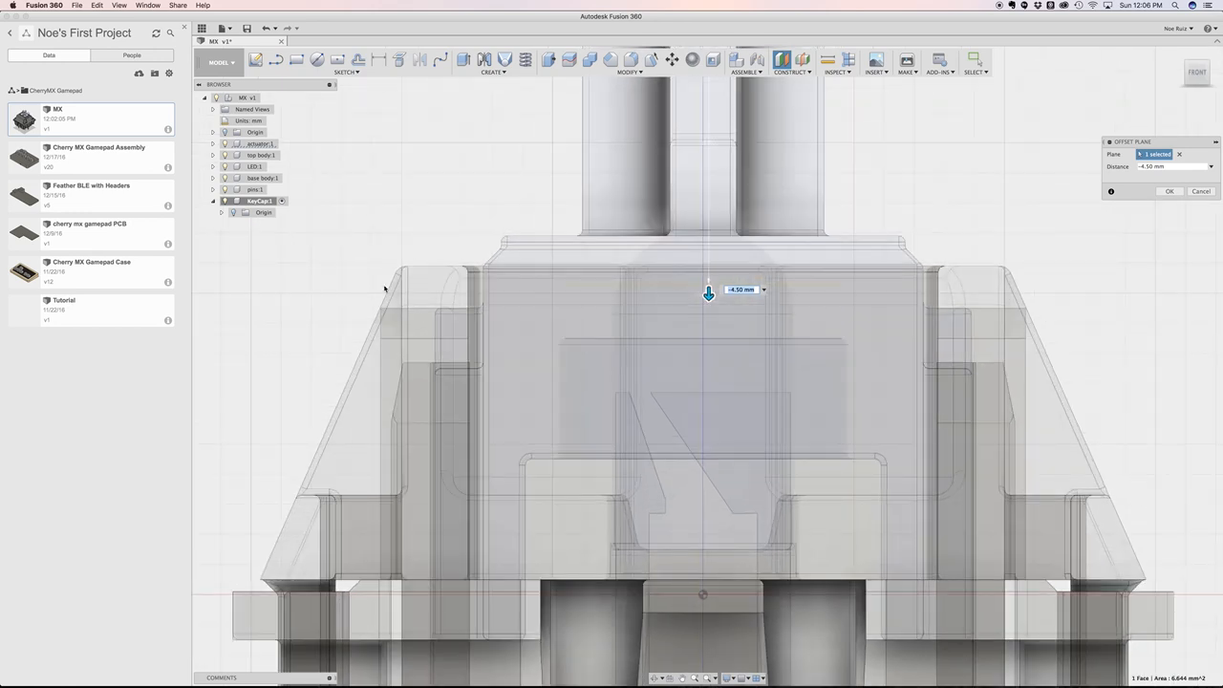
mouse_move(360, 256)
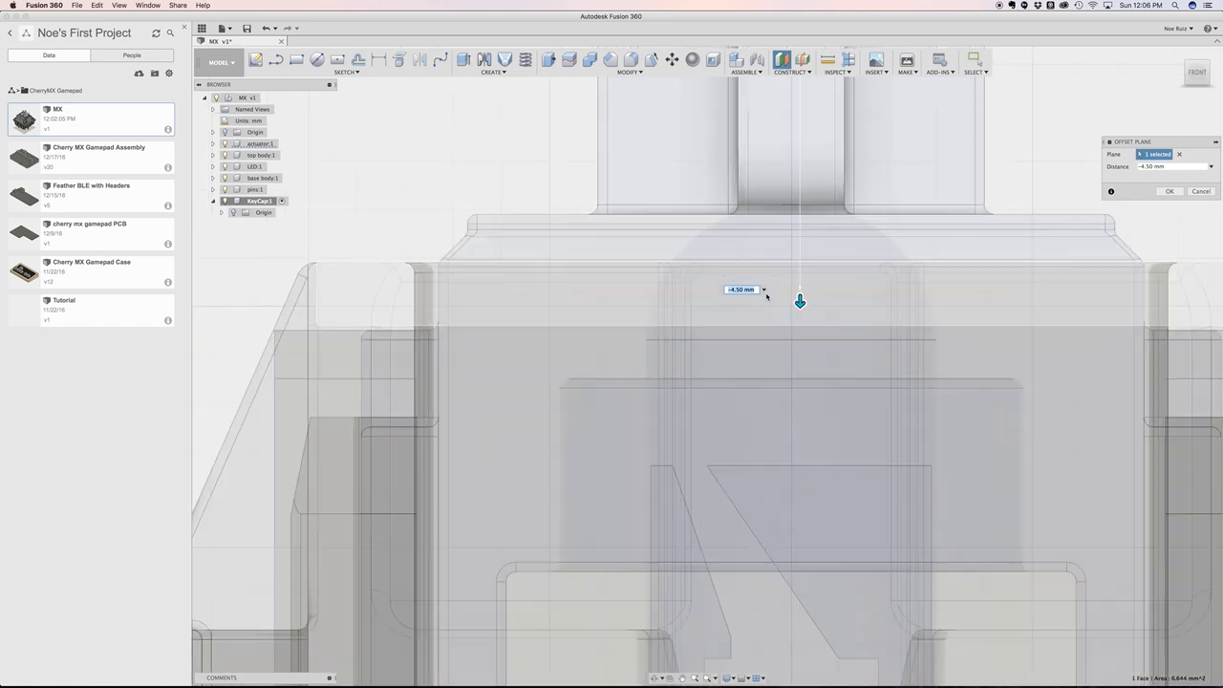
left_click_drag(800, 302, 783, 314)
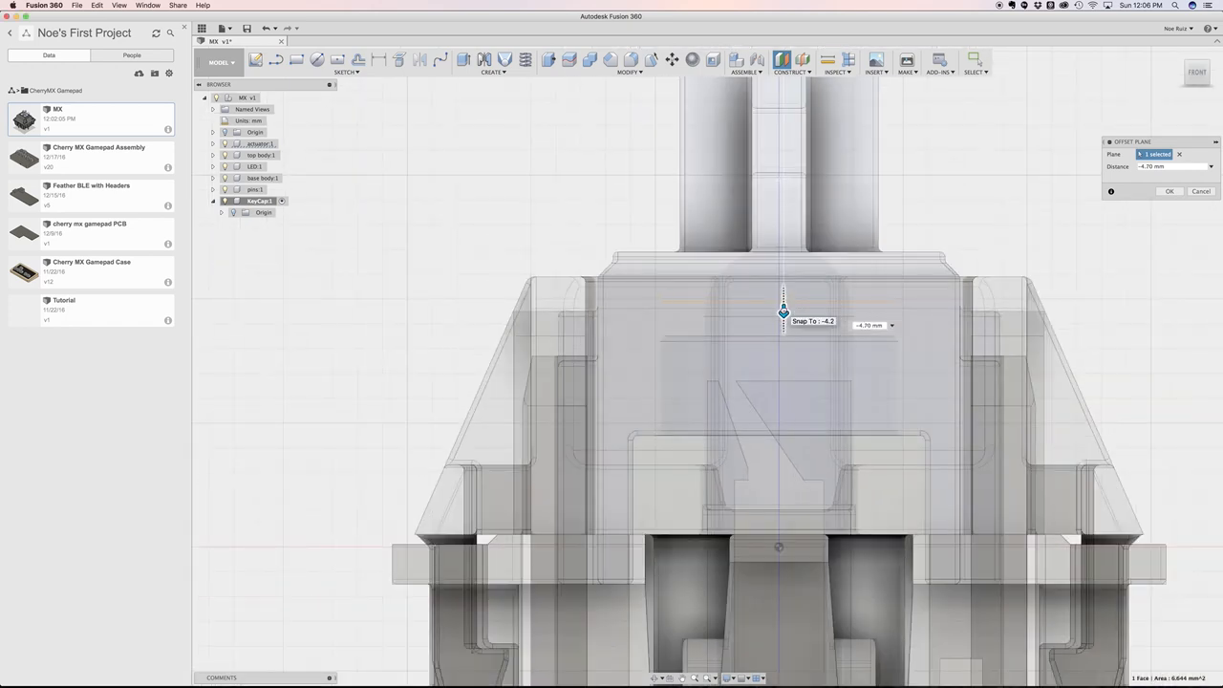
left_click_drag(784, 311, 845, 332)
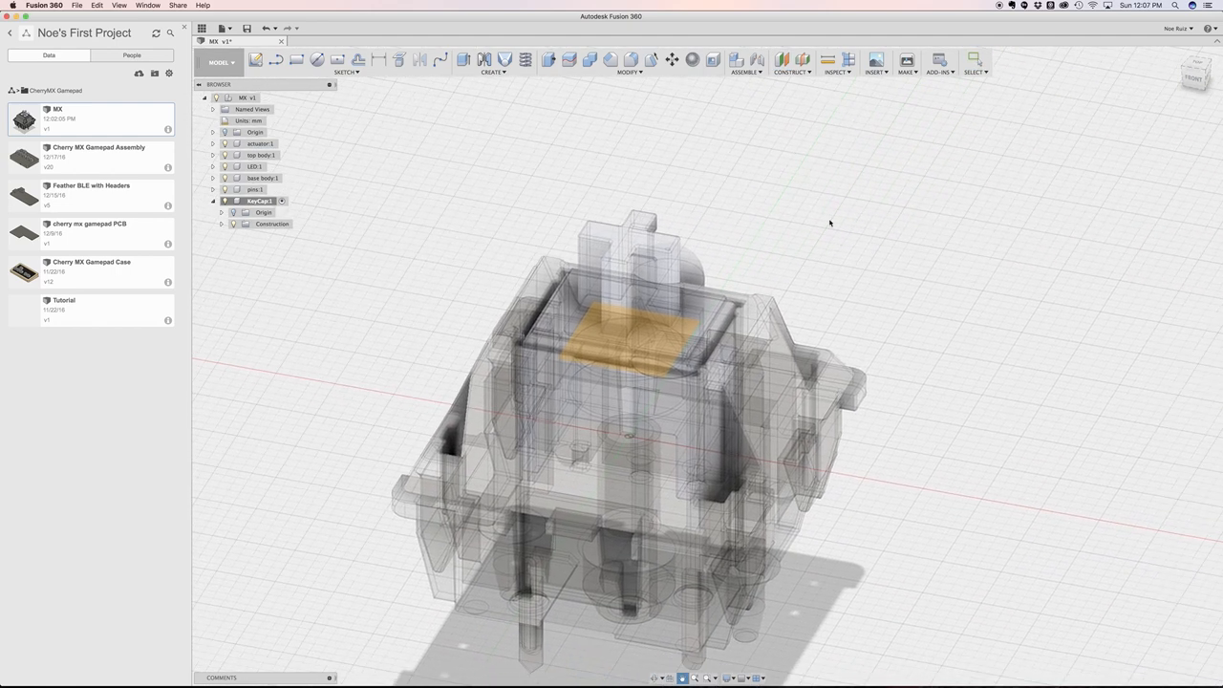
Hide the switch, sketch a centred base rectangle on the offset plane, and show the switch again
left_click(256, 189)
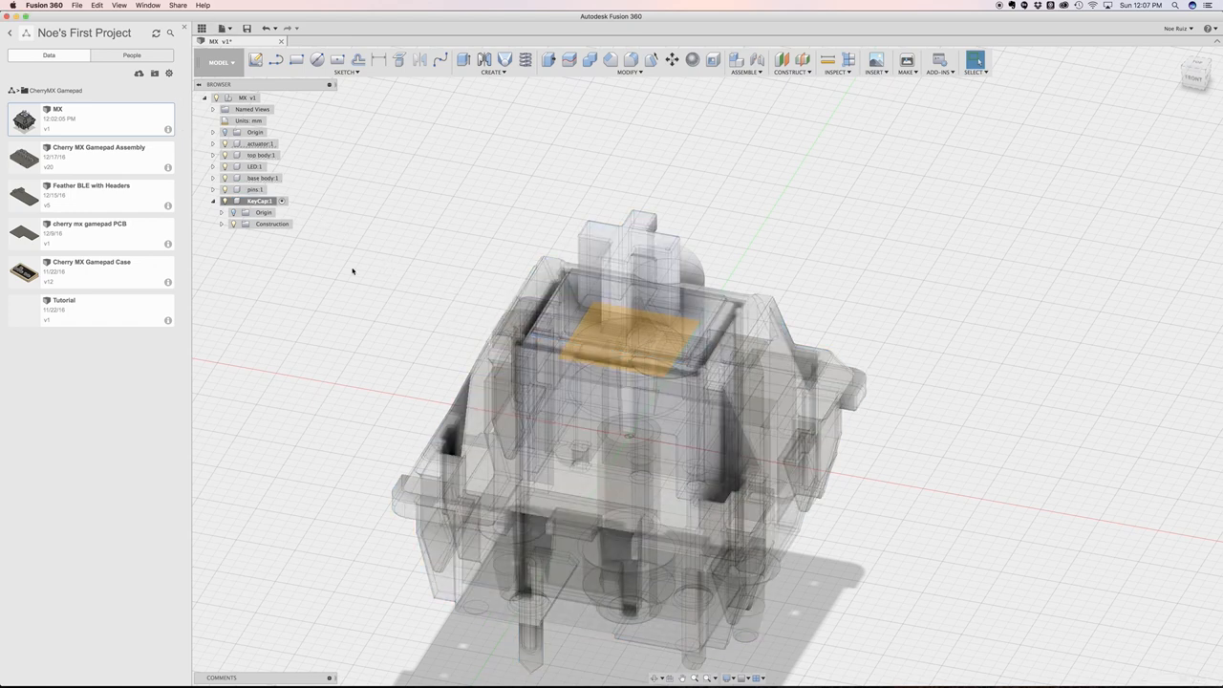
left_click(258, 144)
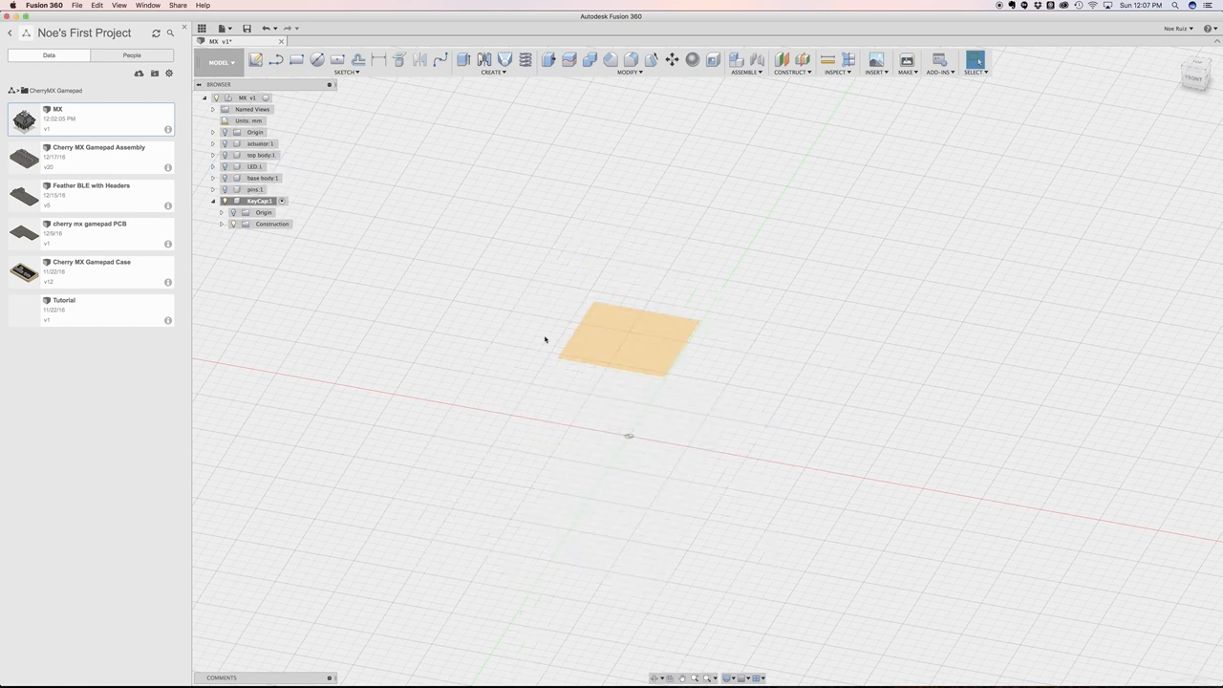
left_click(627, 340)
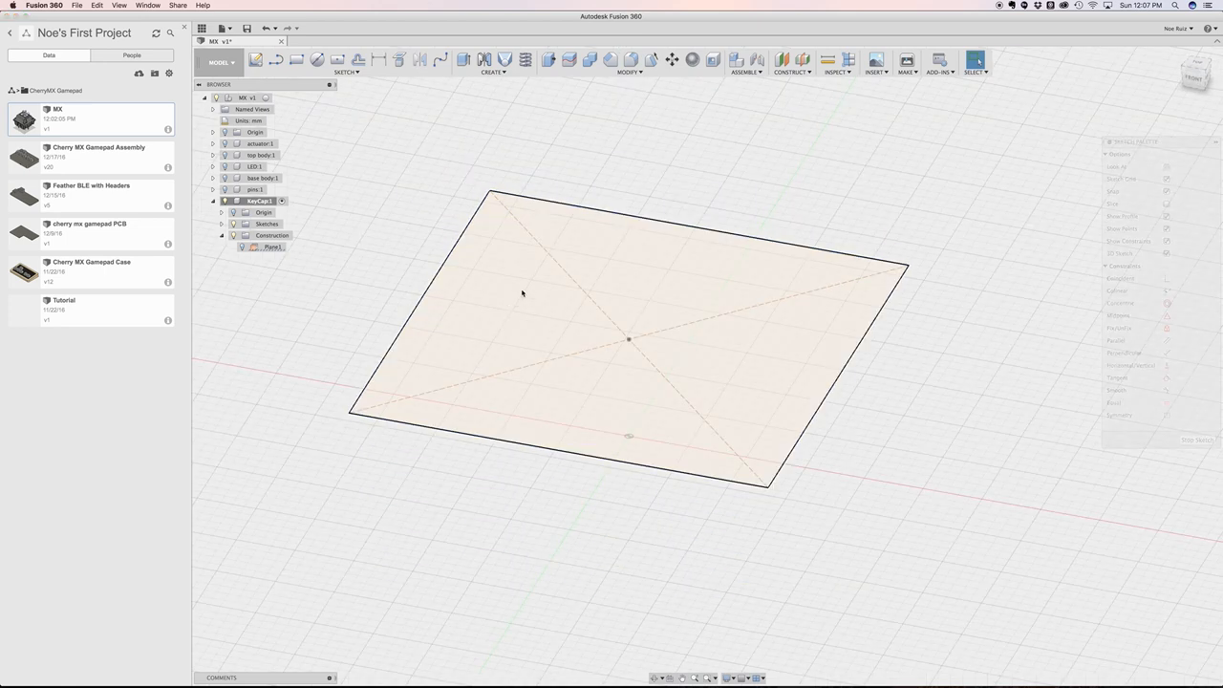
left_click(221, 223)
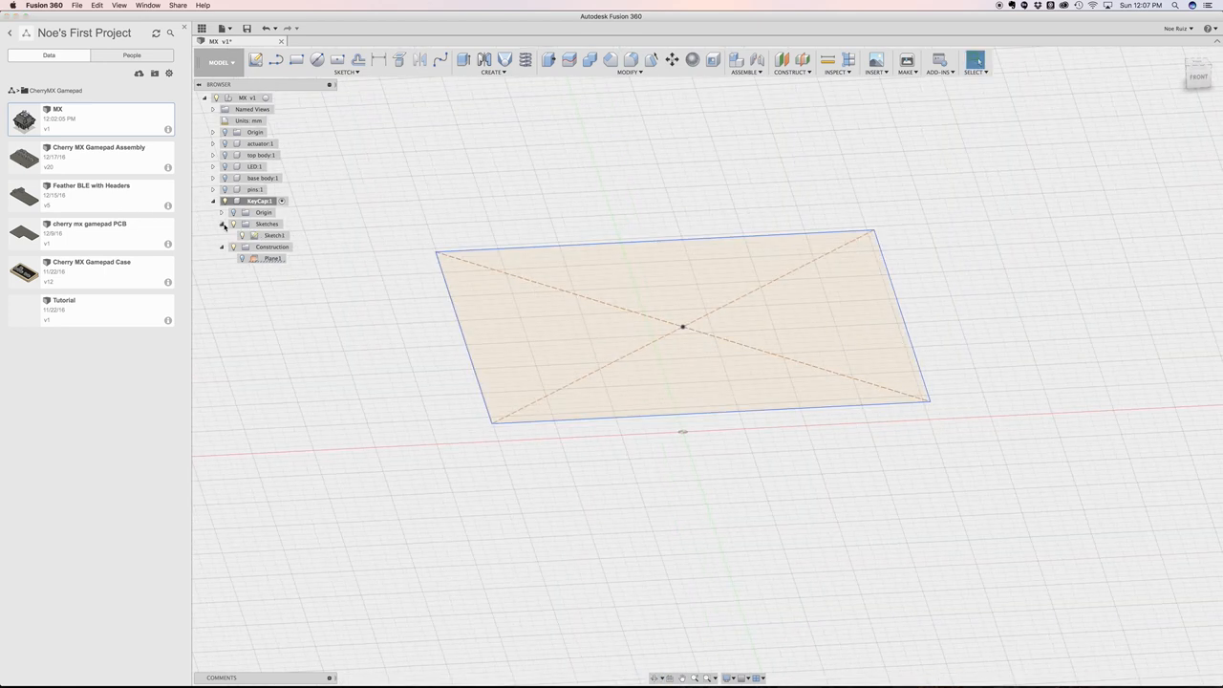
left_click(276, 235)
type("baseProfile")
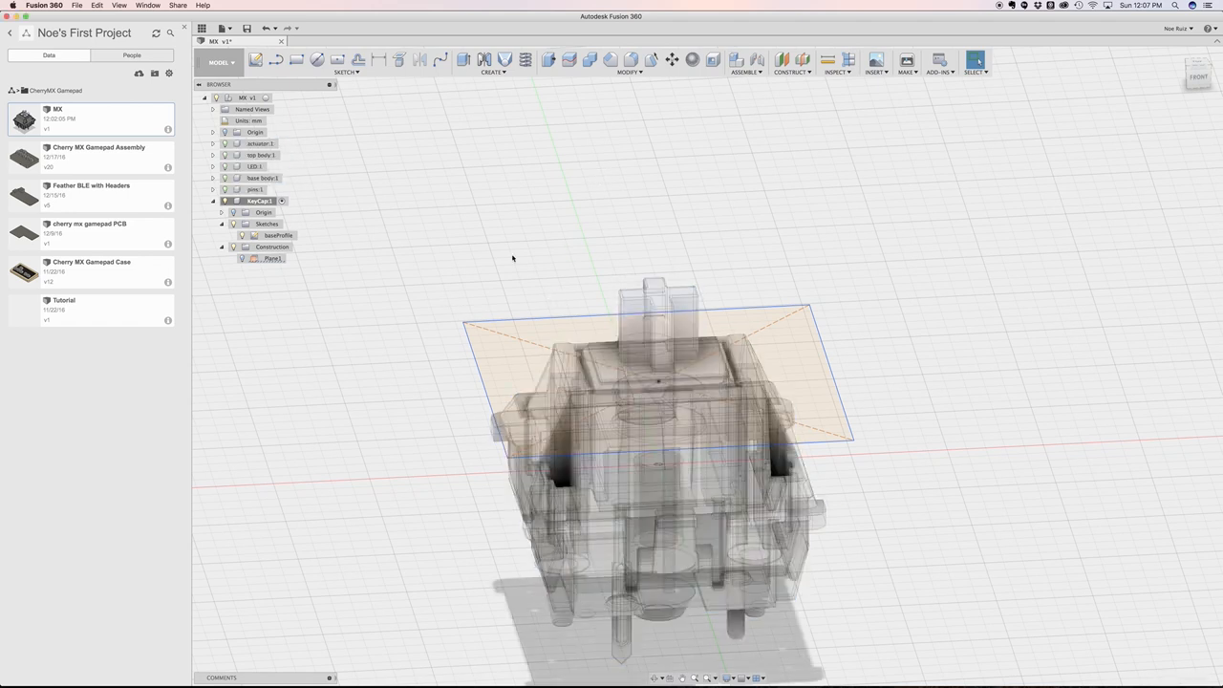
Create a second offset plane, viewed from the front, raised above the switch stem
left_click(791, 61)
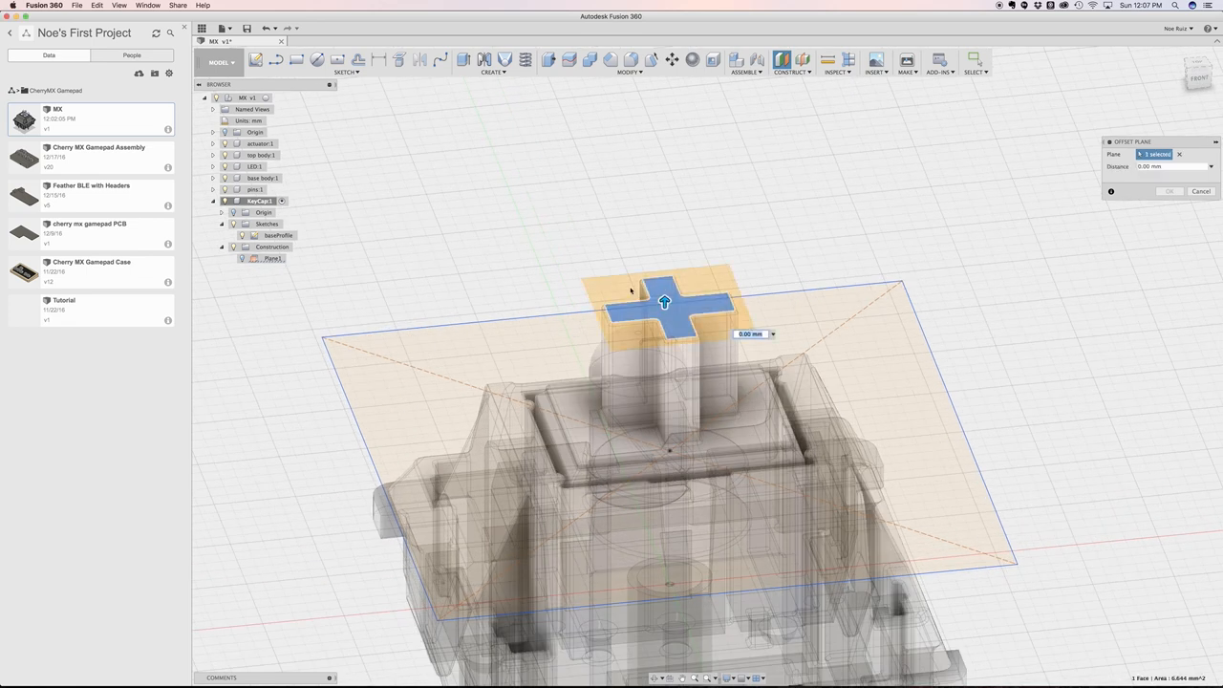
left_click(1196, 72)
type("3.5")
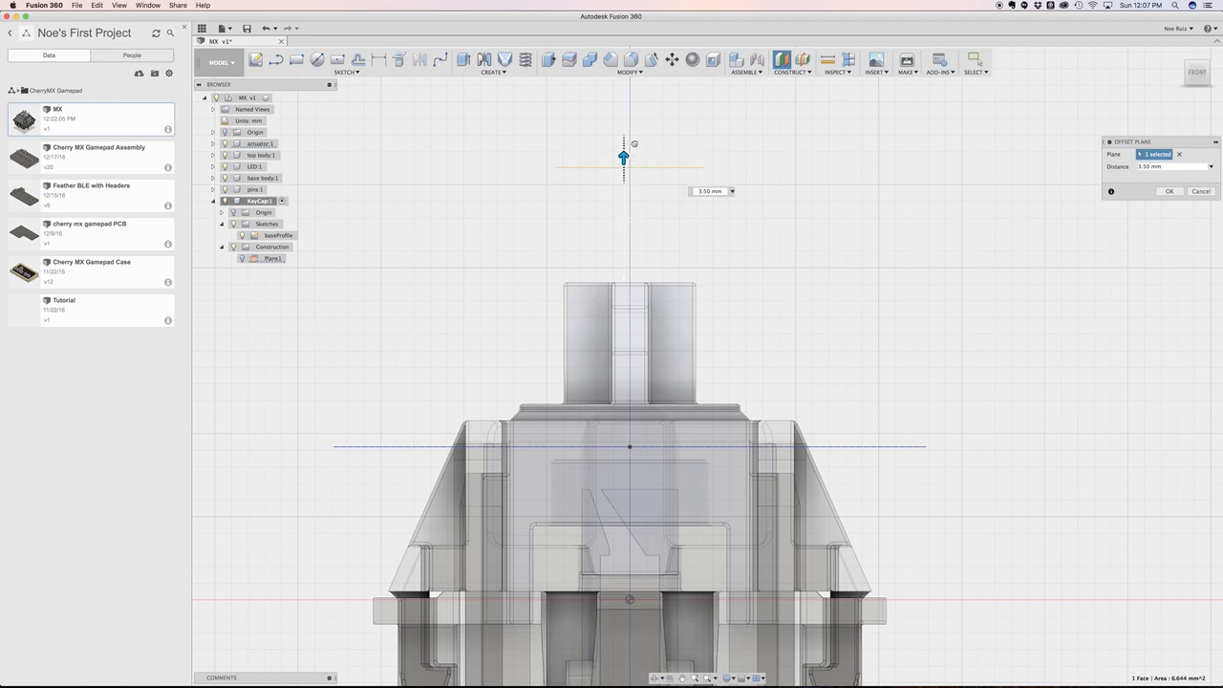
left_click_drag(623, 157, 623, 124)
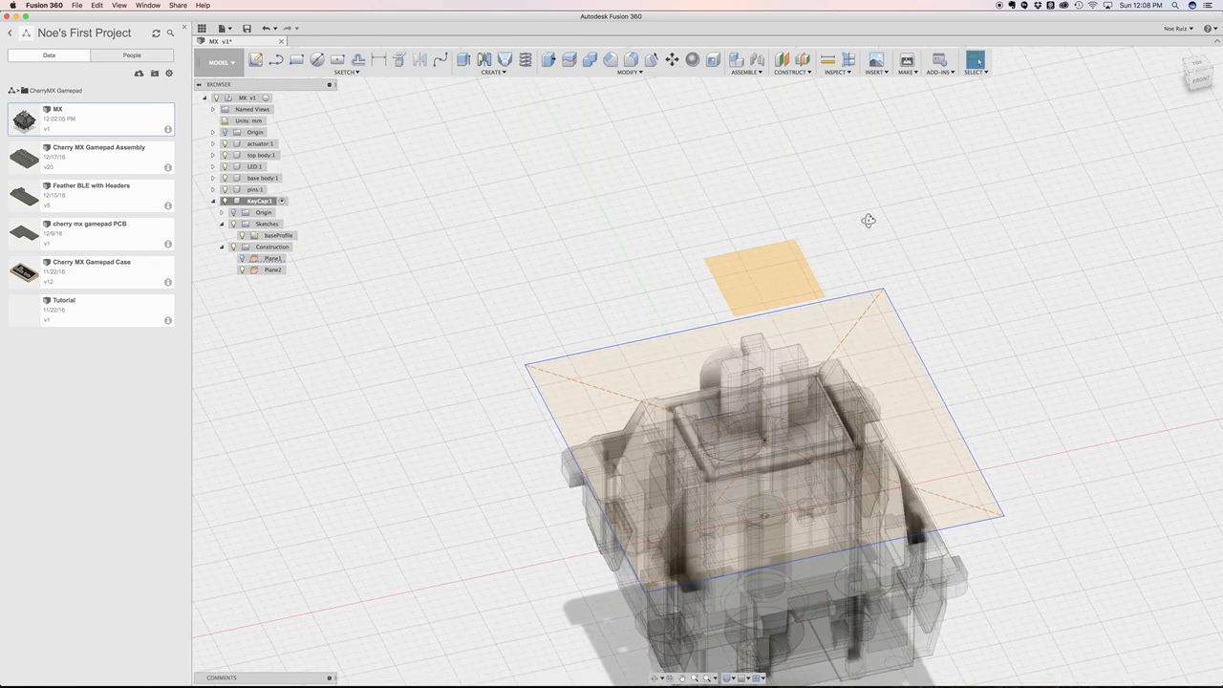
Sketch a 13 by 14 centre rectangle on the upper plane and finish the sketch
left_click(271, 269)
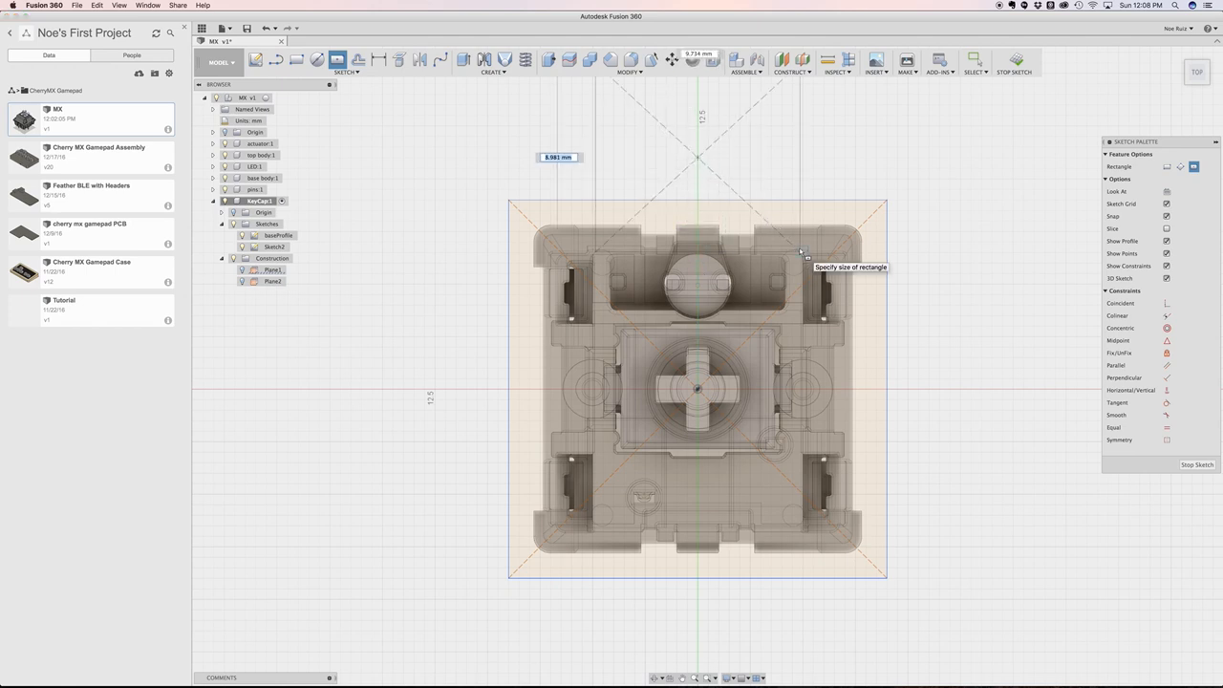
type("13")
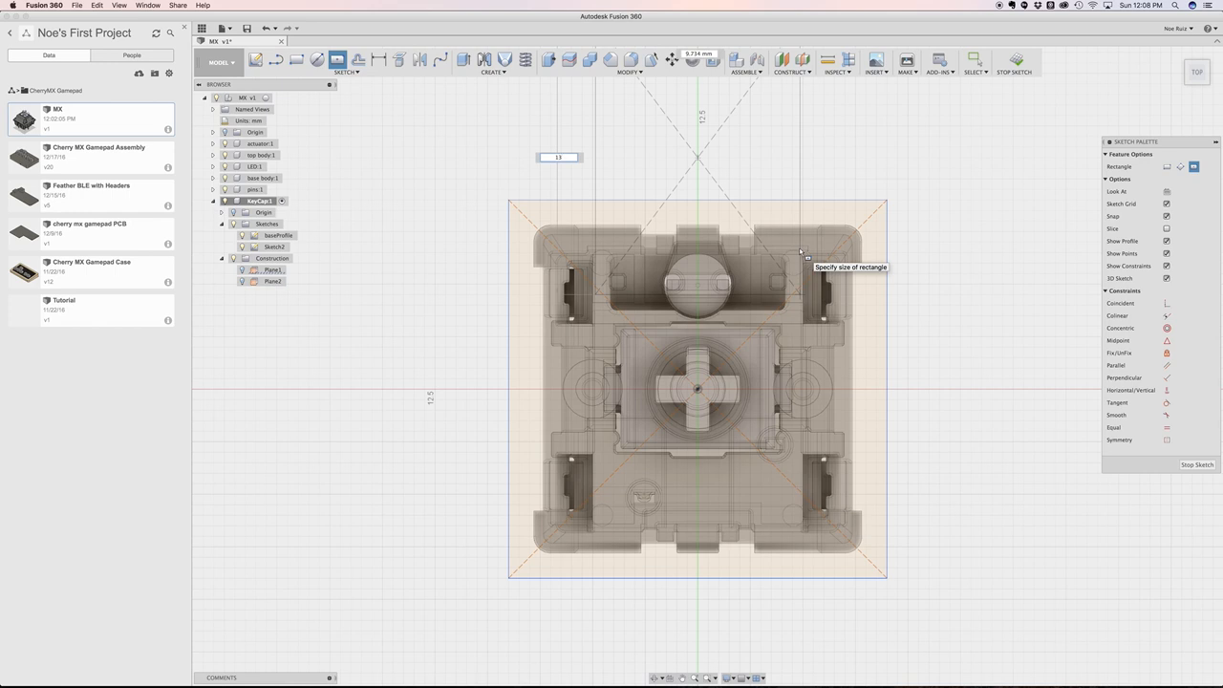
type("14.00")
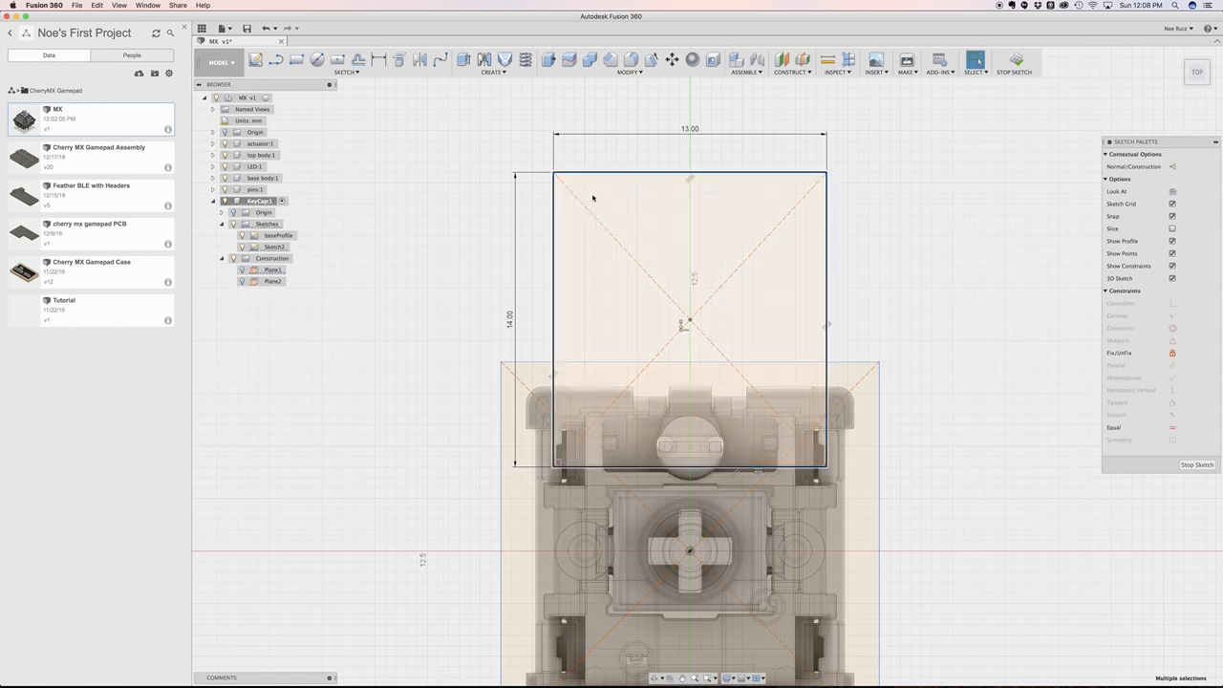
left_click(687, 268)
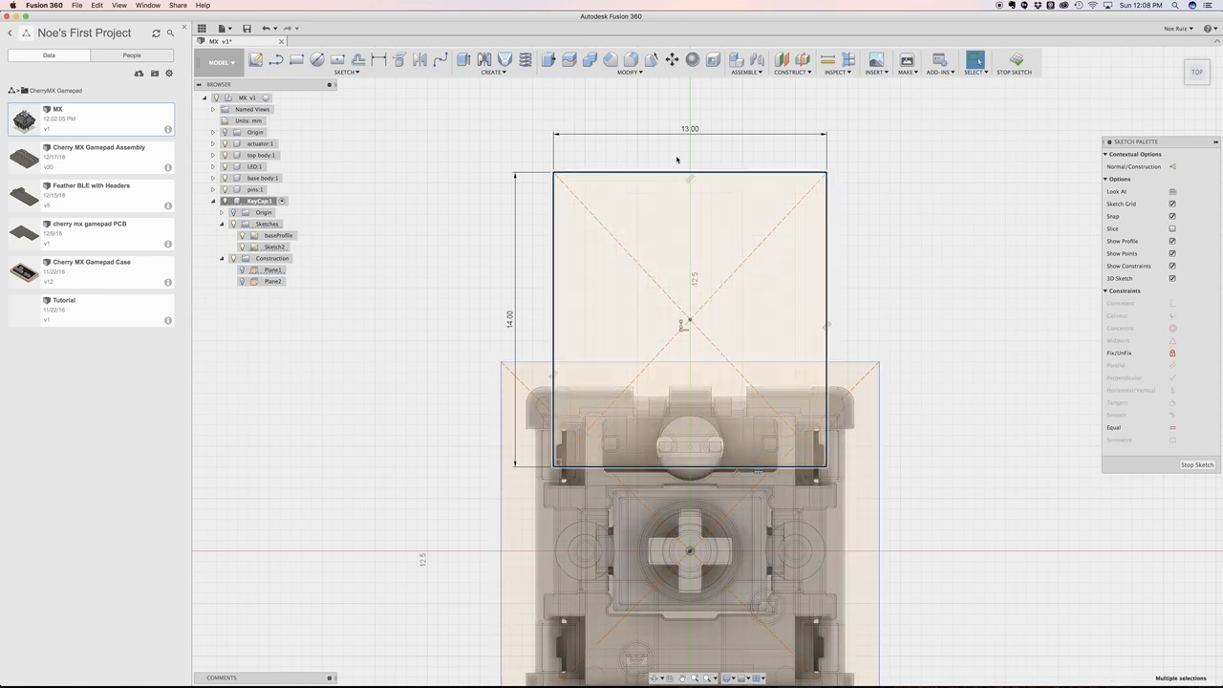
left_click(673, 59)
type("topProfile")
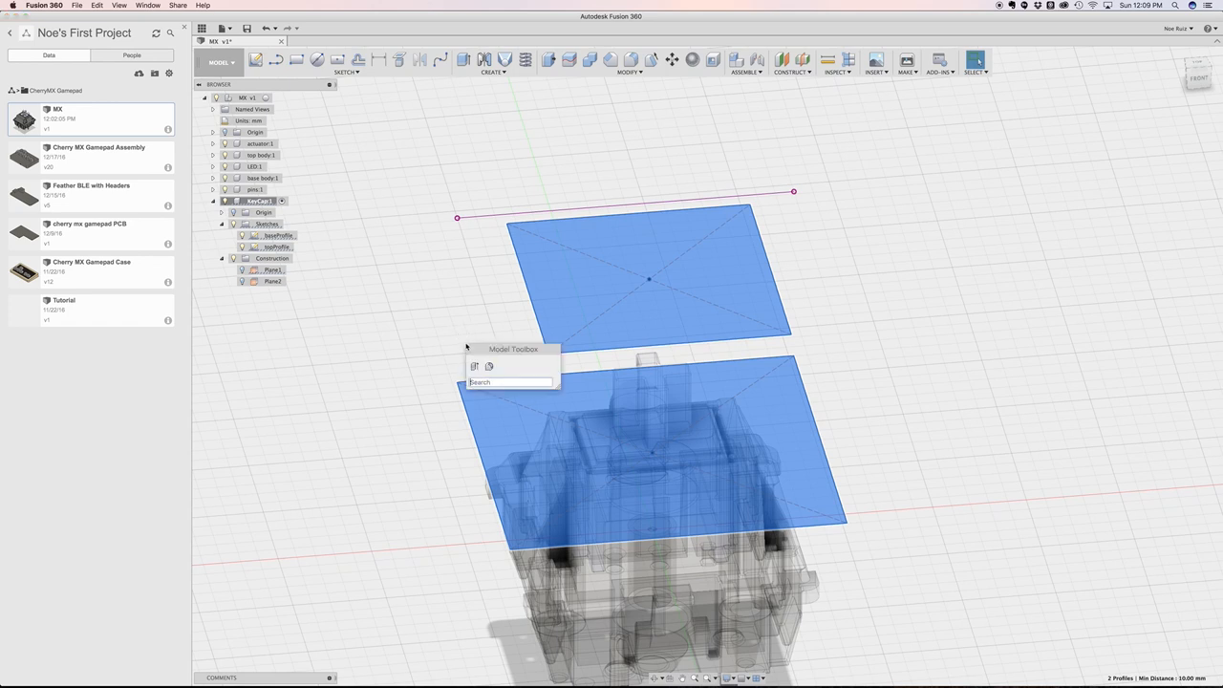
mouse_move(445, 351)
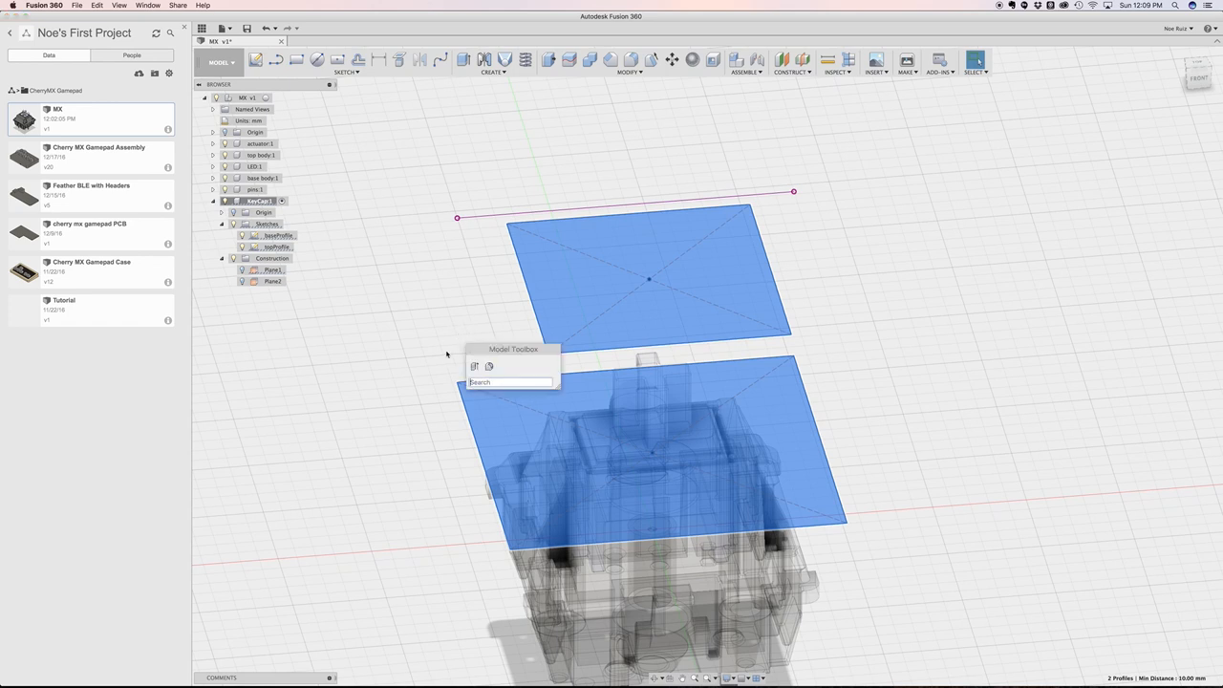
Loft the base and top rectangle profiles into a solid tapered keycap body
left_click(504, 59)
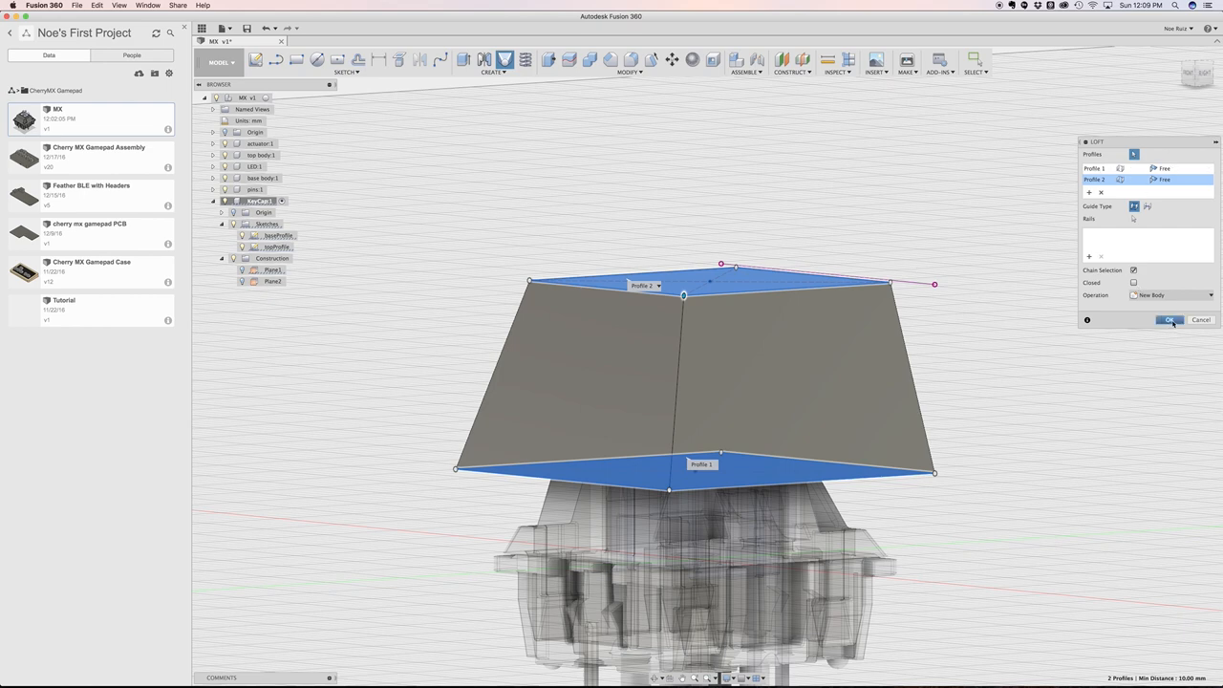
left_click(1169, 319)
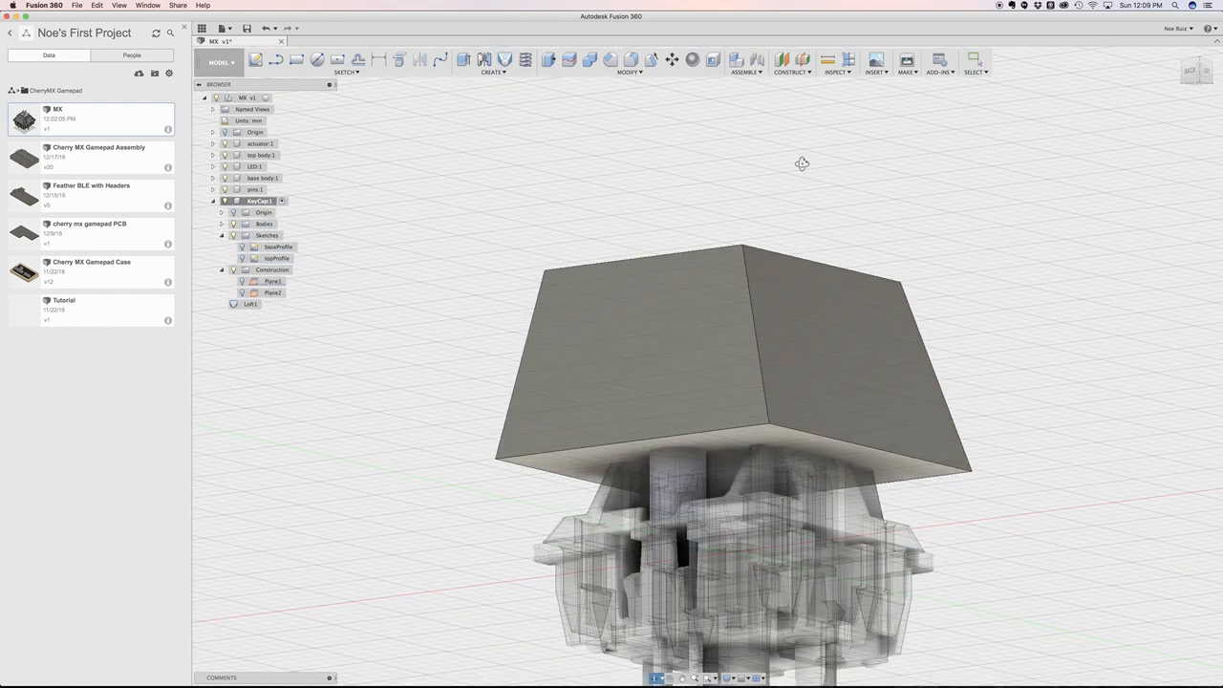
left_click(1196, 76)
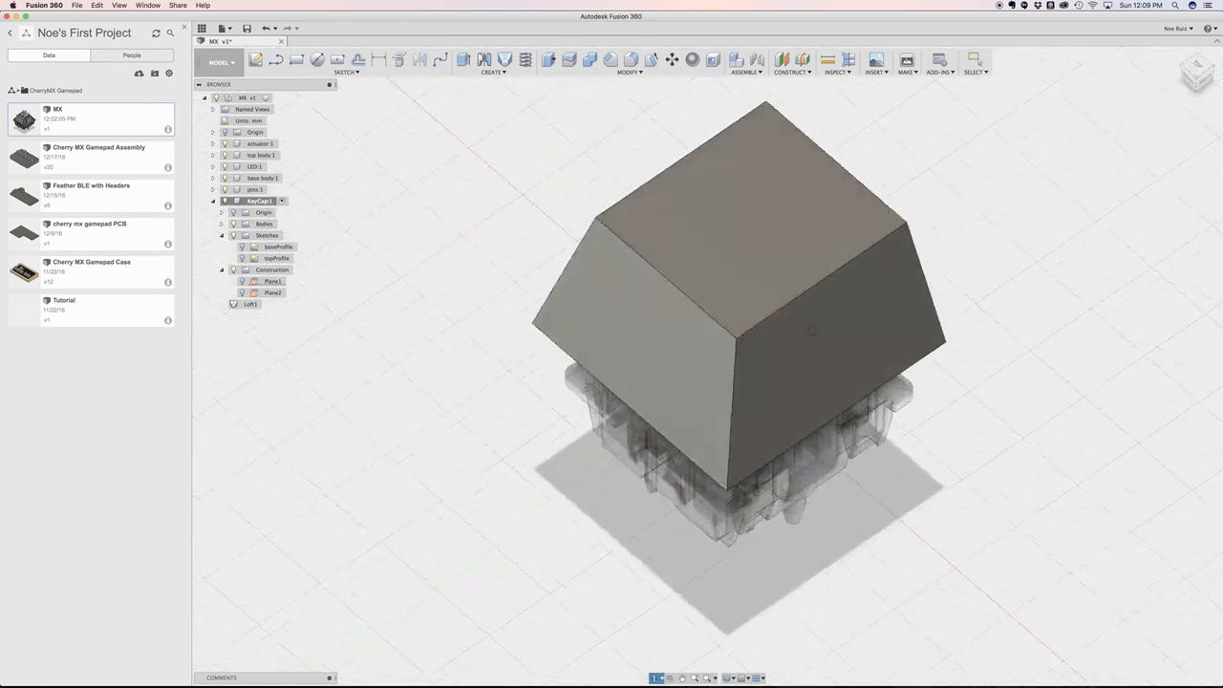
Apply a small fillet to the keycap's top edges to round them off
left_click(1196, 73)
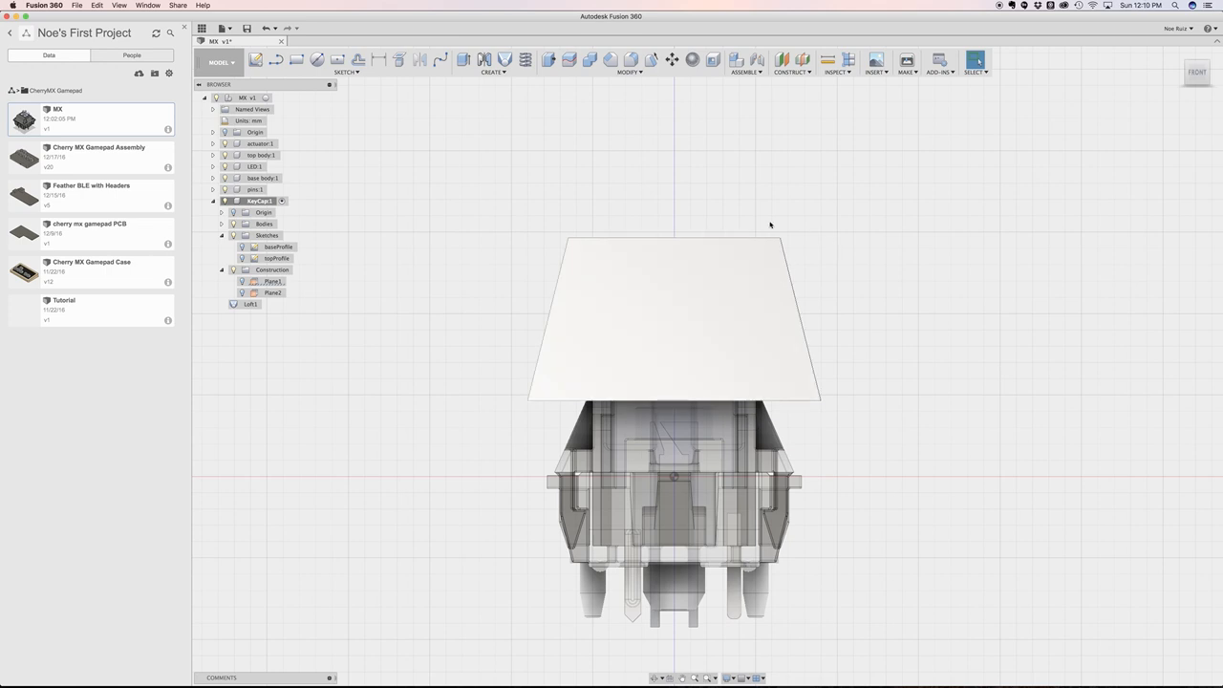
left_click(630, 60)
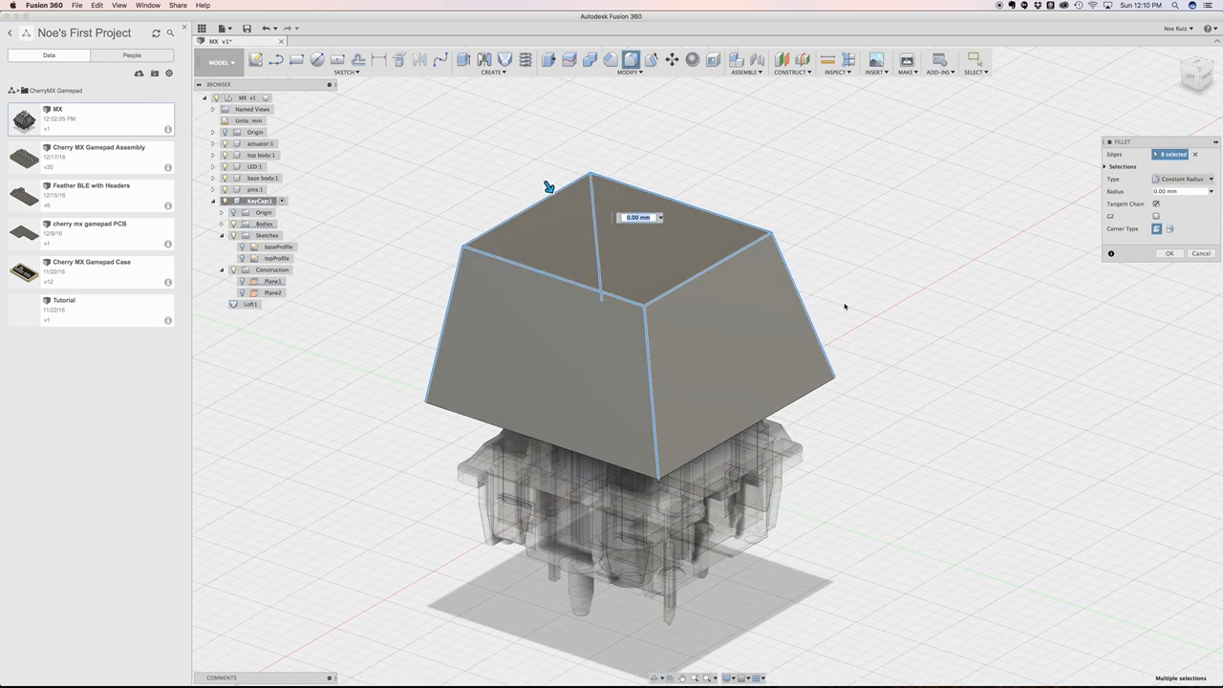
mouse_move(450, 405)
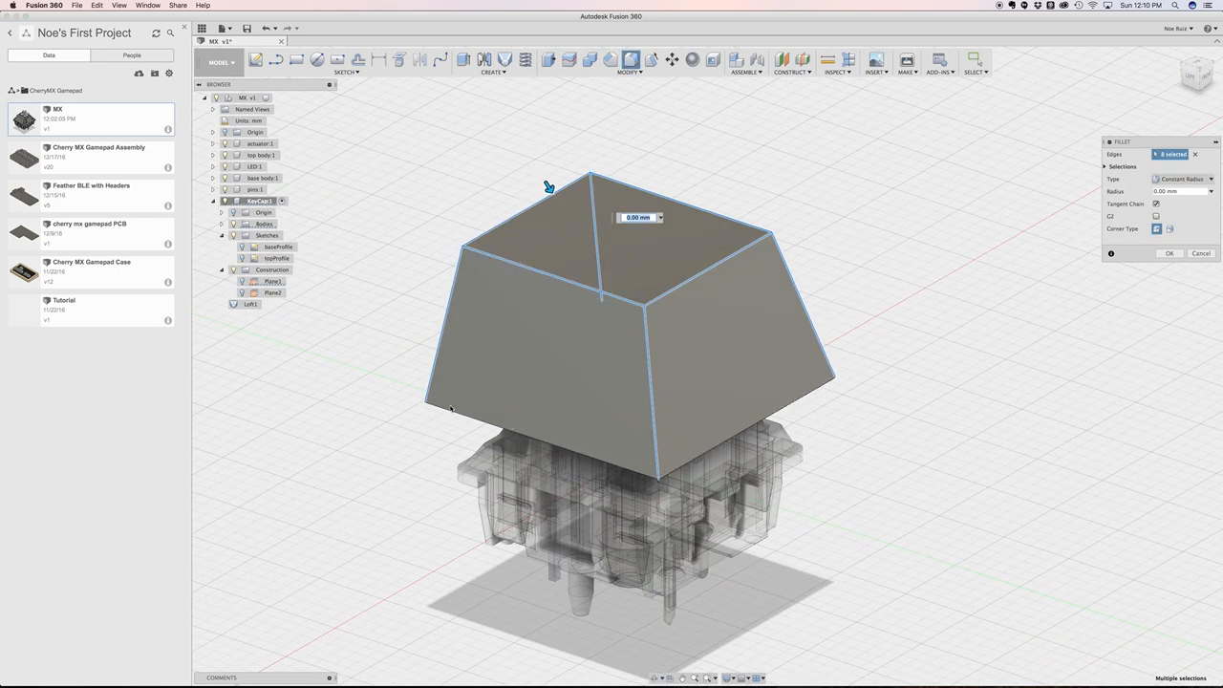
mouse_move(626, 336)
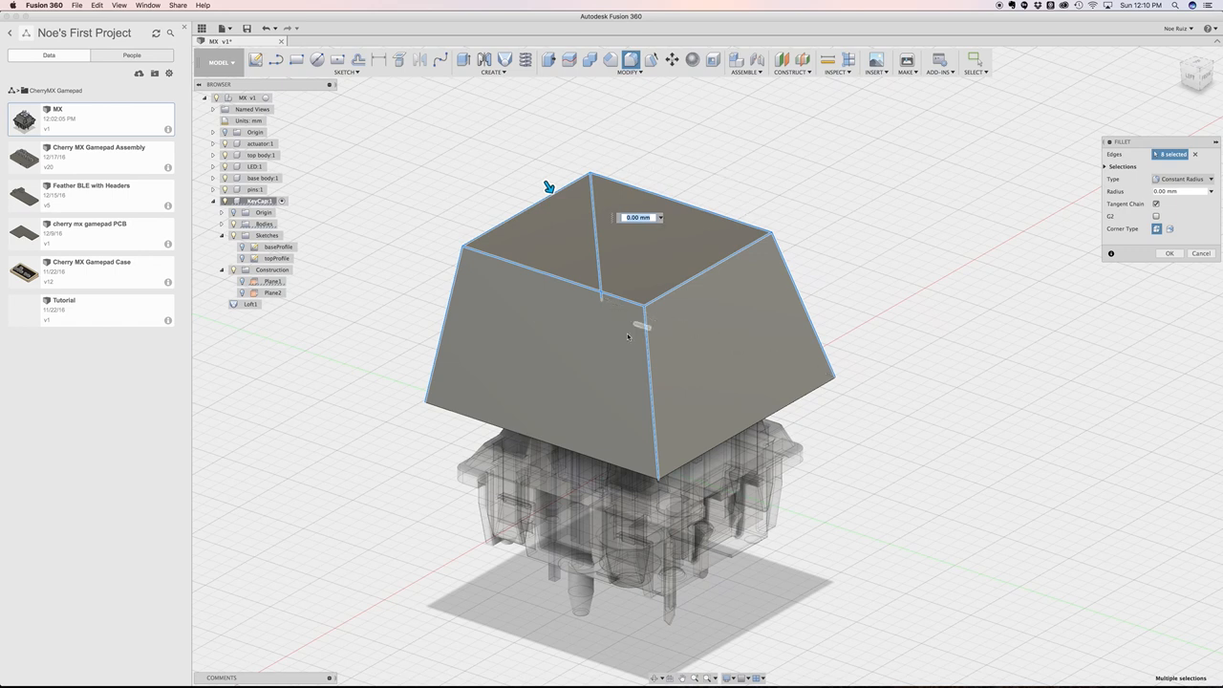
mouse_move(546, 262)
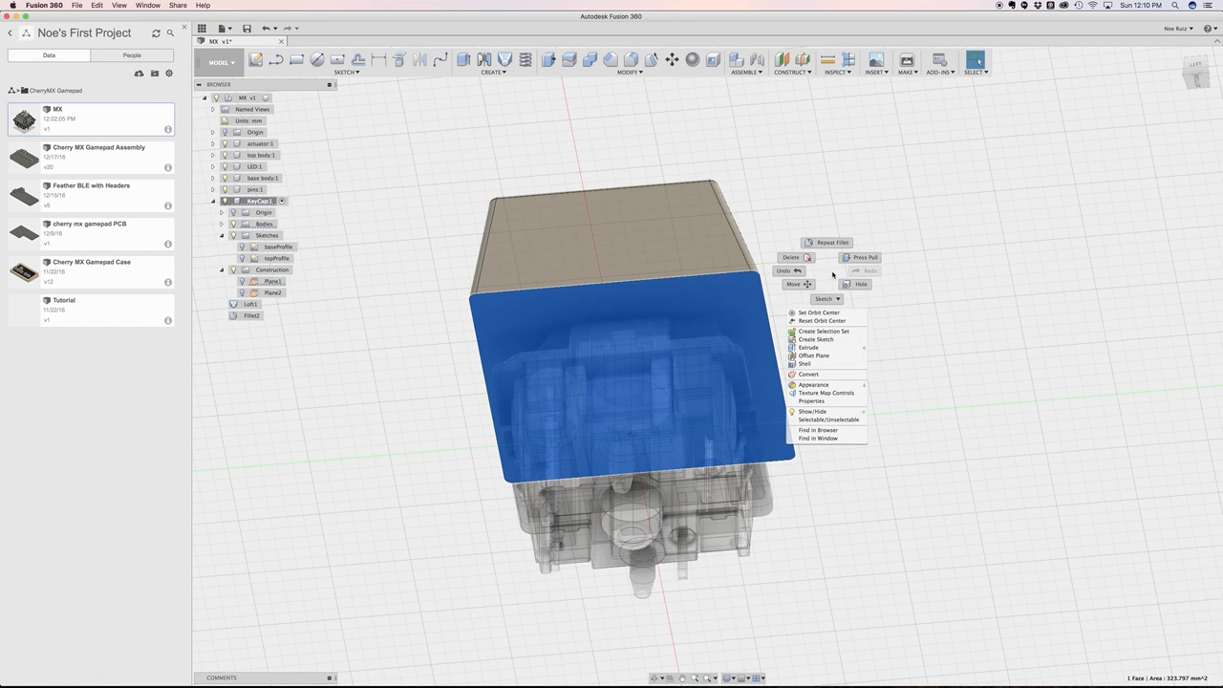
Shell the keycap from its bottom face into a thin-walled body with the inside thickness confirmed
left_click(808, 363)
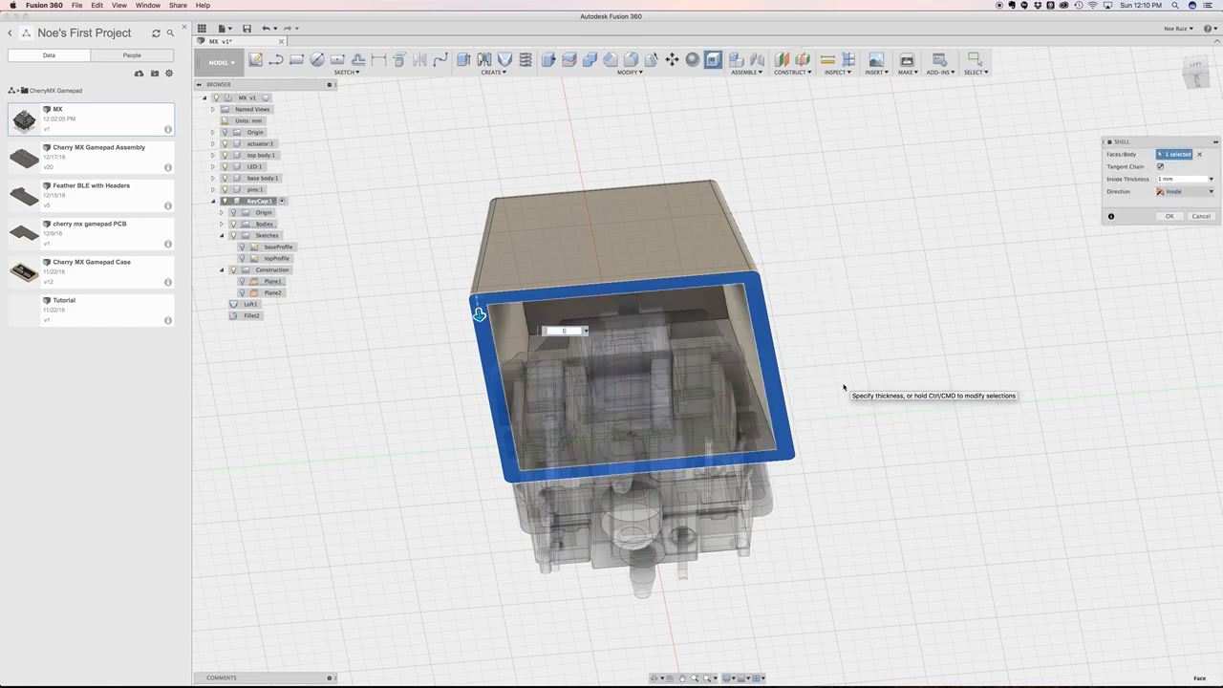
left_click(1169, 214)
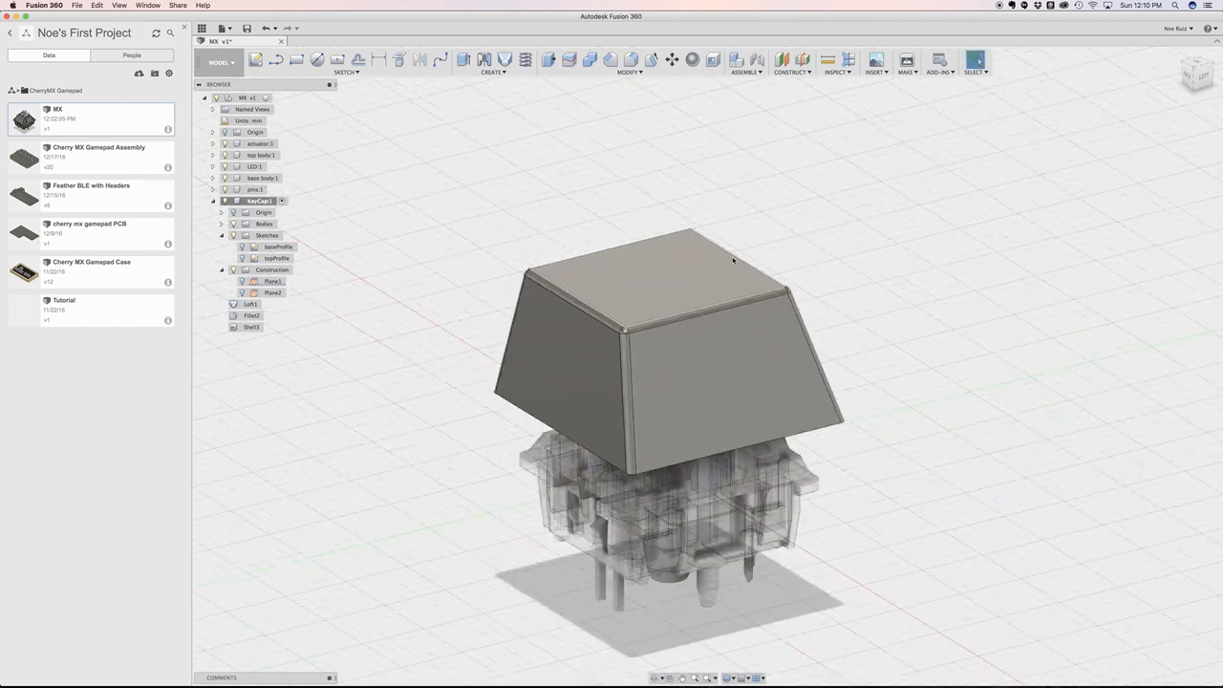
Assign a glass material to the keycap and view the see-through result from the front
left_click_drag(730, 258, 887, 371)
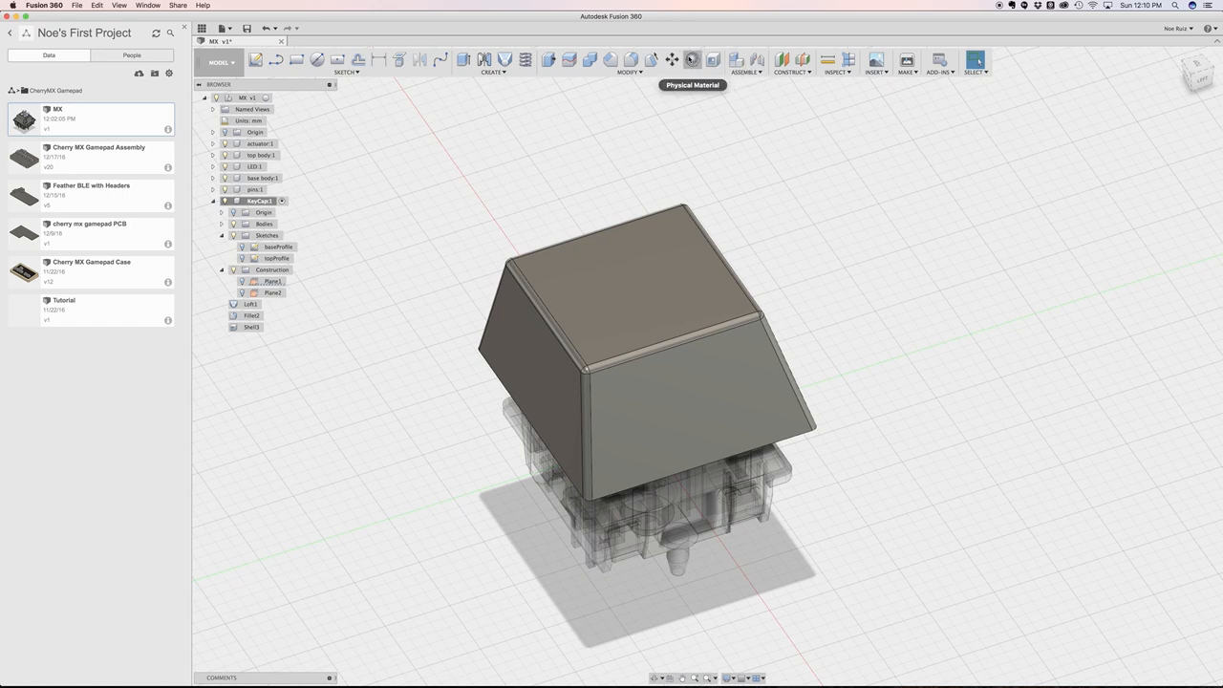
mouse_move(718, 132)
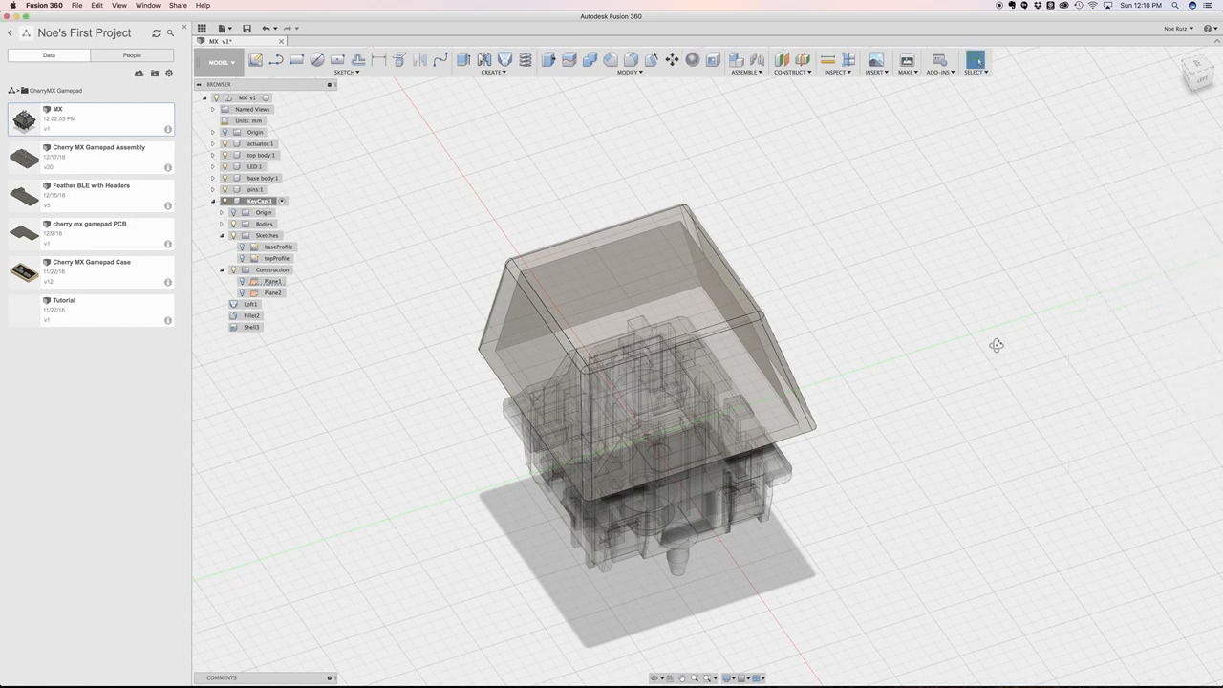
left_click(1196, 73)
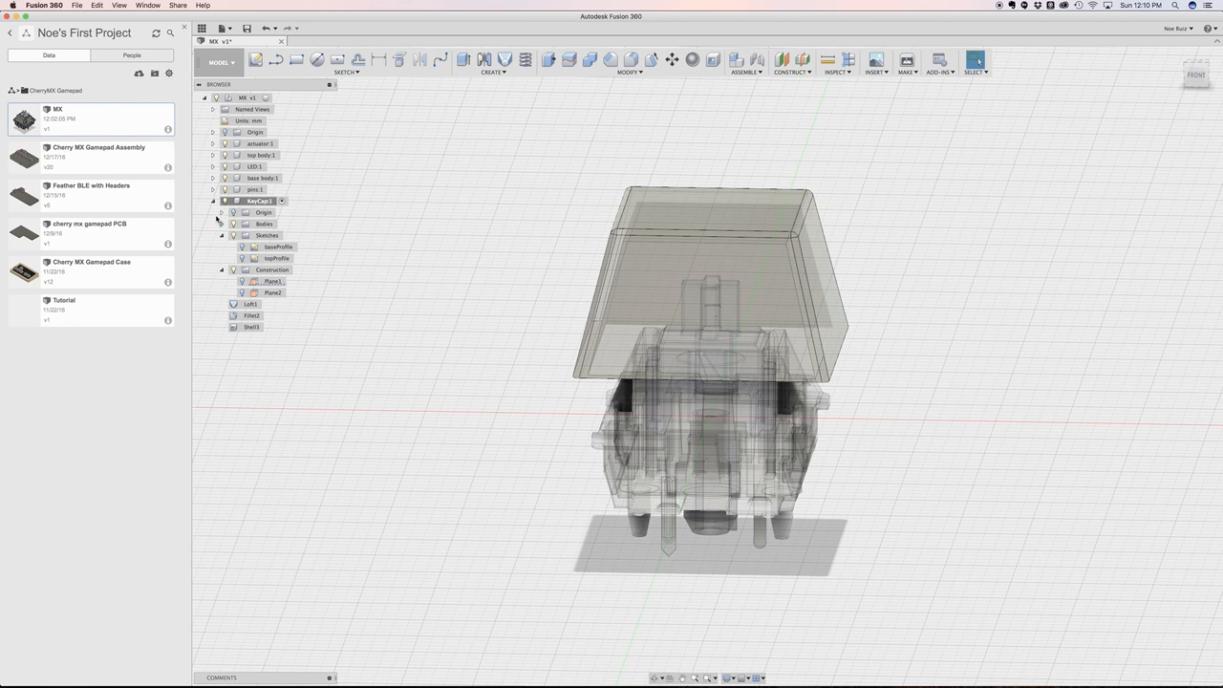
Hide the keycap, zoom to the stem and enable Capture Design History on the switch component
left_click(271, 235)
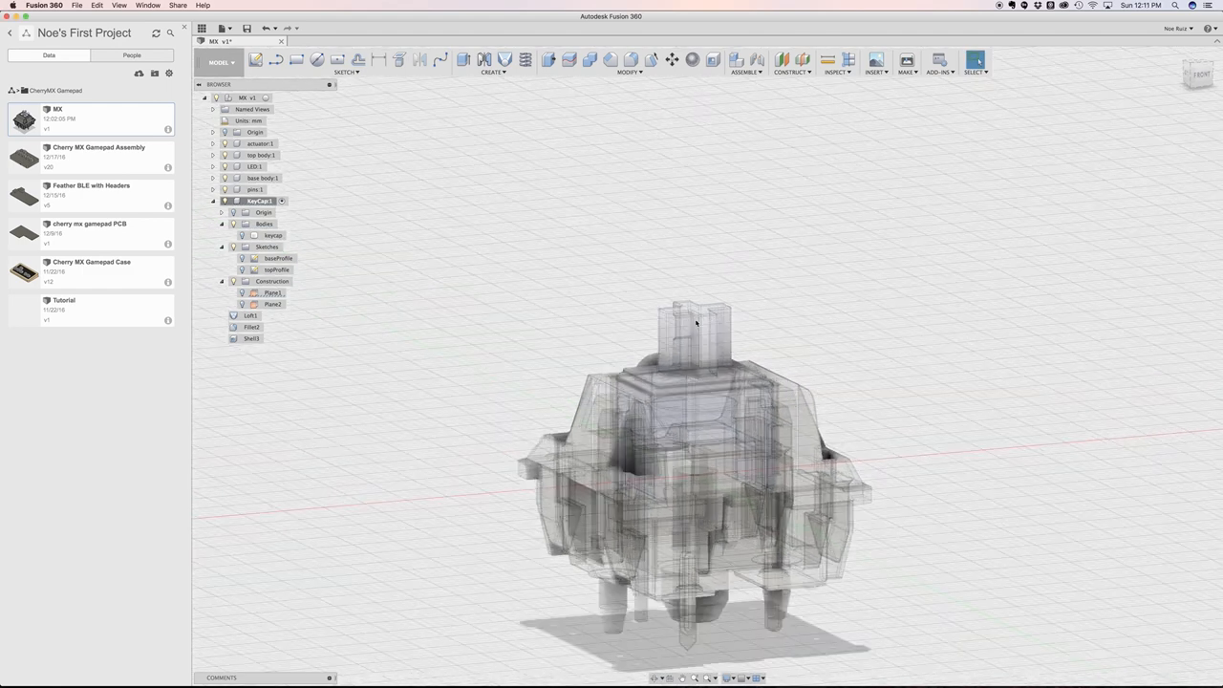
left_click_drag(695, 323, 569, 245)
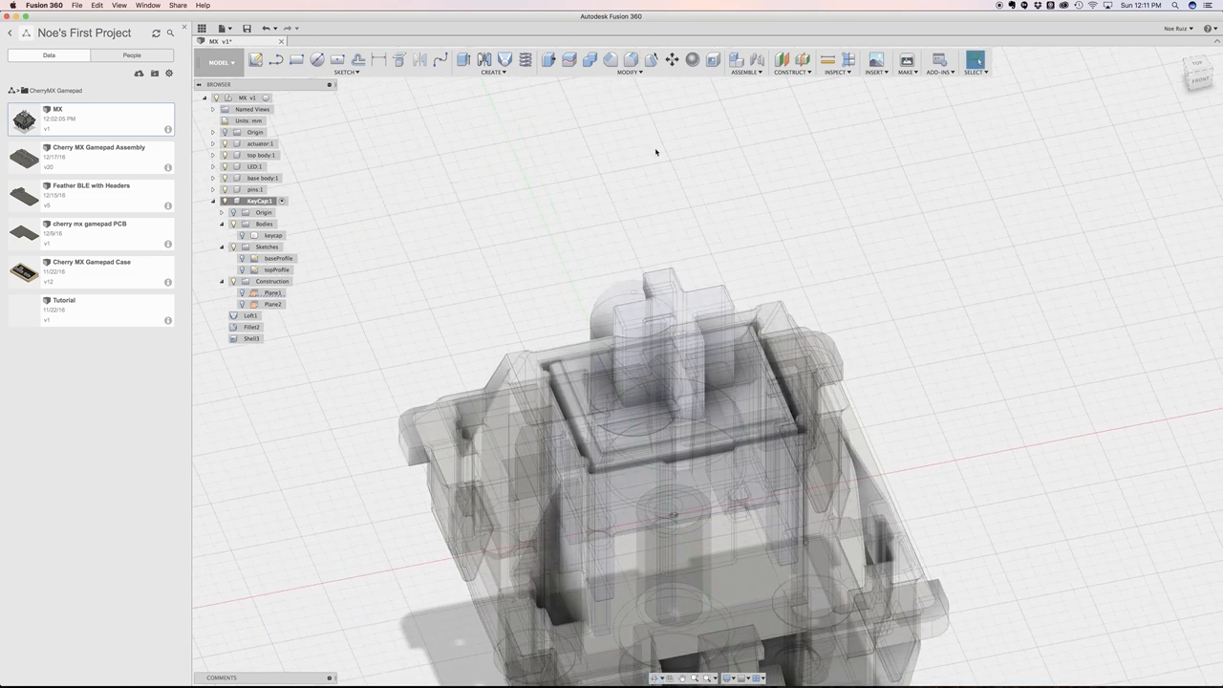
mouse_move(585, 156)
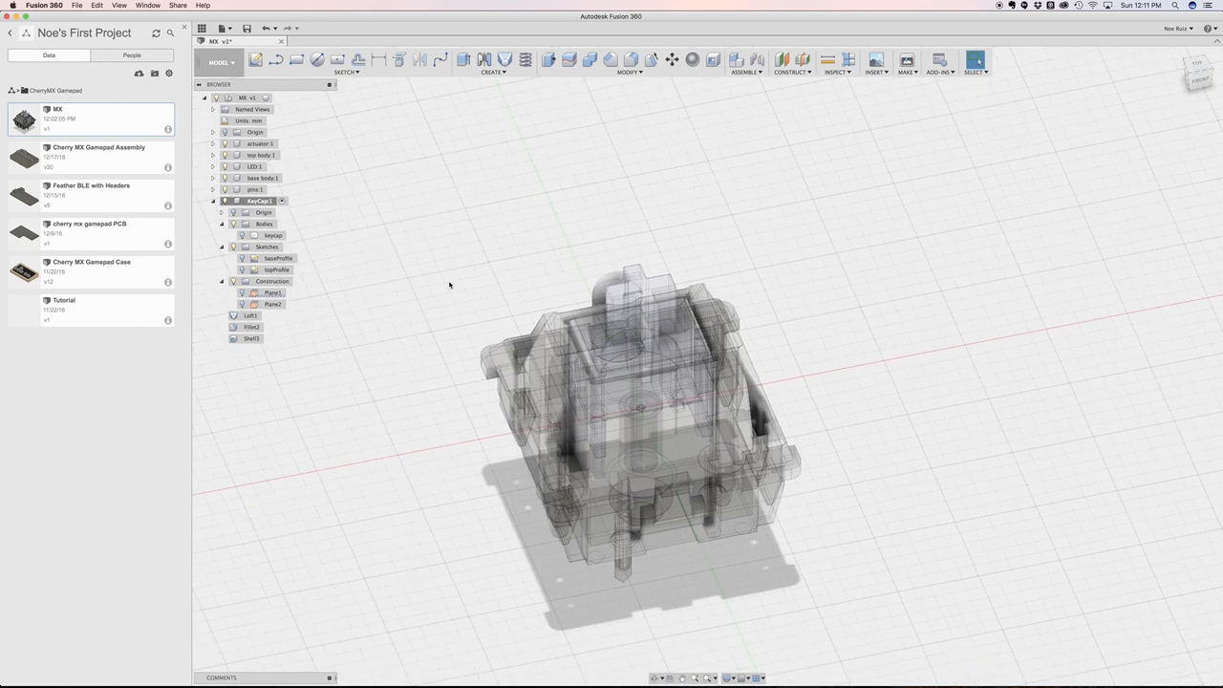
right_click(242, 97)
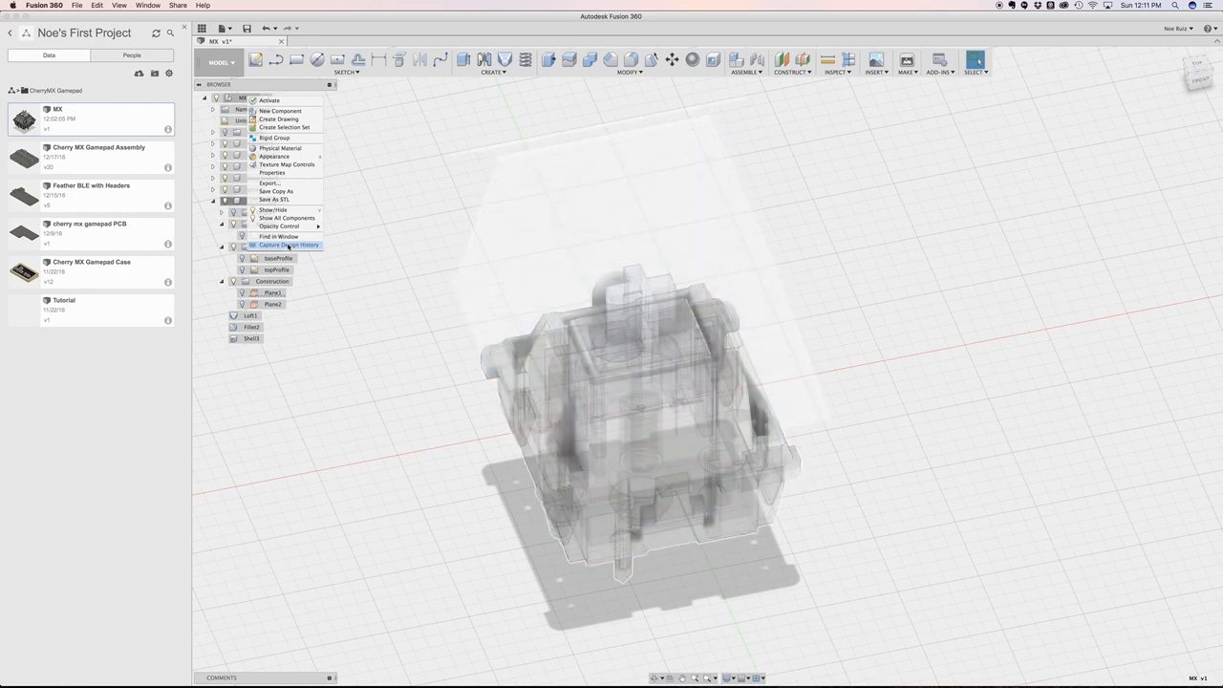
left_click(289, 244)
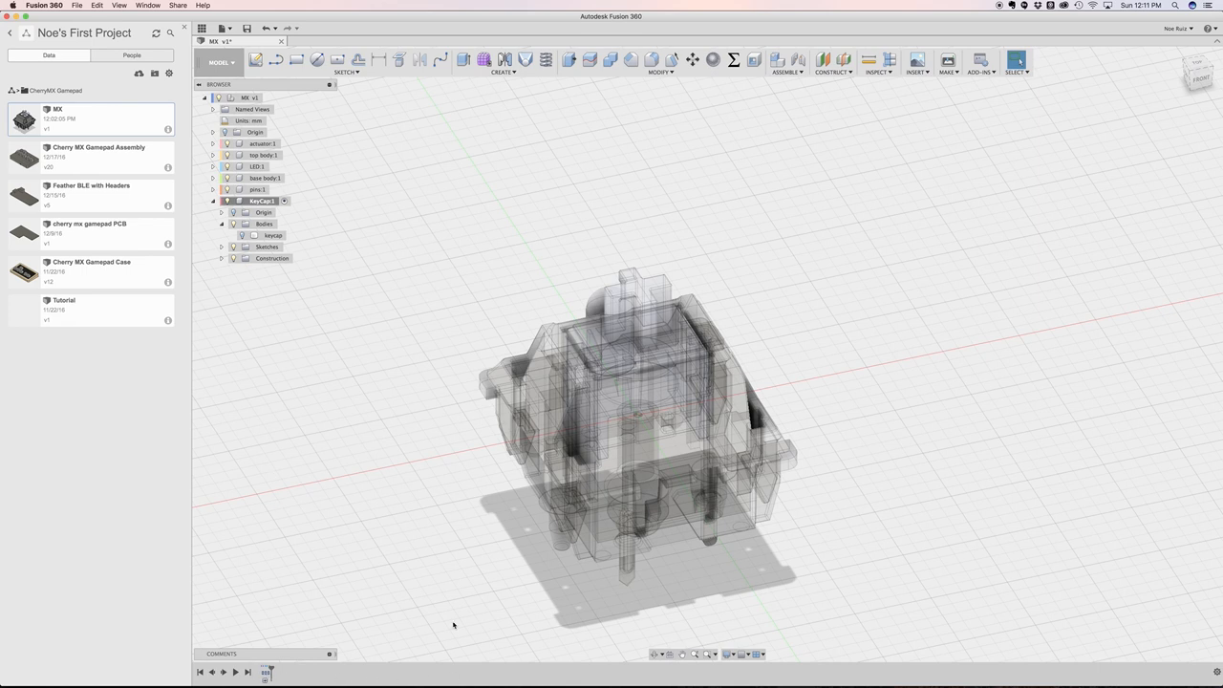
mouse_move(321, 386)
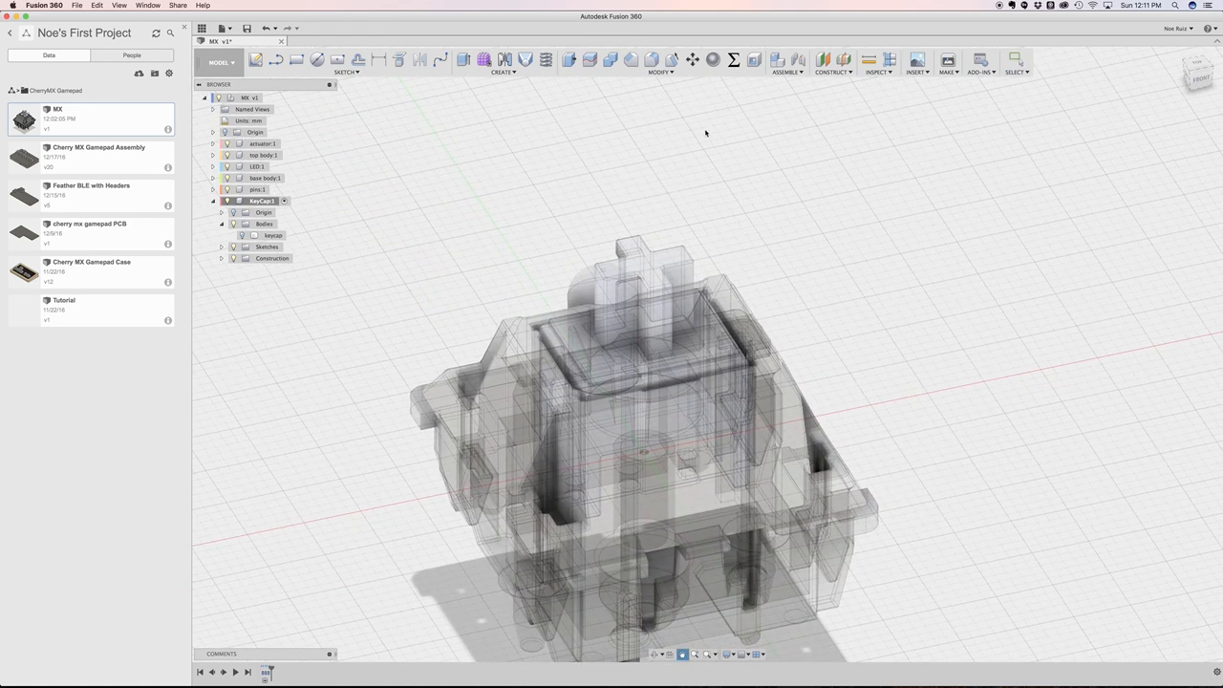
Create the user parameter stemOffset = 0.2 mm in Change Parameters and close the dialog
left_click(659, 73)
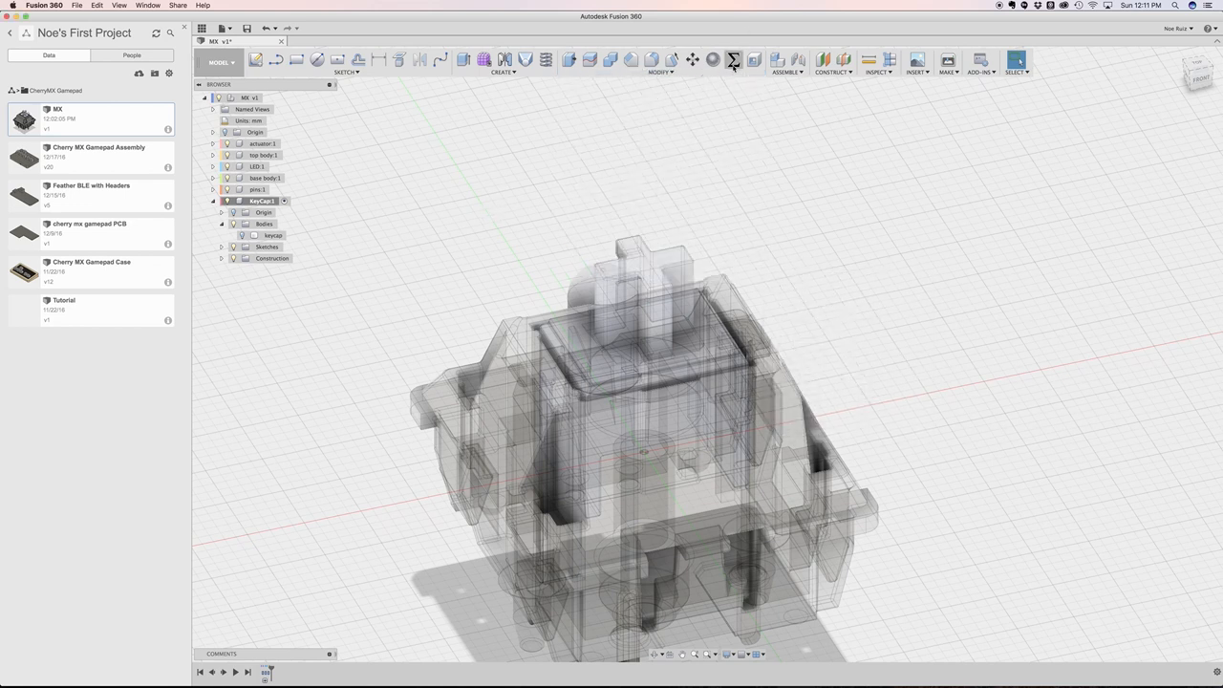
left_click(733, 59)
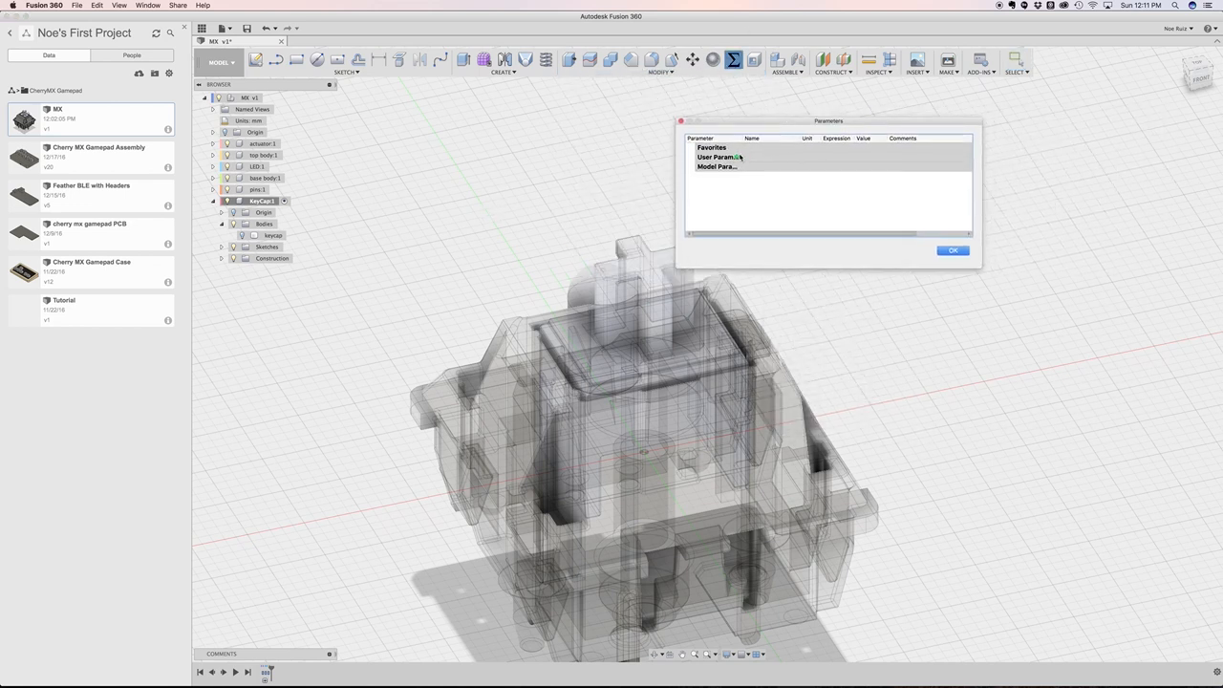
left_click(737, 157)
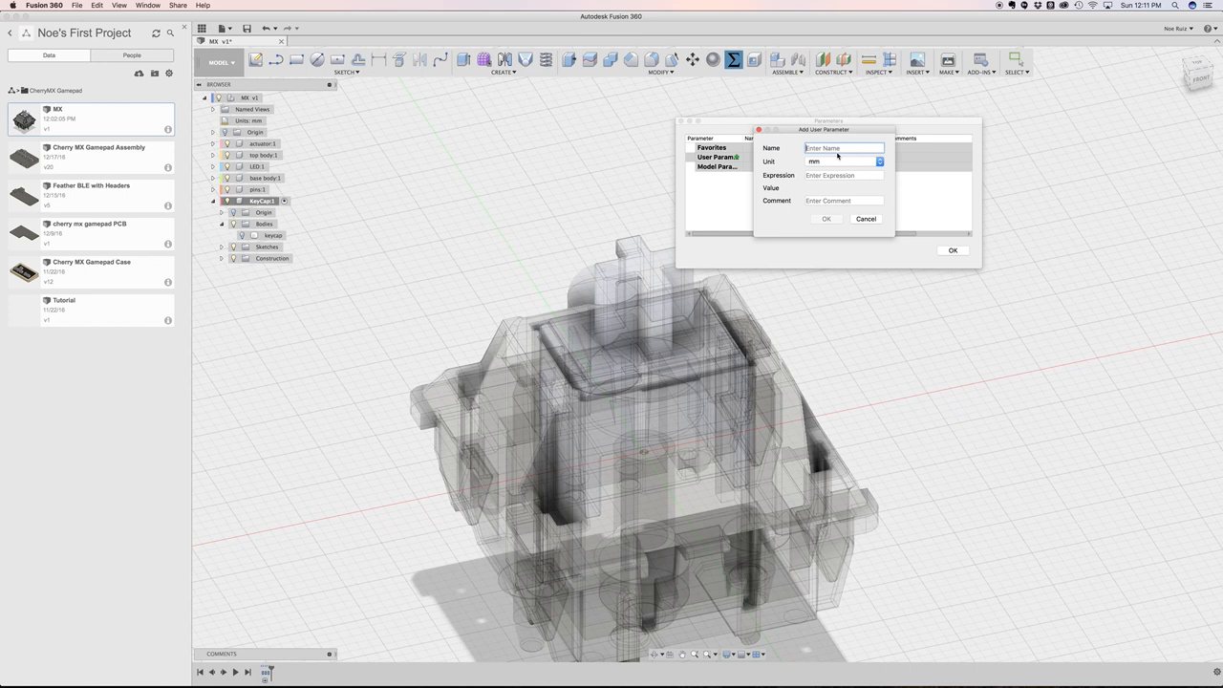
type("stemOffset")
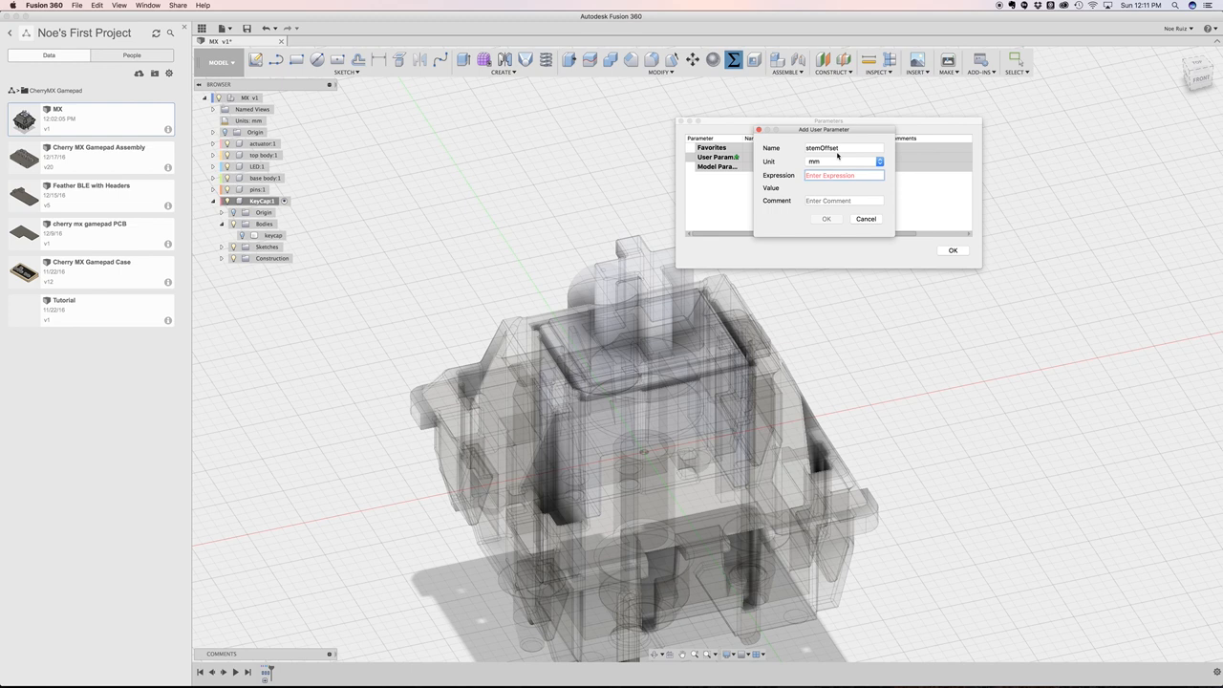
type("0.2")
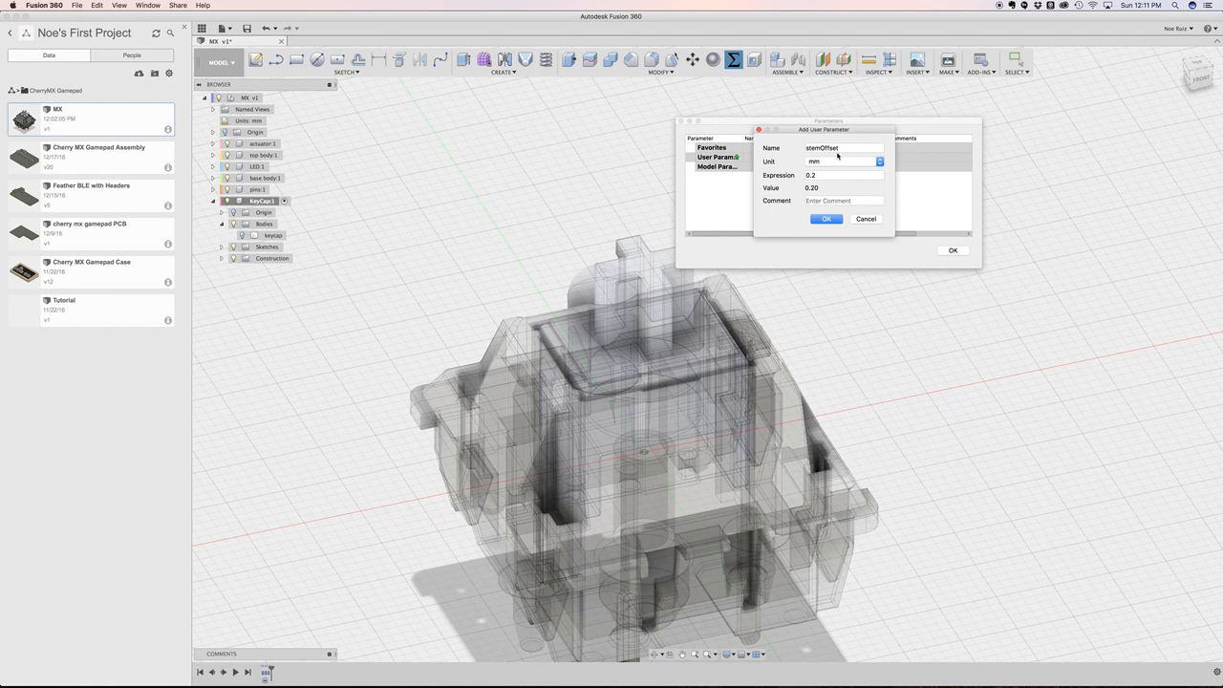
left_click(826, 218)
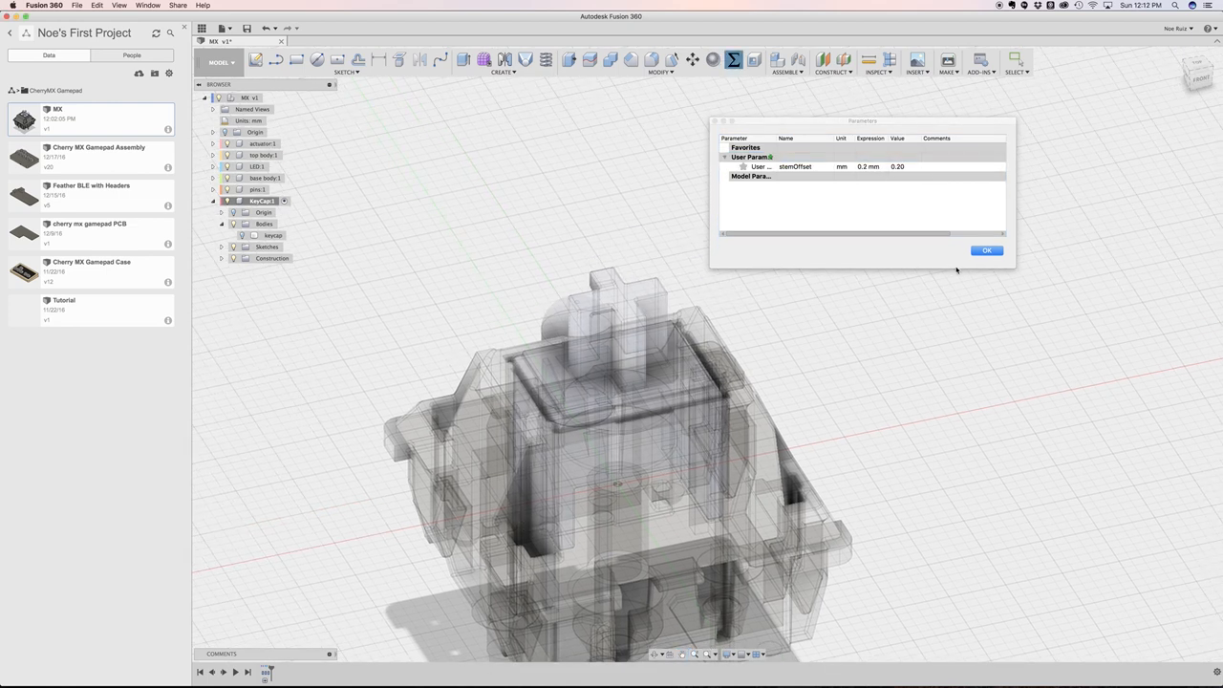
left_click(986, 249)
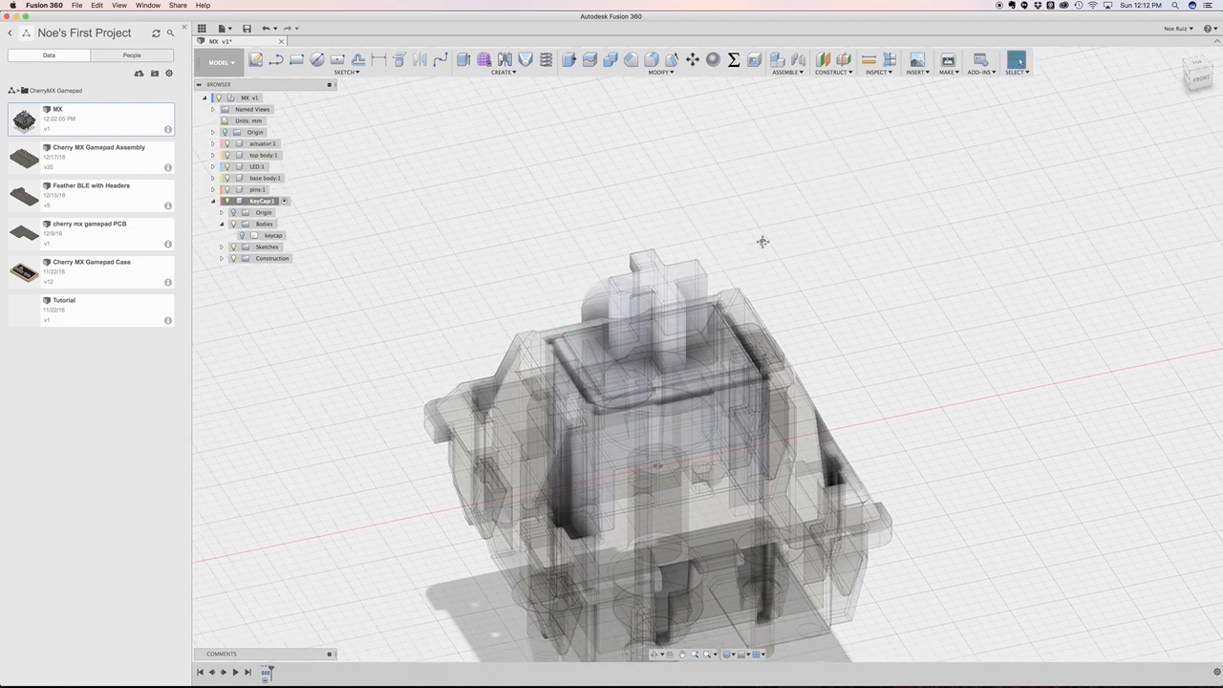
Sketch on the stem's top face and project its cross-shaped outline into the sketch
left_click(1196, 72)
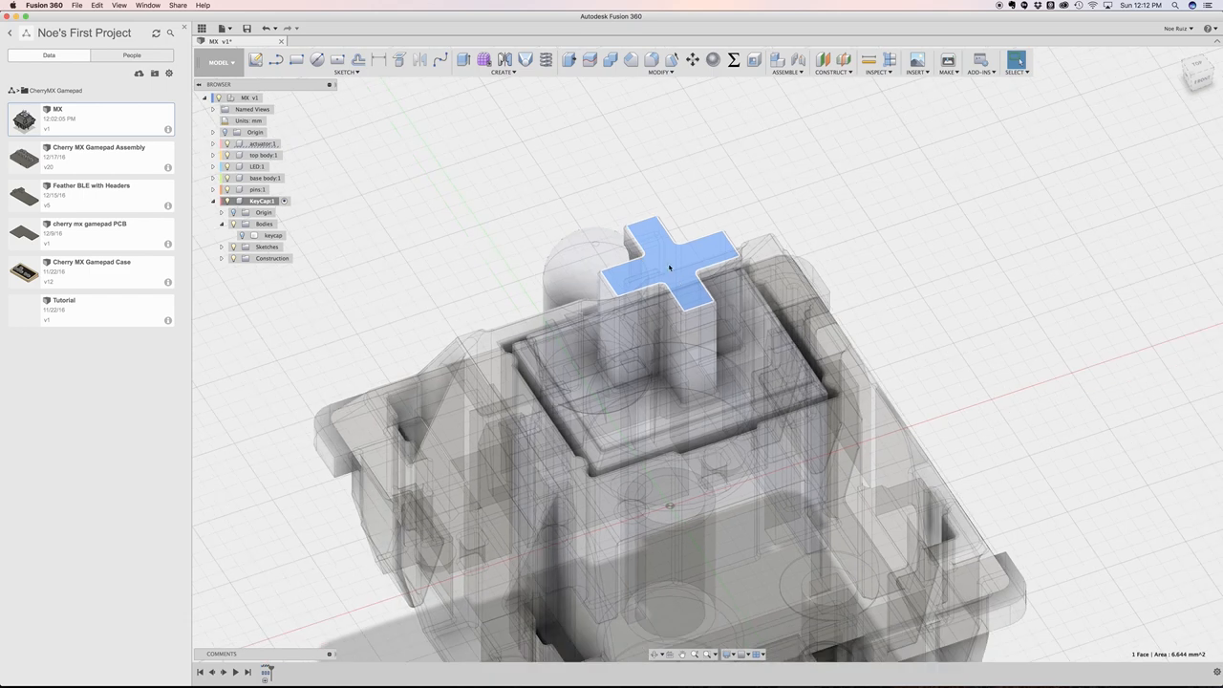
left_click(1196, 73)
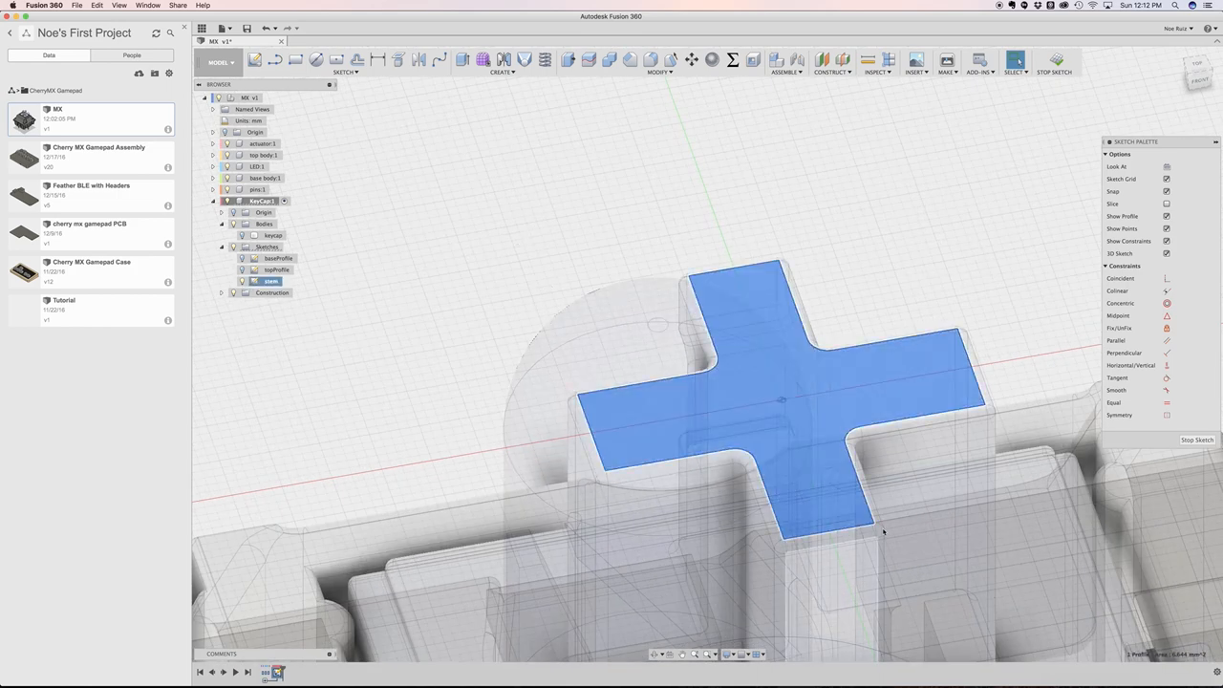
left_click(356, 59)
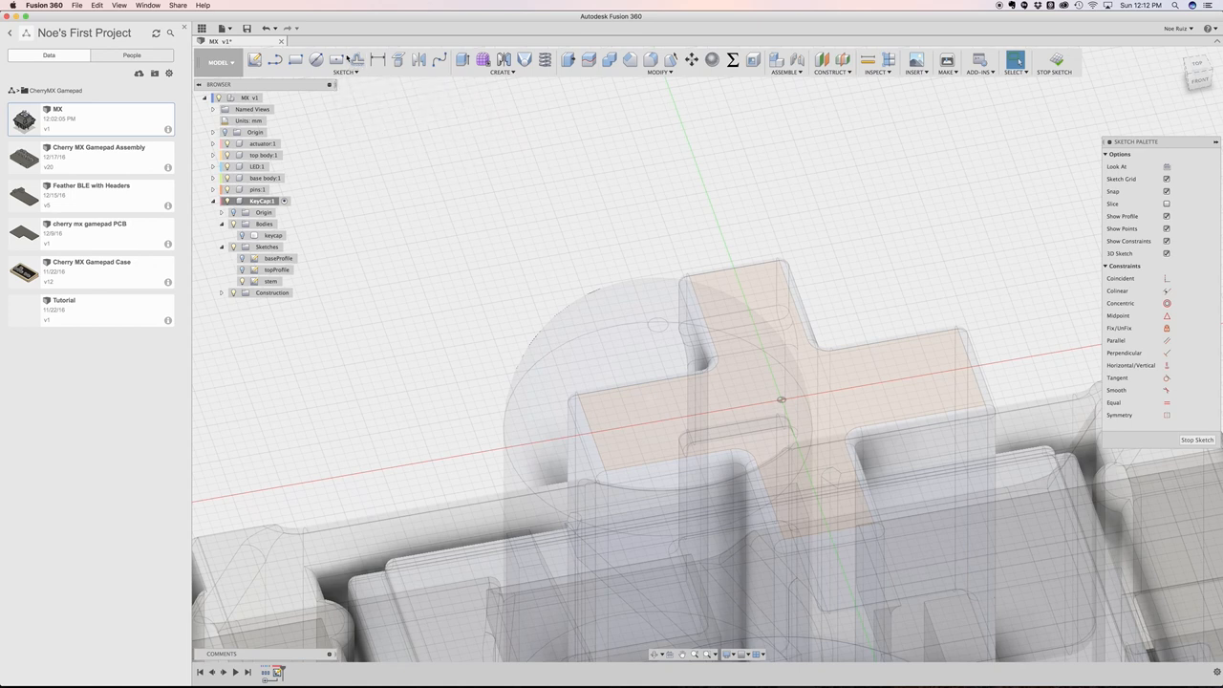
Offset the projected cross outline outward, checking the stemOffset value in the parameters list
left_click(355, 59)
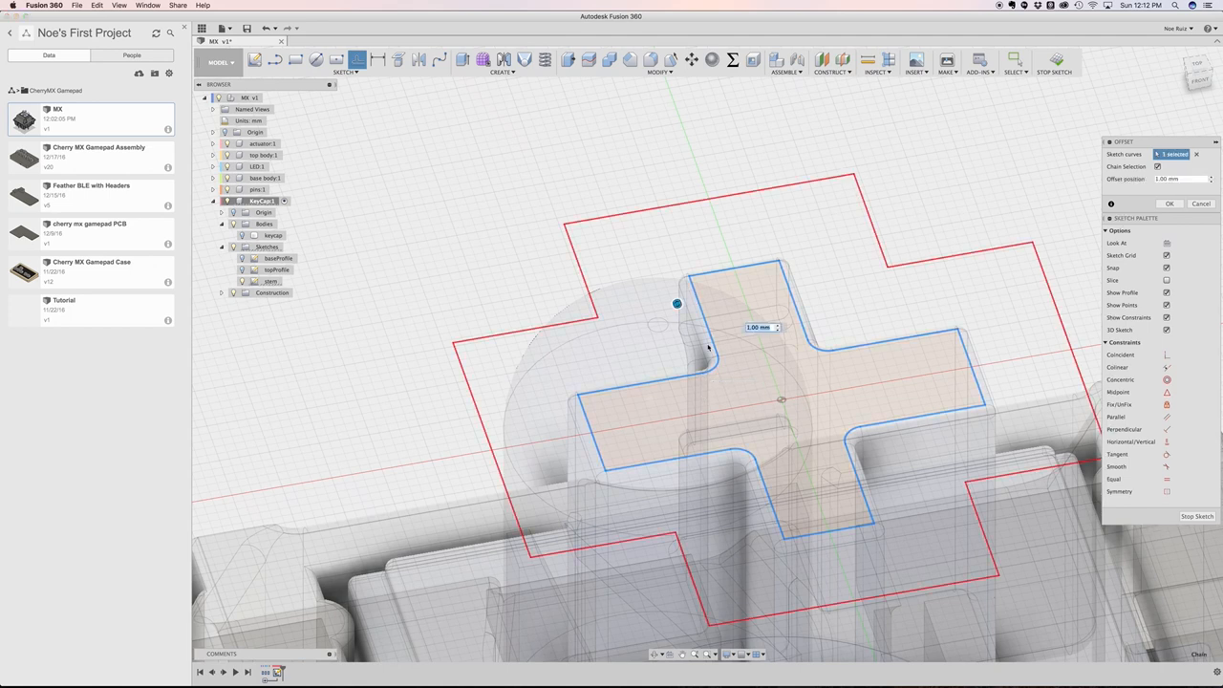
mouse_move(707, 348)
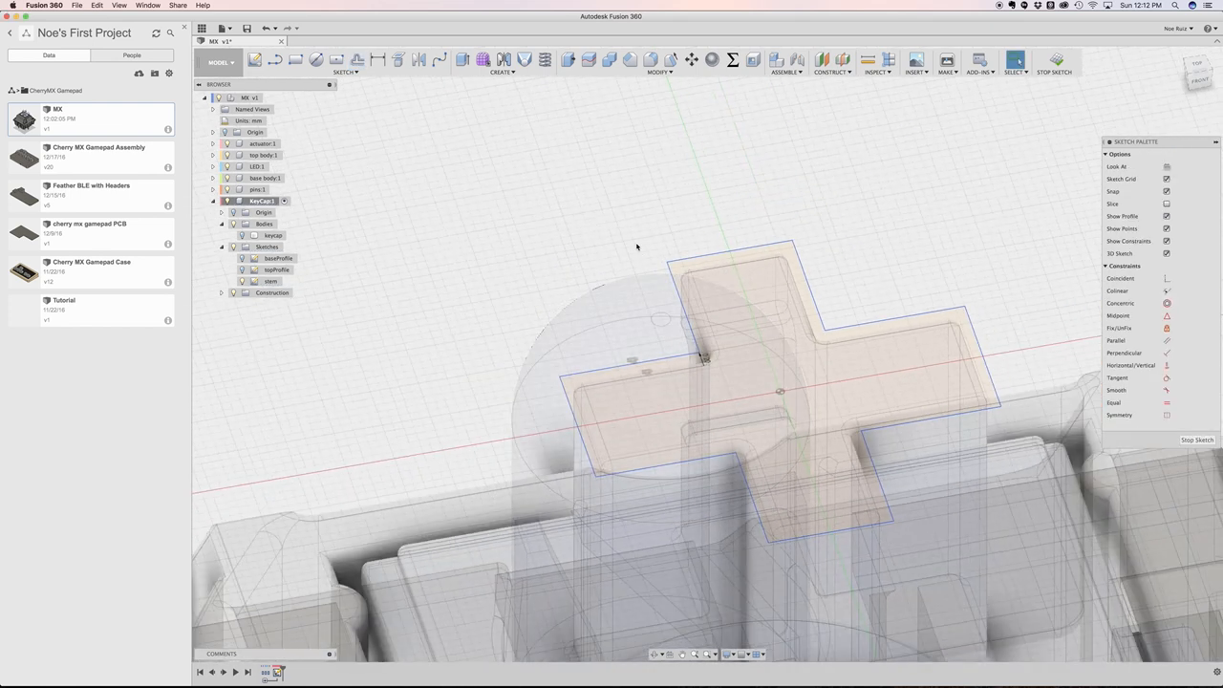
left_click(734, 59)
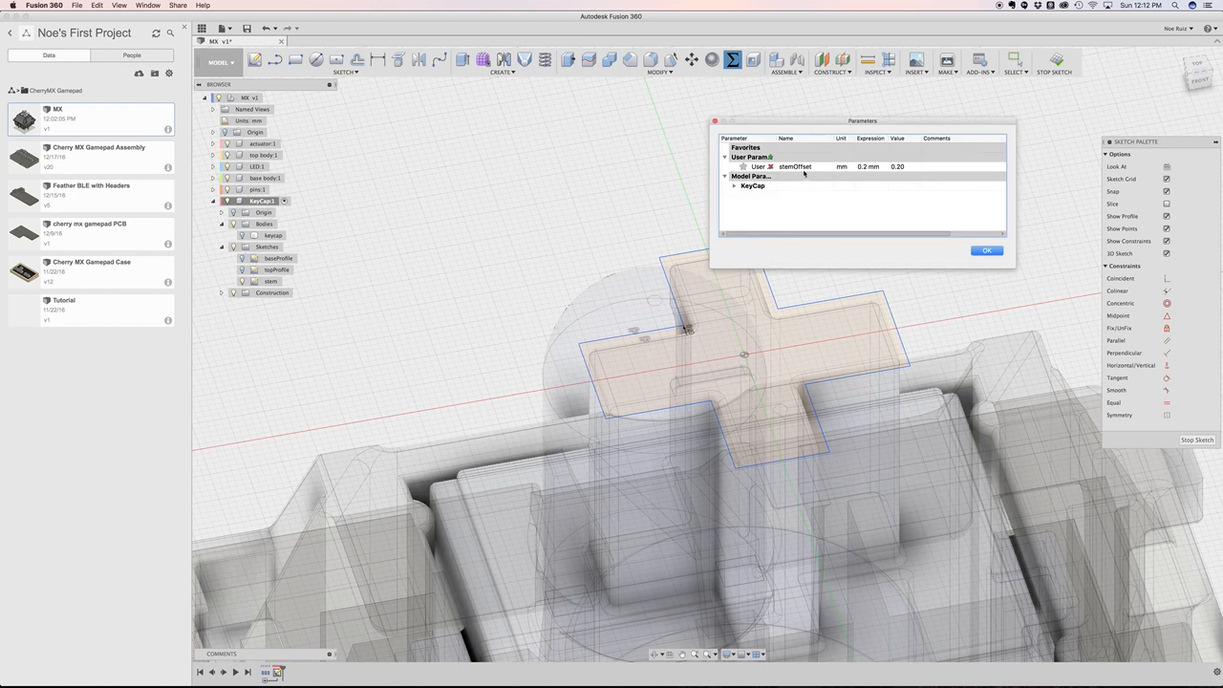
left_click(868, 166)
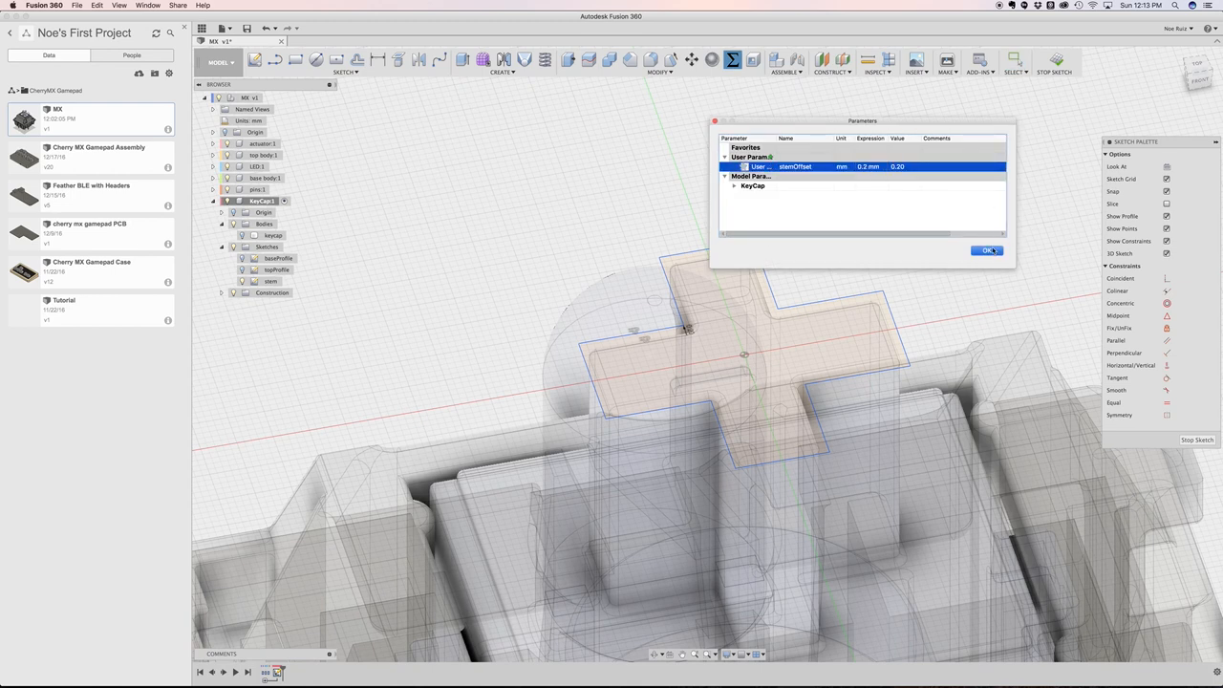
left_click(988, 250)
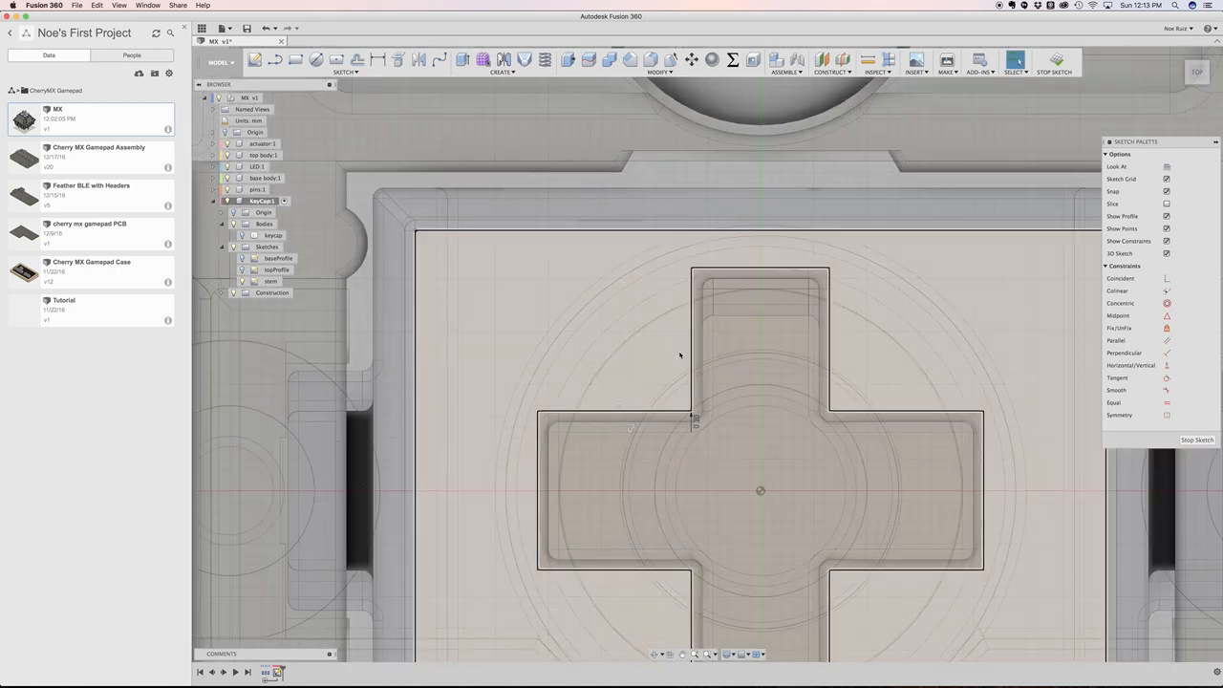
Draw a rectangle around the cross outline and begin extruding both profiles
left_click(707, 272)
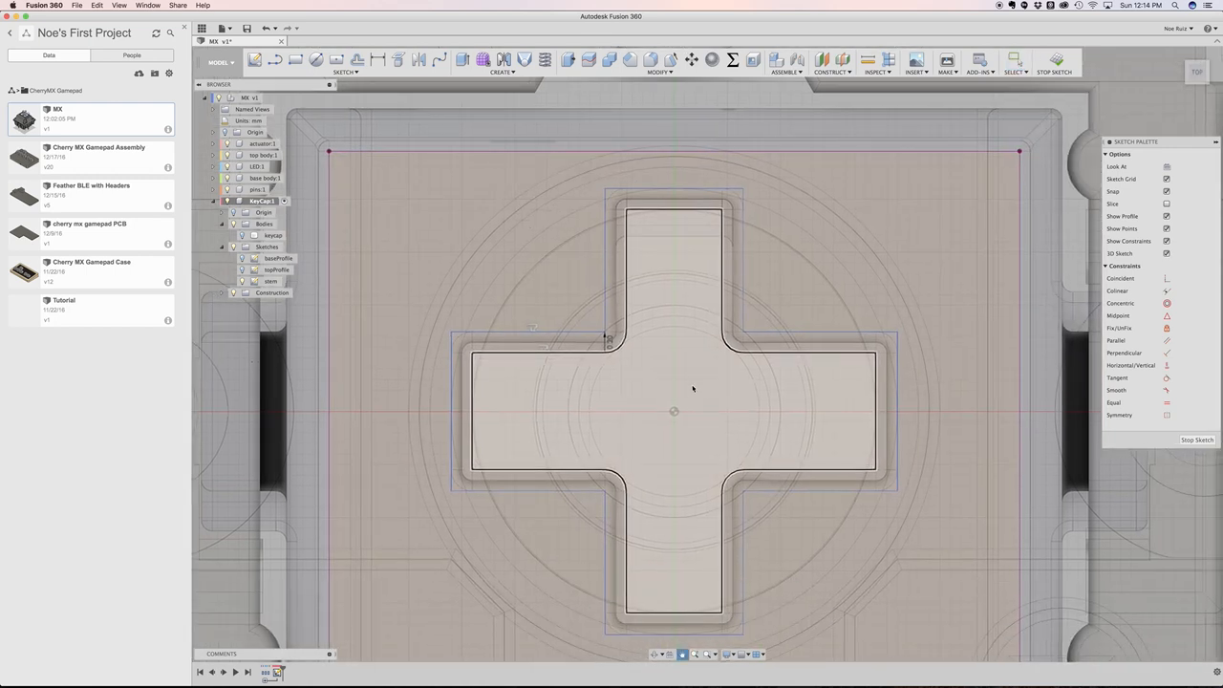
left_click(1014, 59)
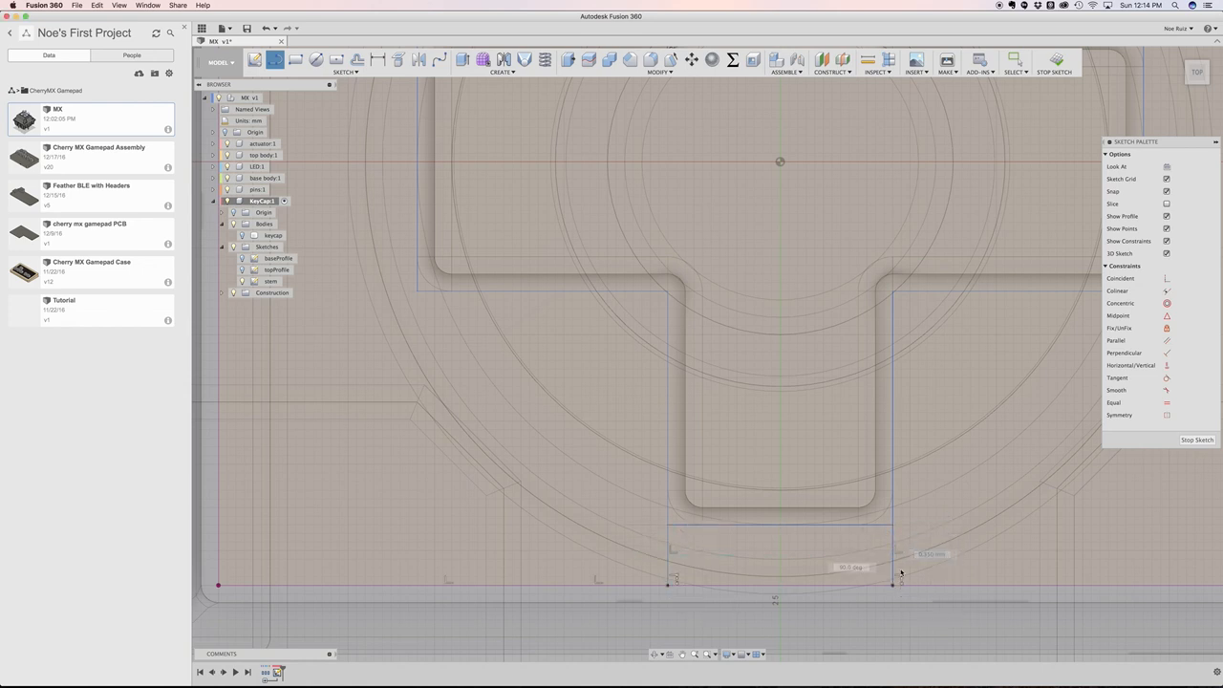
scroll("down", 3)
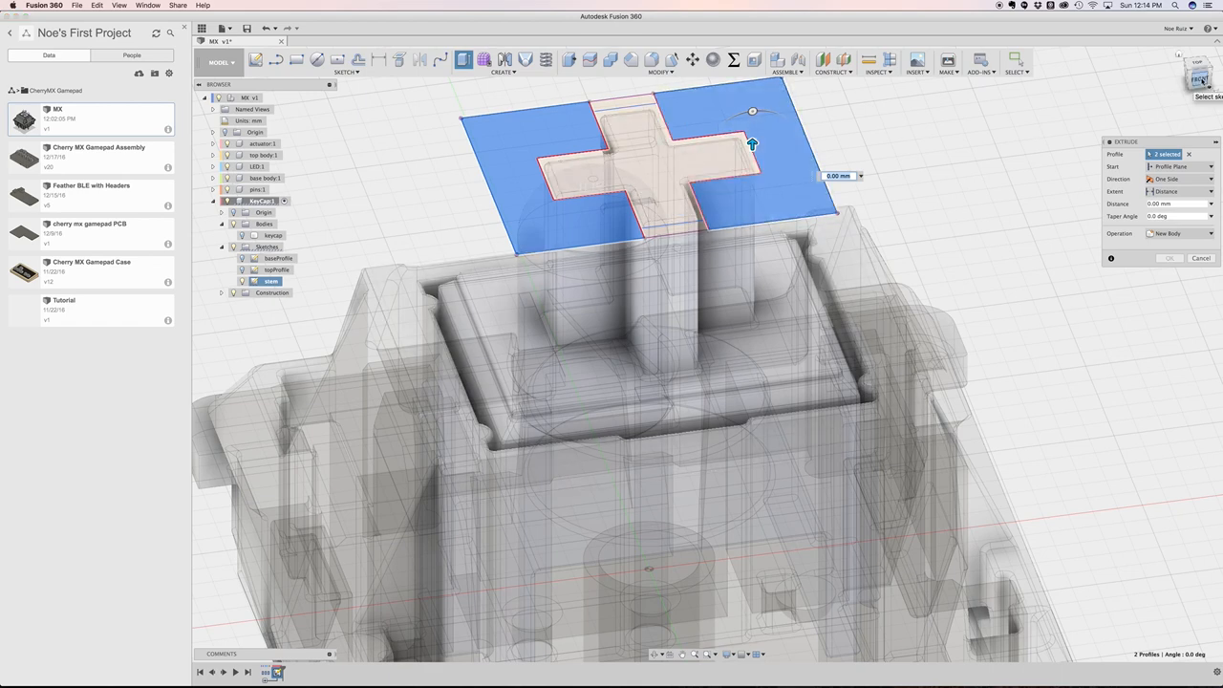
Extrude Two Sides, extending down by drag and up To Object at the keycap's inner top face
left_click(1196, 73)
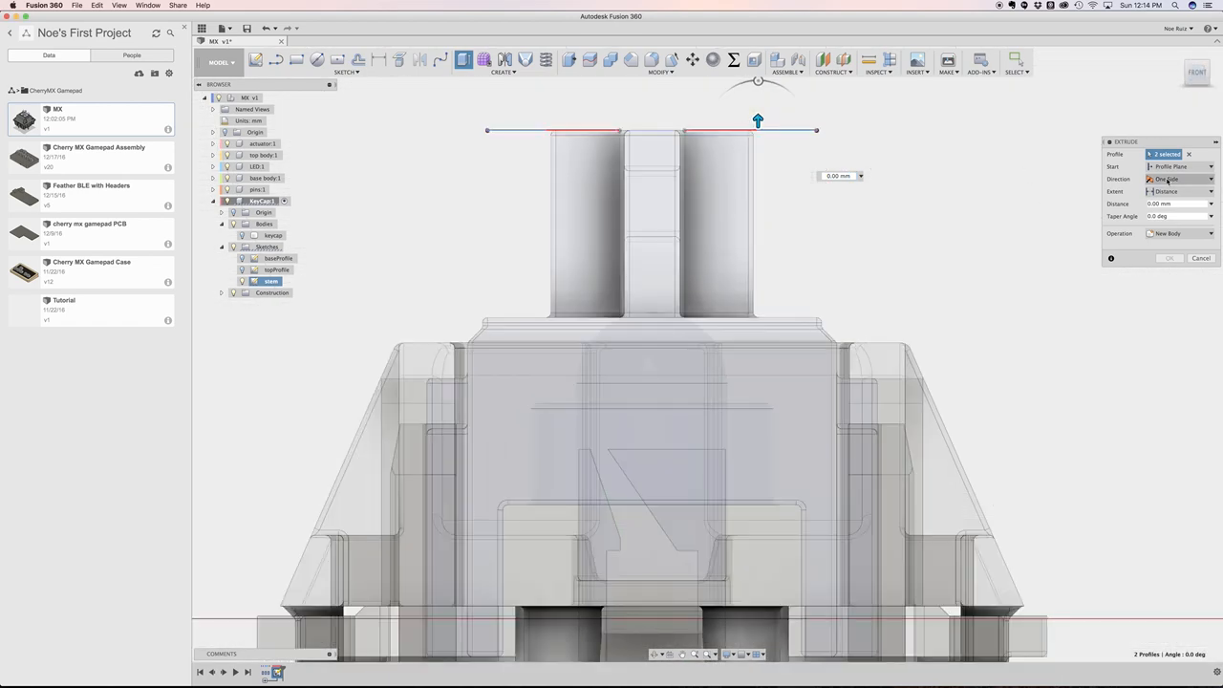
left_click(1181, 179)
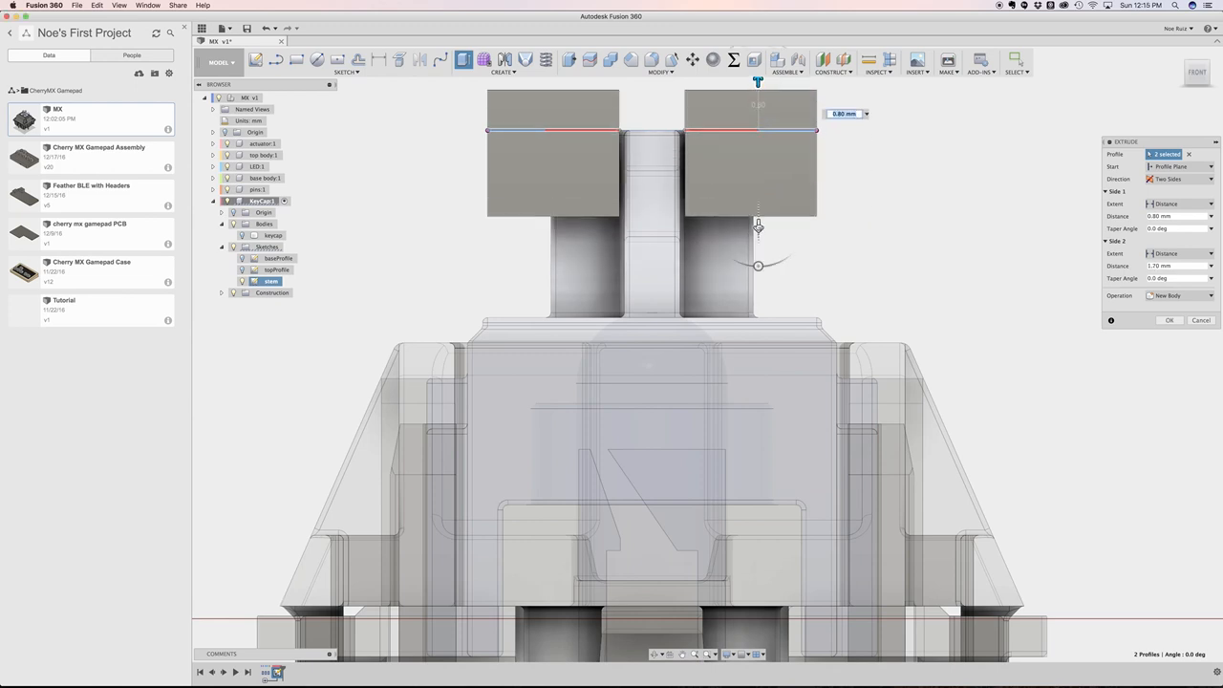
left_click_drag(757, 225, 756, 315)
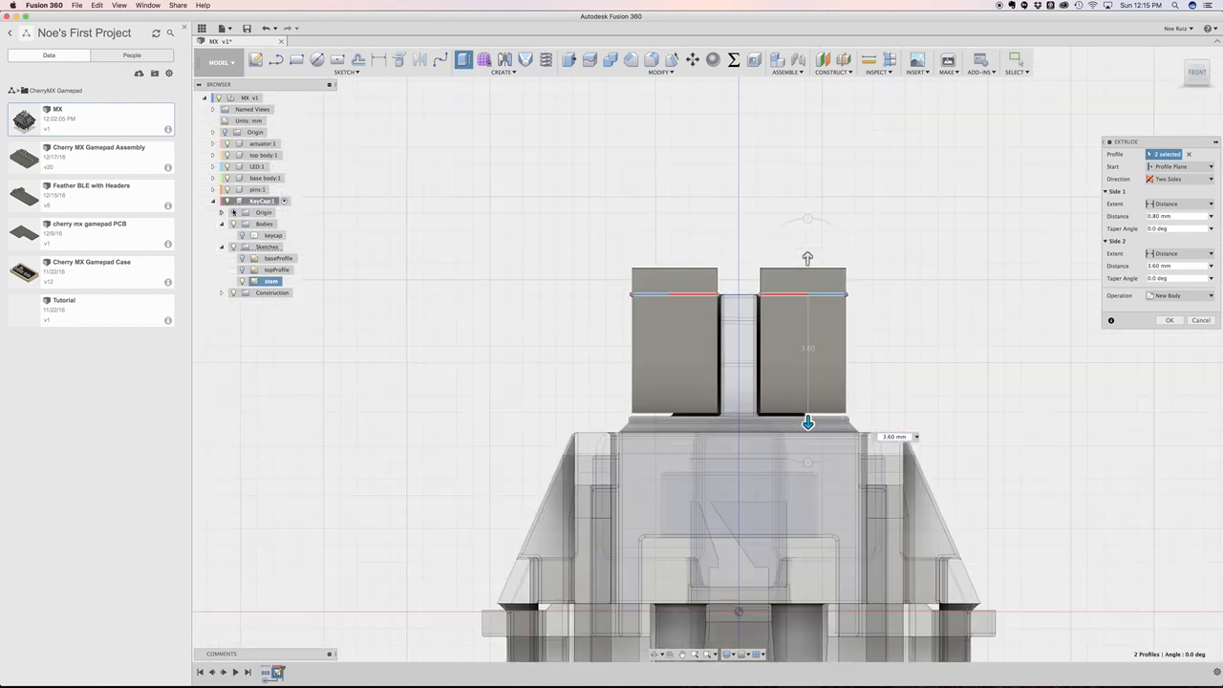
left_click_drag(806, 424, 806, 137)
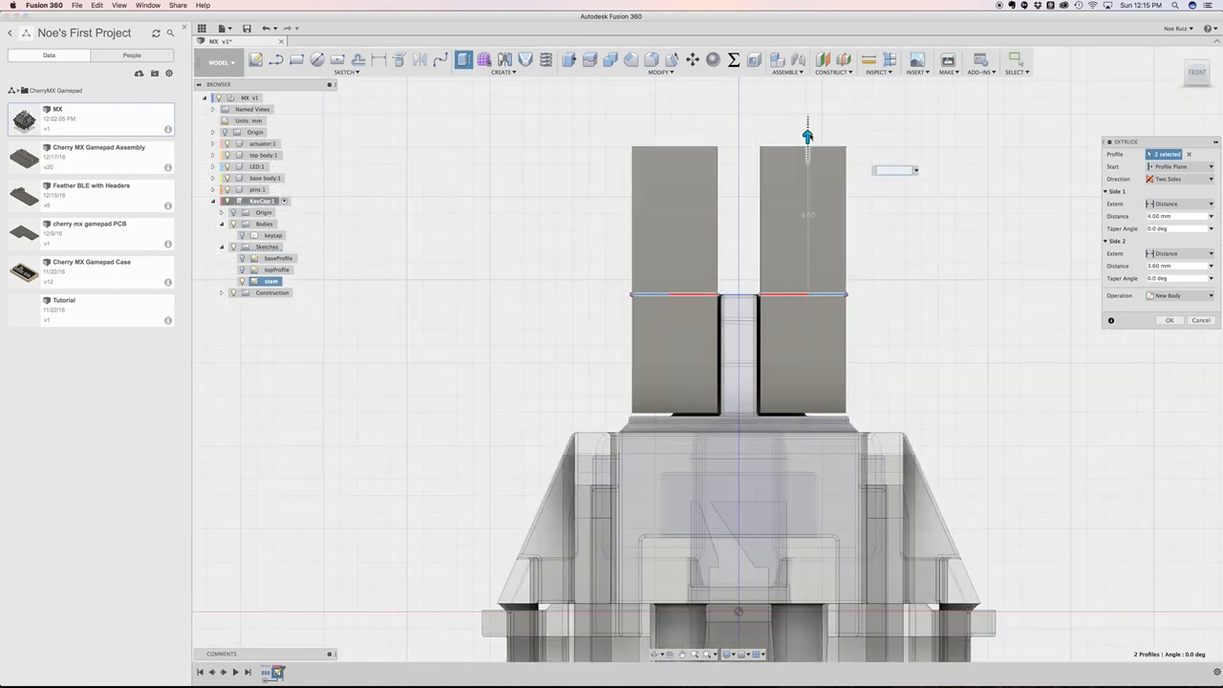
left_click(1181, 294)
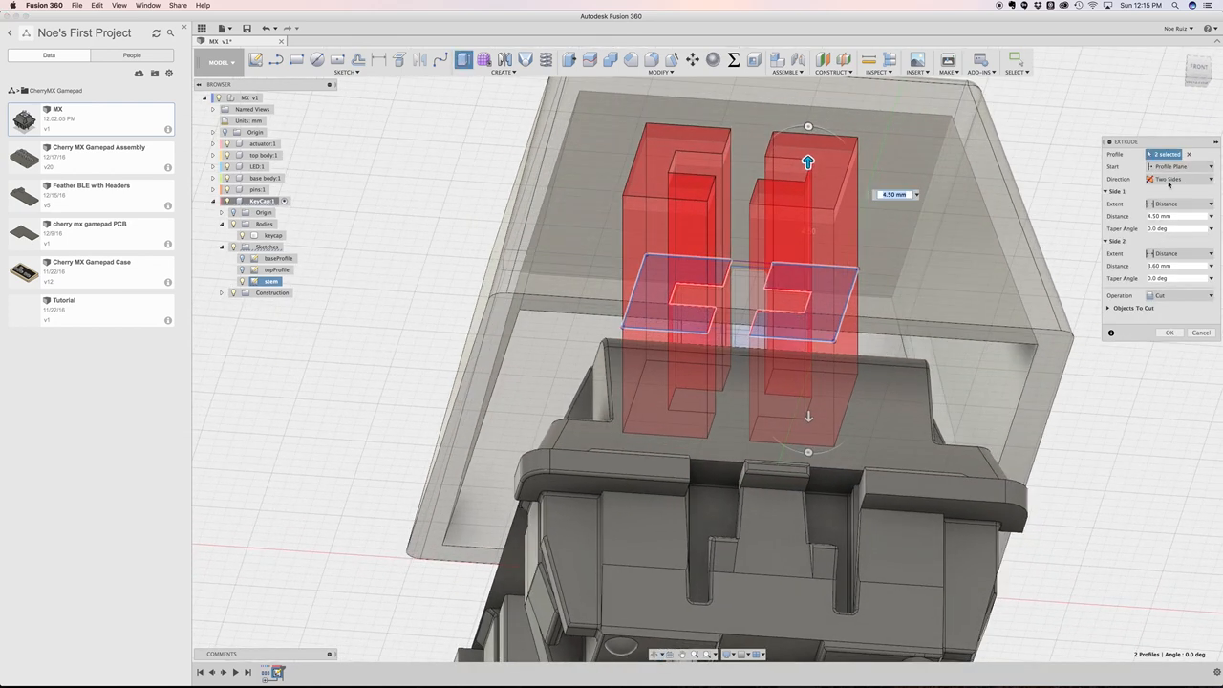
left_click(1180, 202)
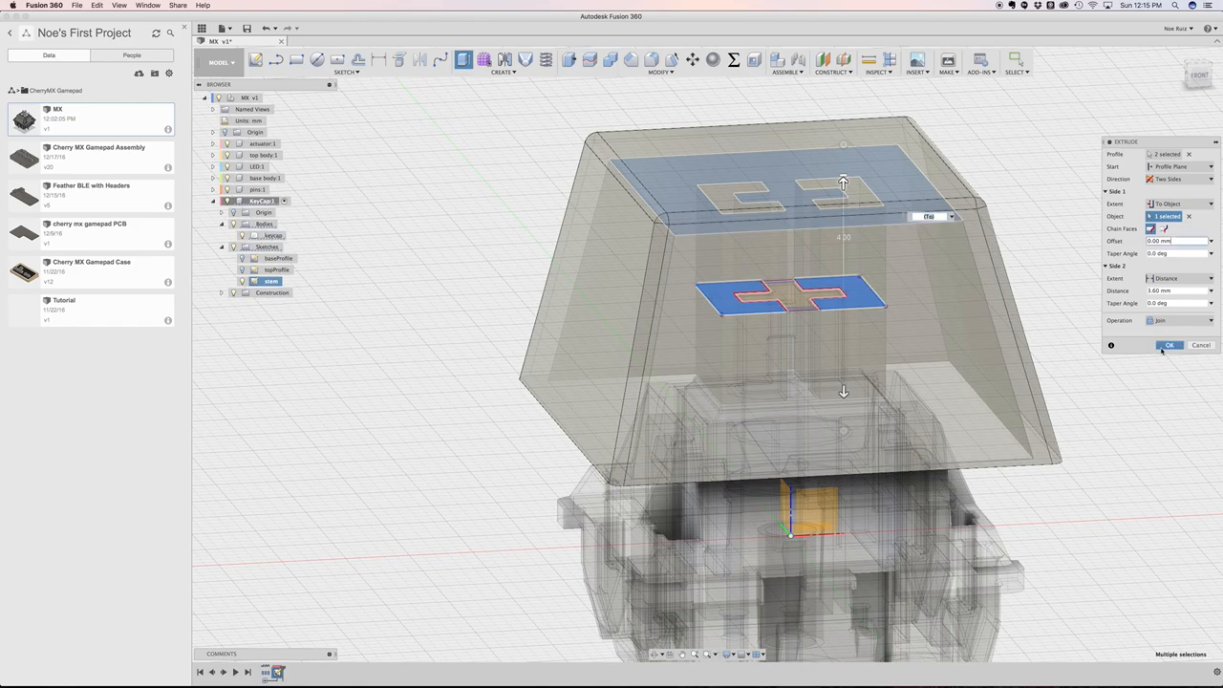
left_click(1170, 343)
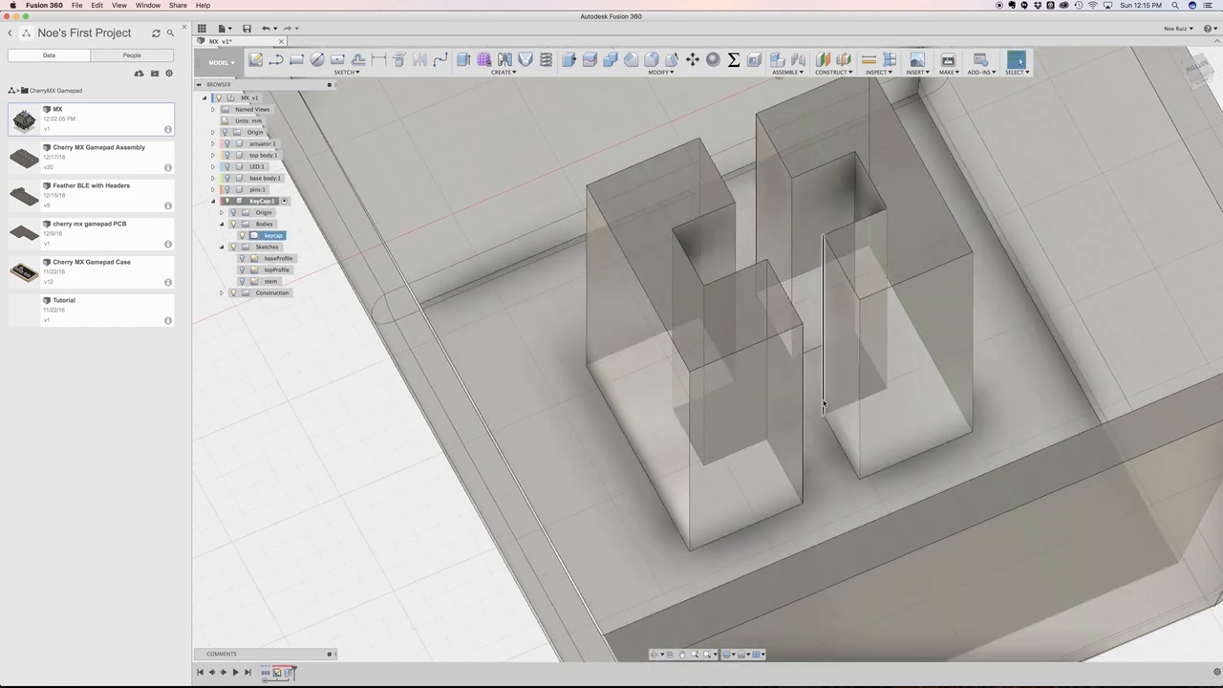
Select the stem block face, start an Extrude and choose its direction from the Direction dropdown
left_click_drag(812, 382, 841, 286)
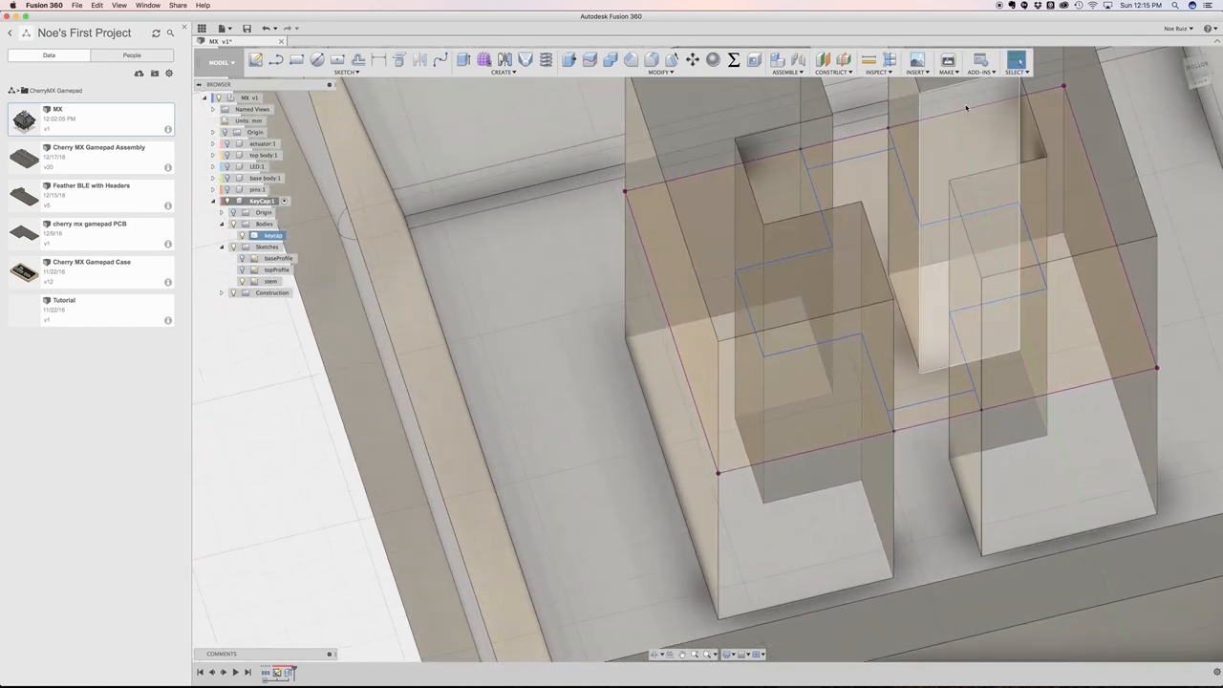
left_click(464, 60)
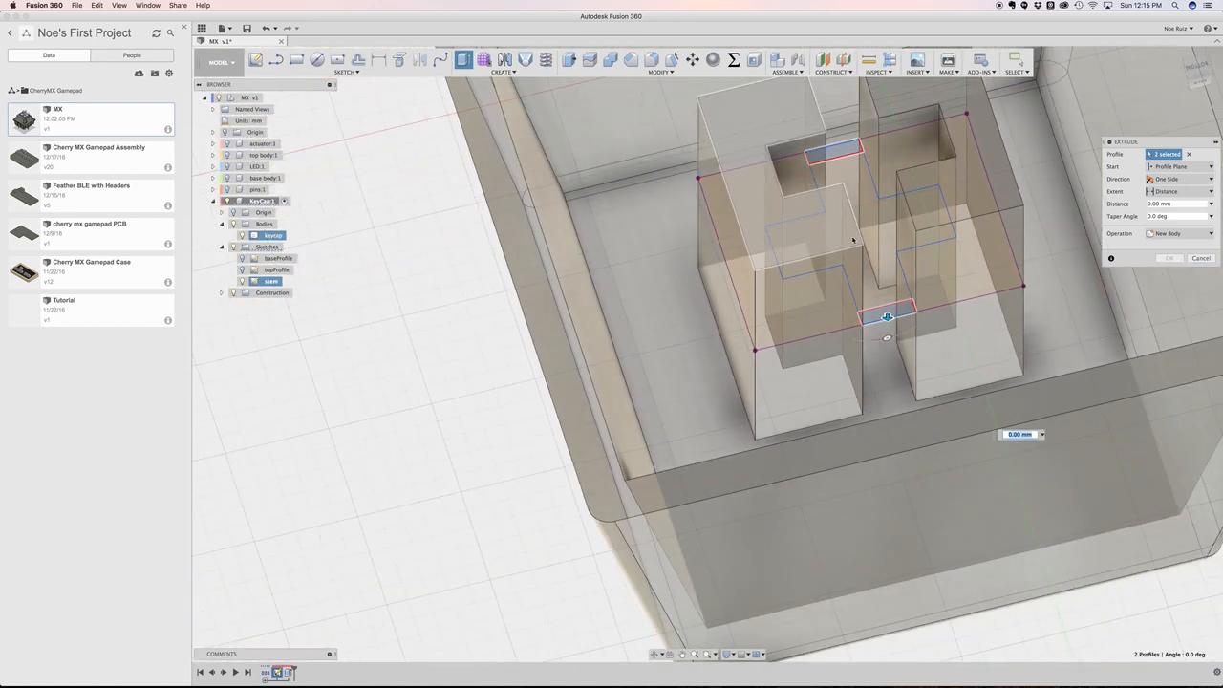
left_click(1181, 180)
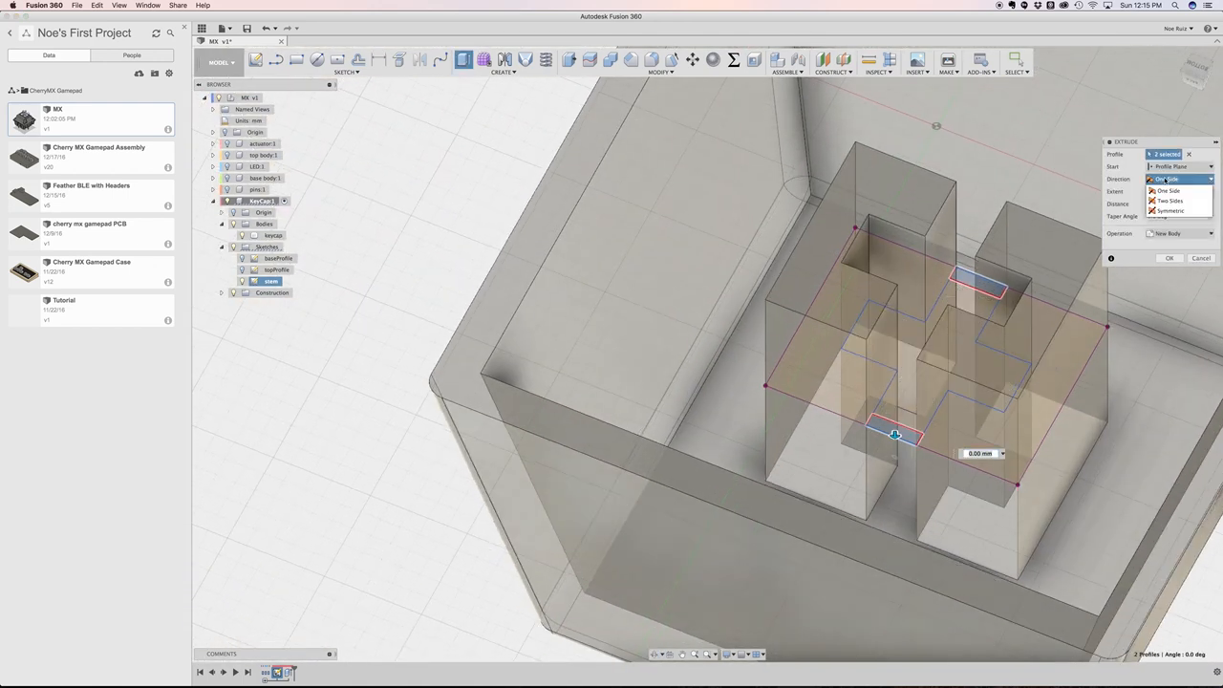
left_click(1167, 191)
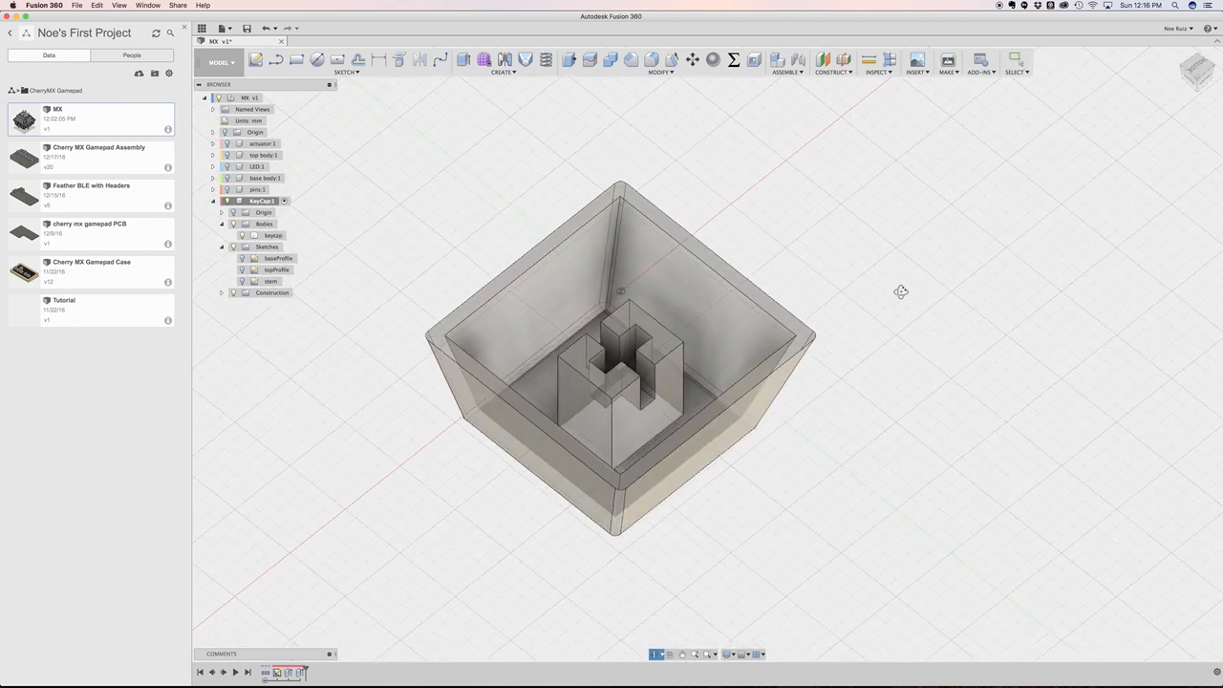
Orbit the rounded-stem keycap to view it from above, below and an angled side view, ending at the parameters list
left_click(654, 60)
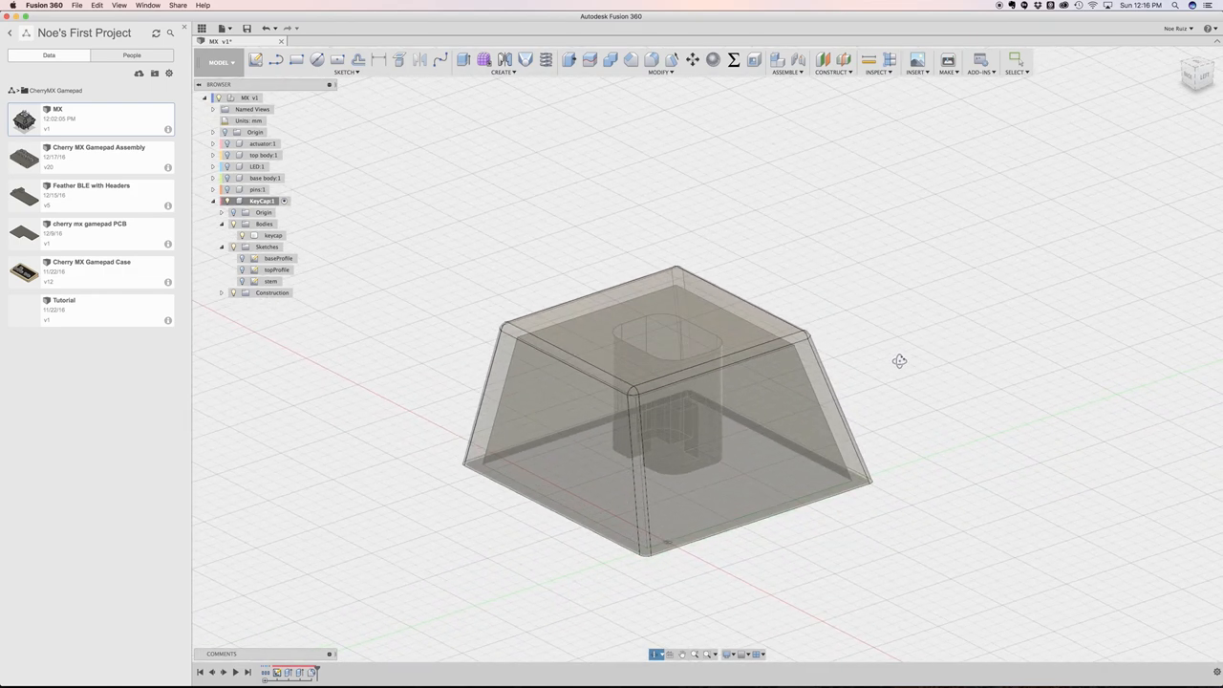
left_click_drag(668, 411, 688, 458)
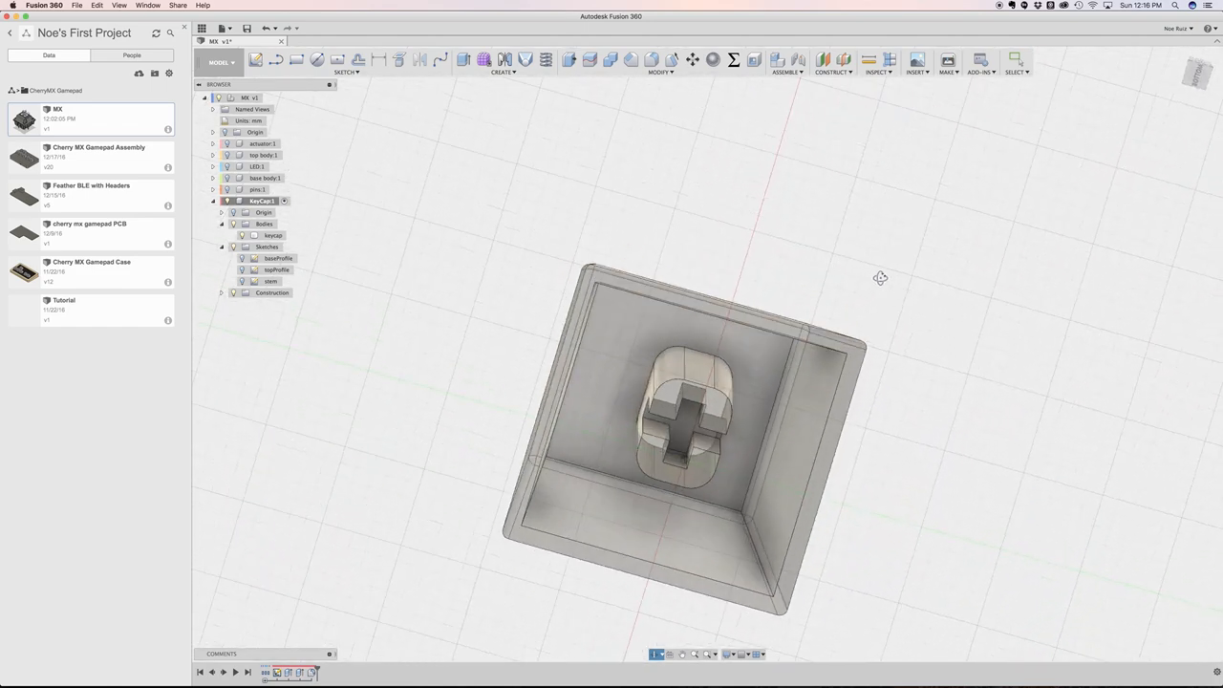
left_click_drag(688, 421, 687, 373)
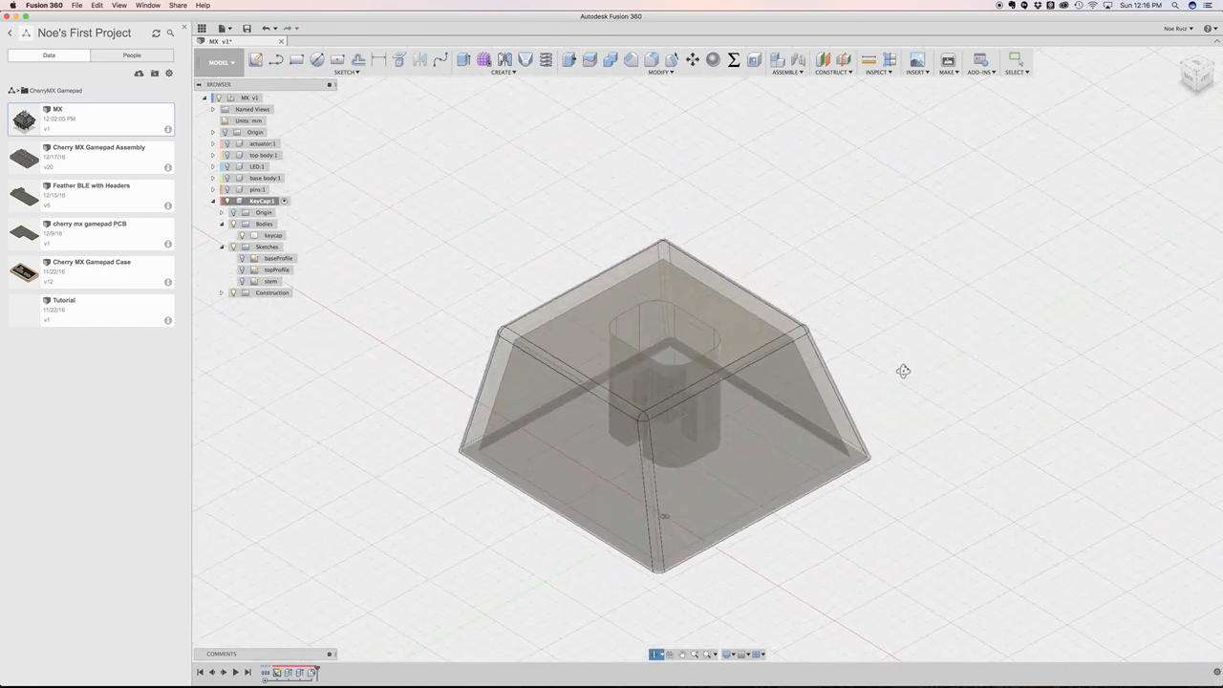
left_click(695, 323)
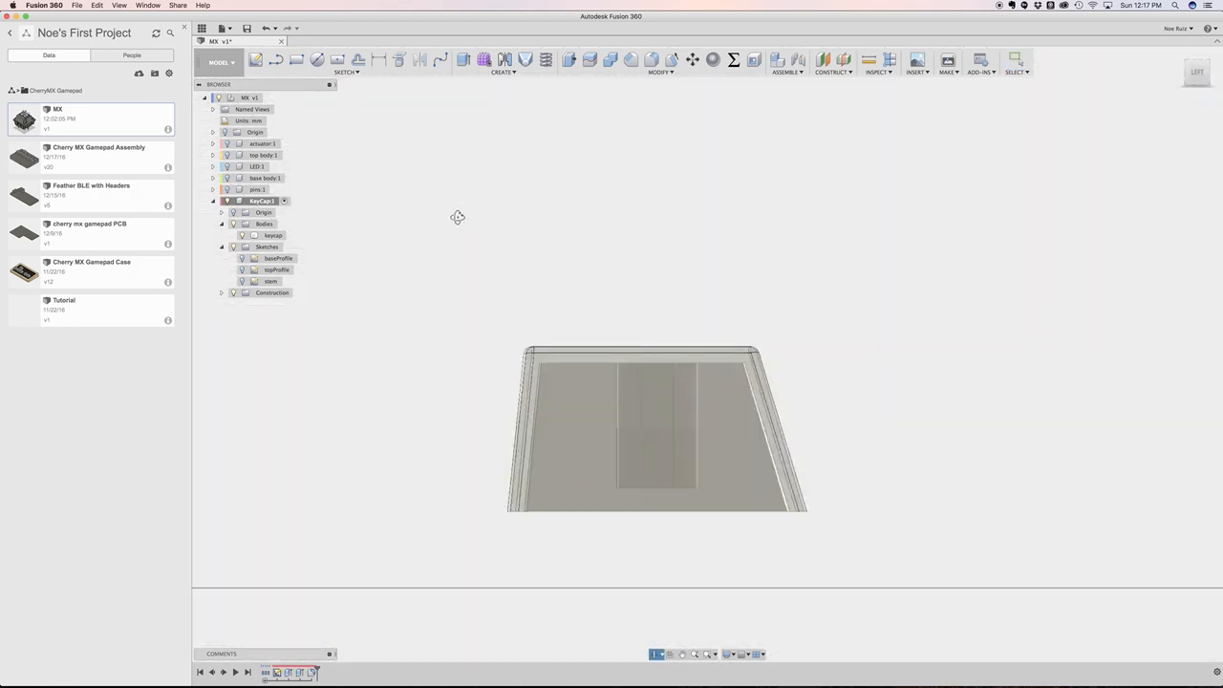
left_click_drag(658, 424, 818, 264)
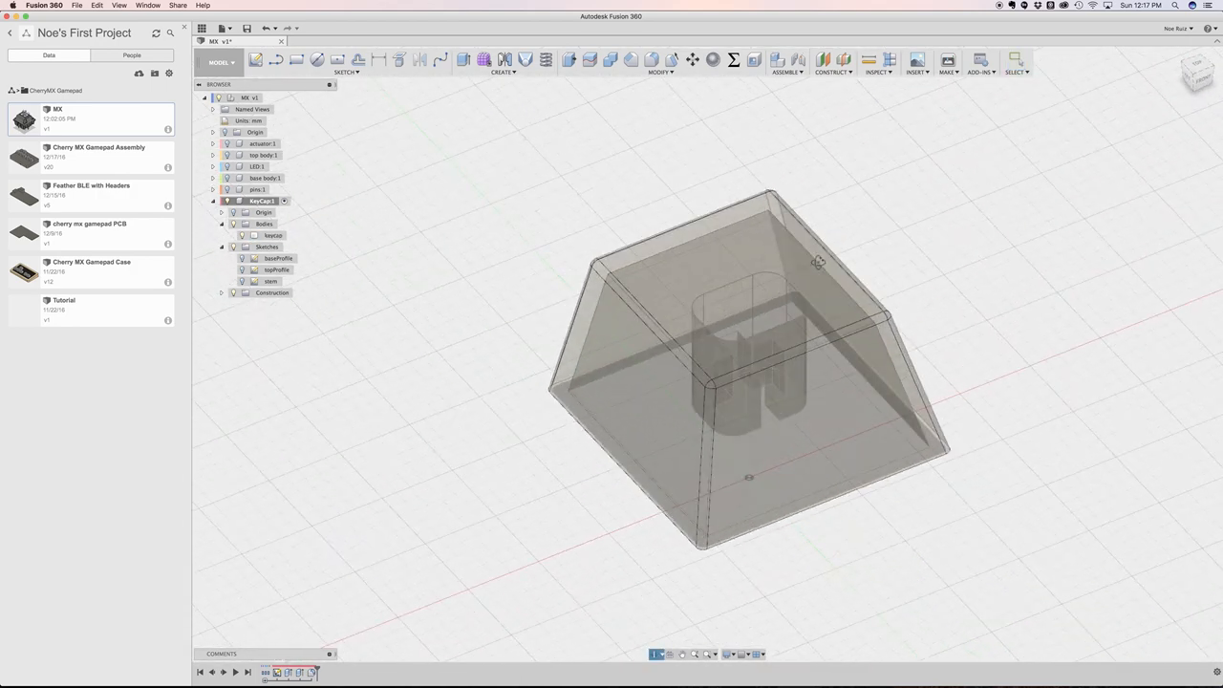
left_click(734, 59)
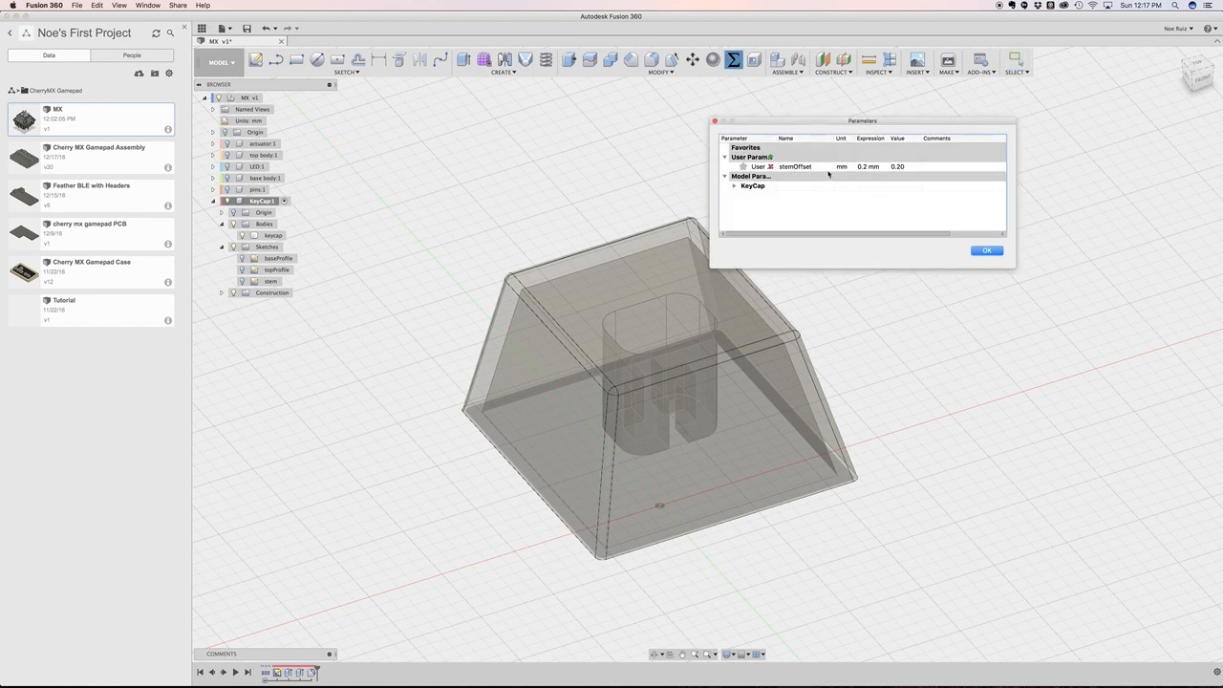
Set stemOffset to 0.3 mm, revert it to 0.2 mm and close the parameters list
left_click(868, 166)
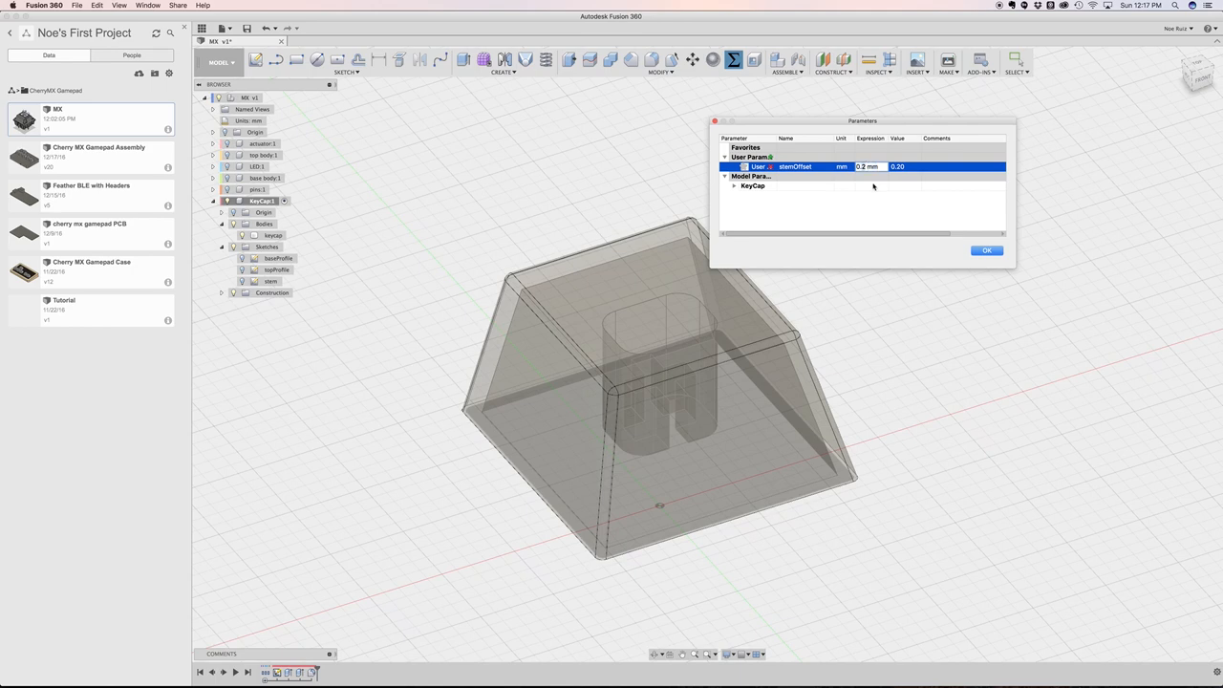
type("0.3 mm")
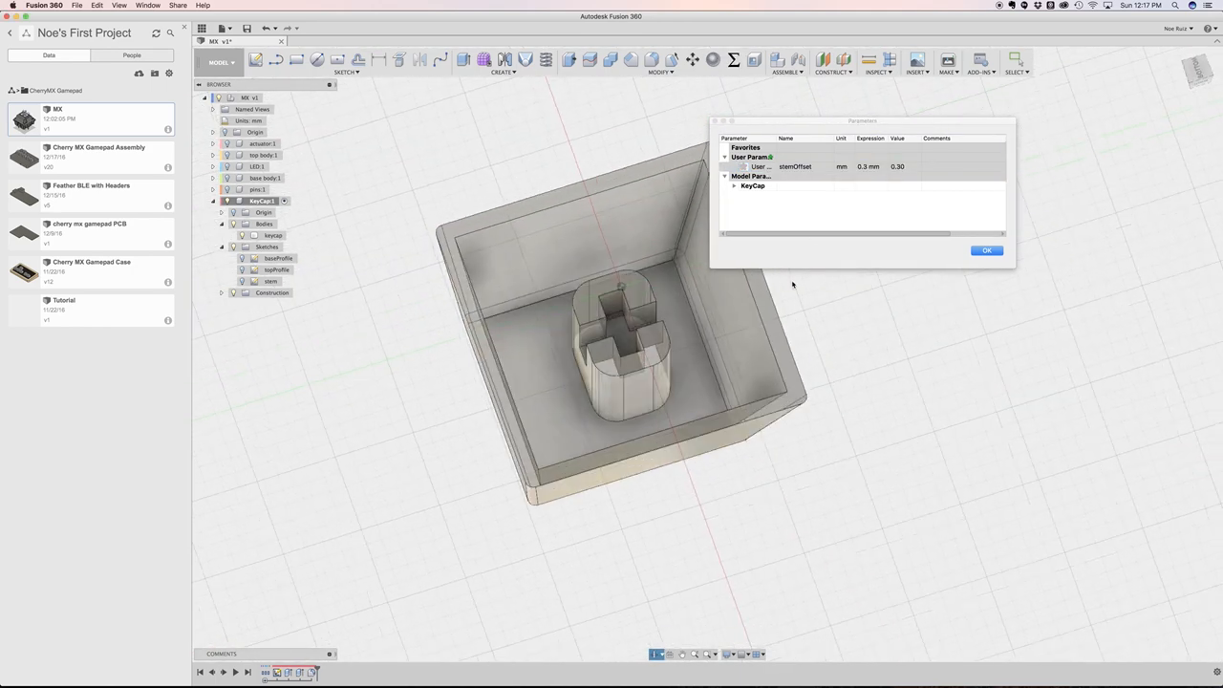
left_click(868, 166)
type("0.2")
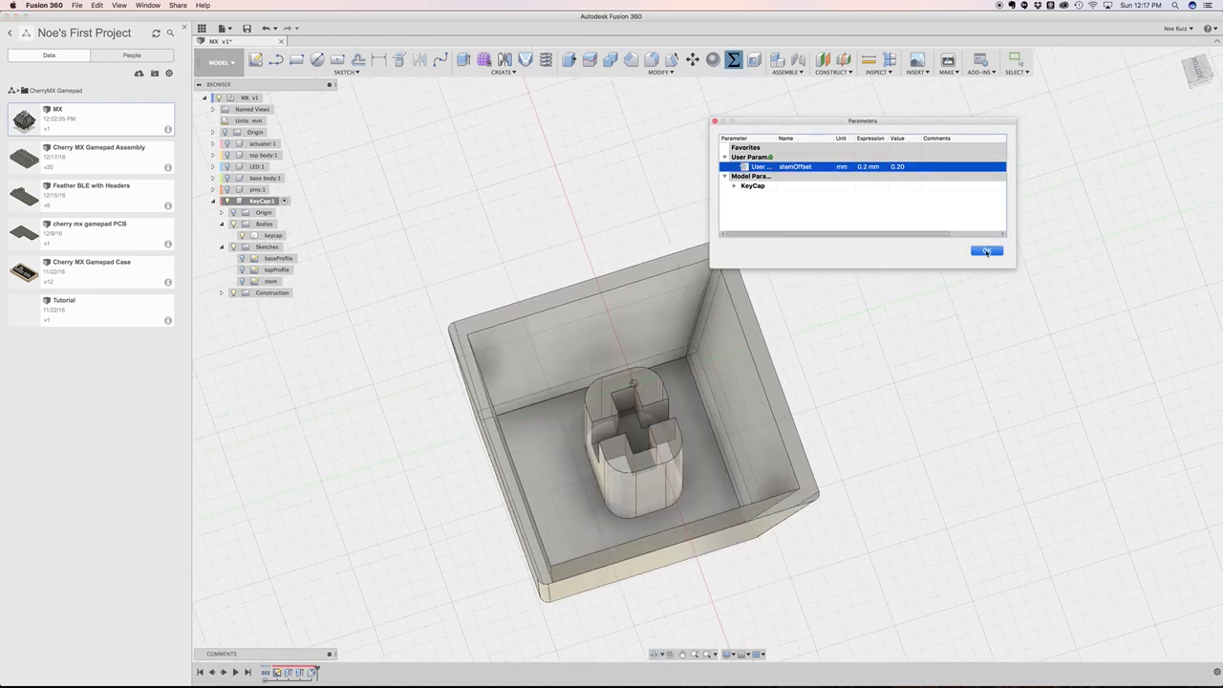
left_click(985, 250)
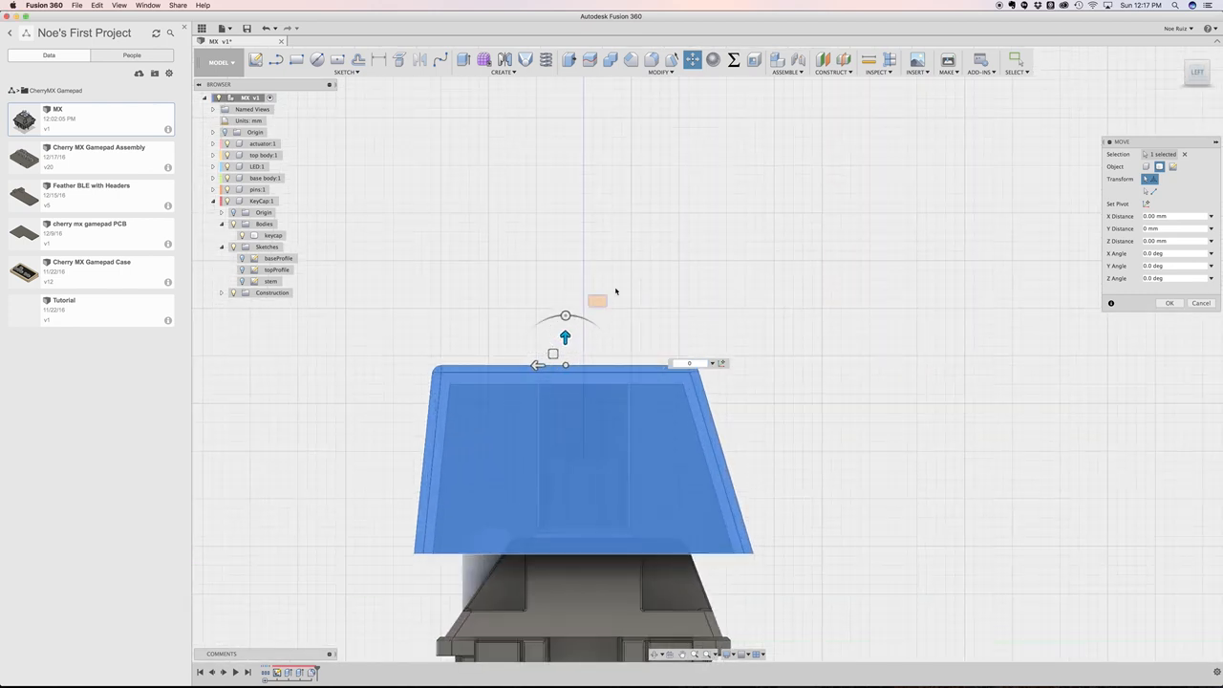
Move the keycap body along Z until it settles onto the Cherry MX switch stem
left_click_drag(566, 336, 565, 401)
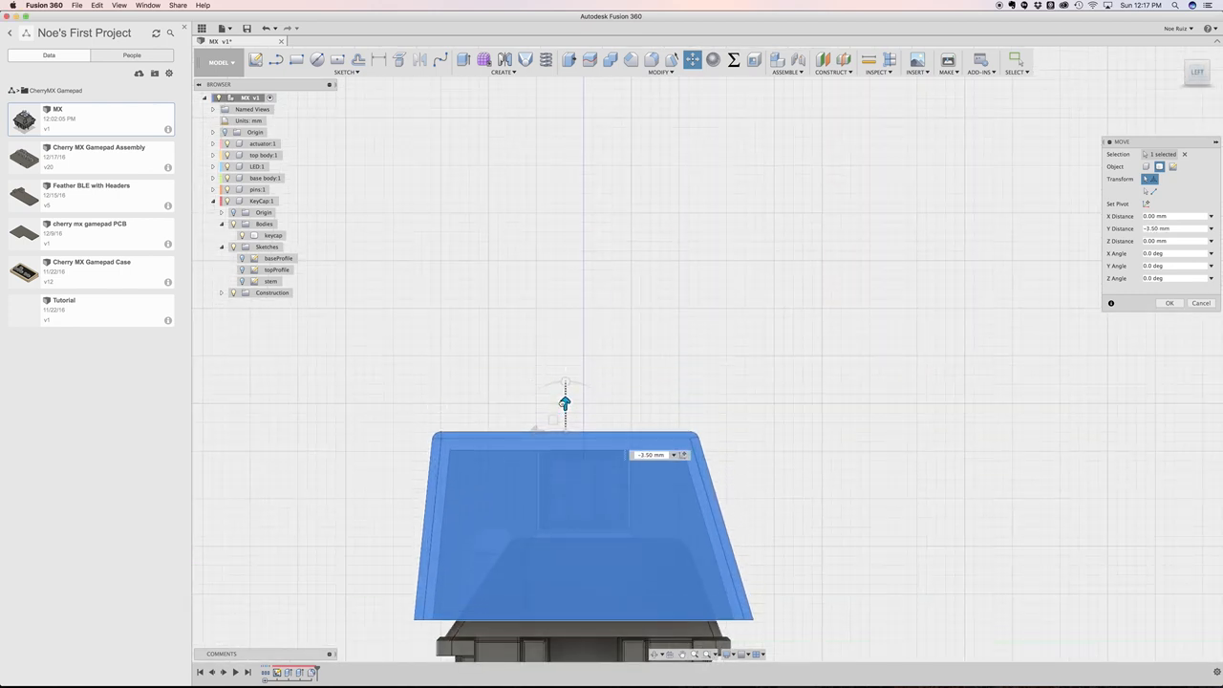
left_click_drag(564, 401, 615, 359)
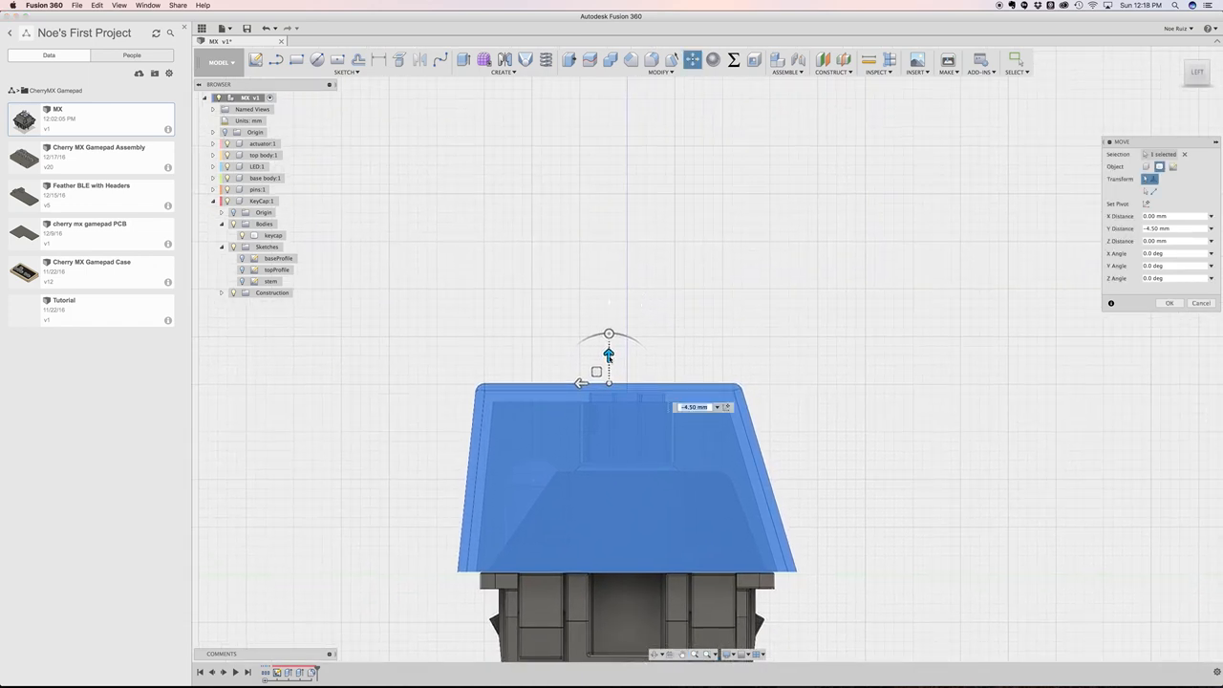
left_click_drag(607, 359, 607, 277)
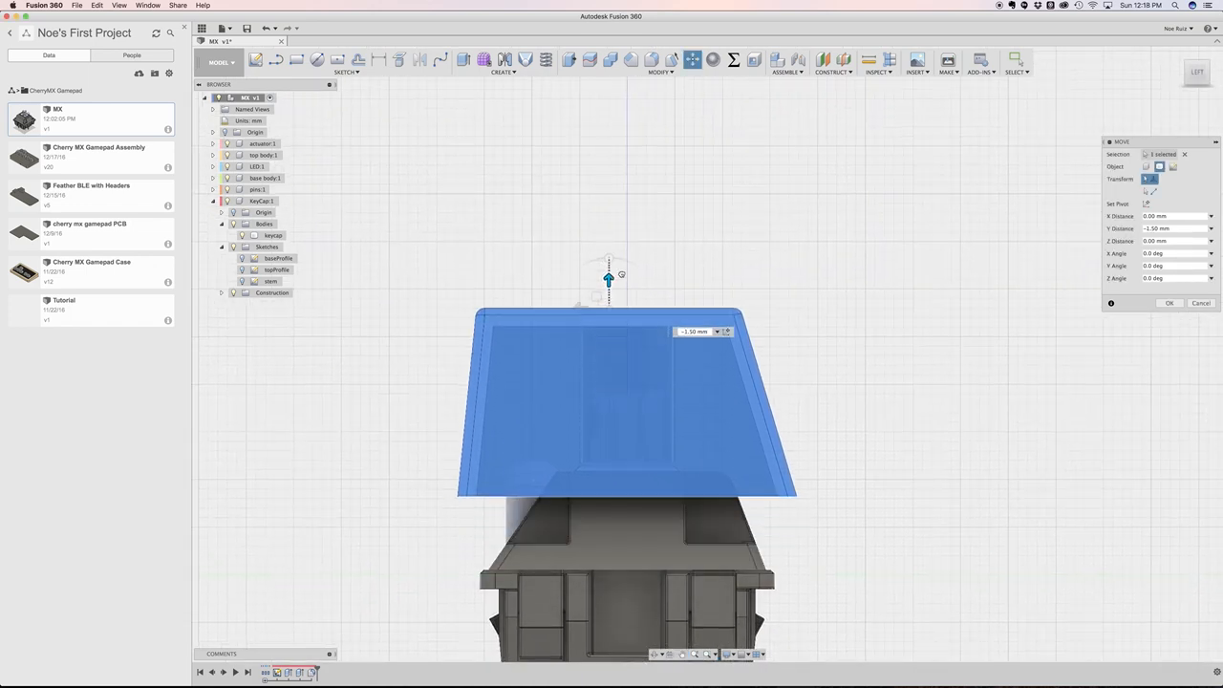
left_click_drag(607, 279, 608, 252)
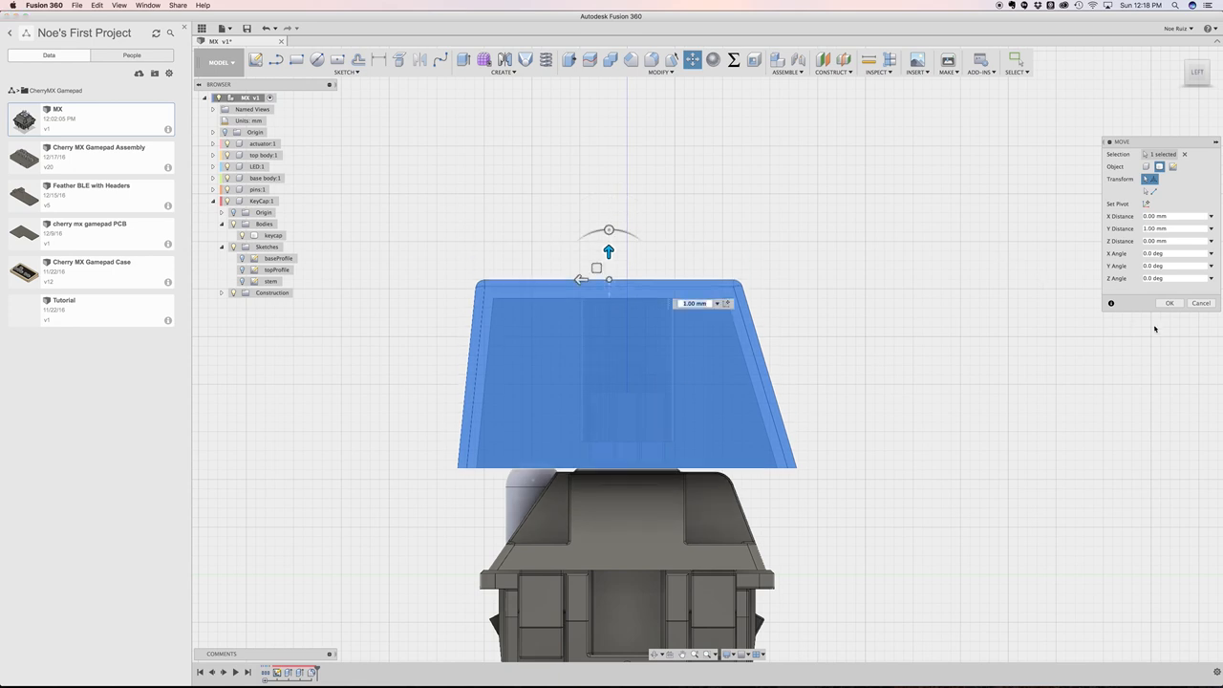
left_click_drag(608, 252, 608, 298)
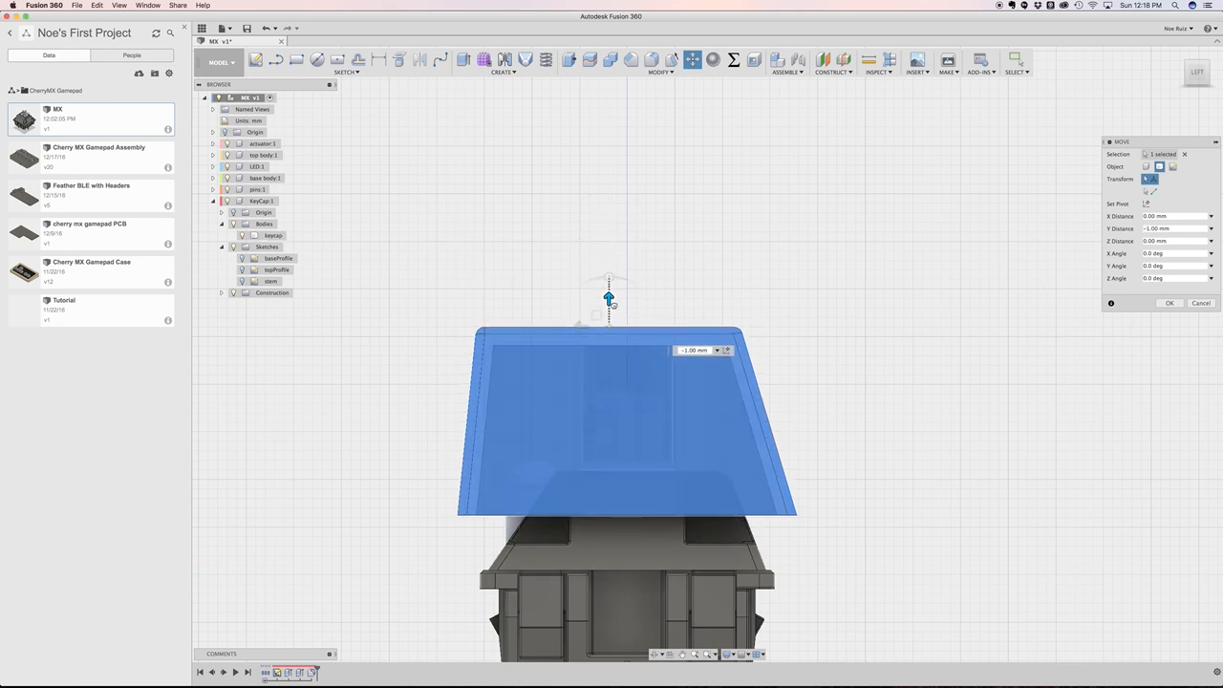
left_click_drag(608, 298, 608, 260)
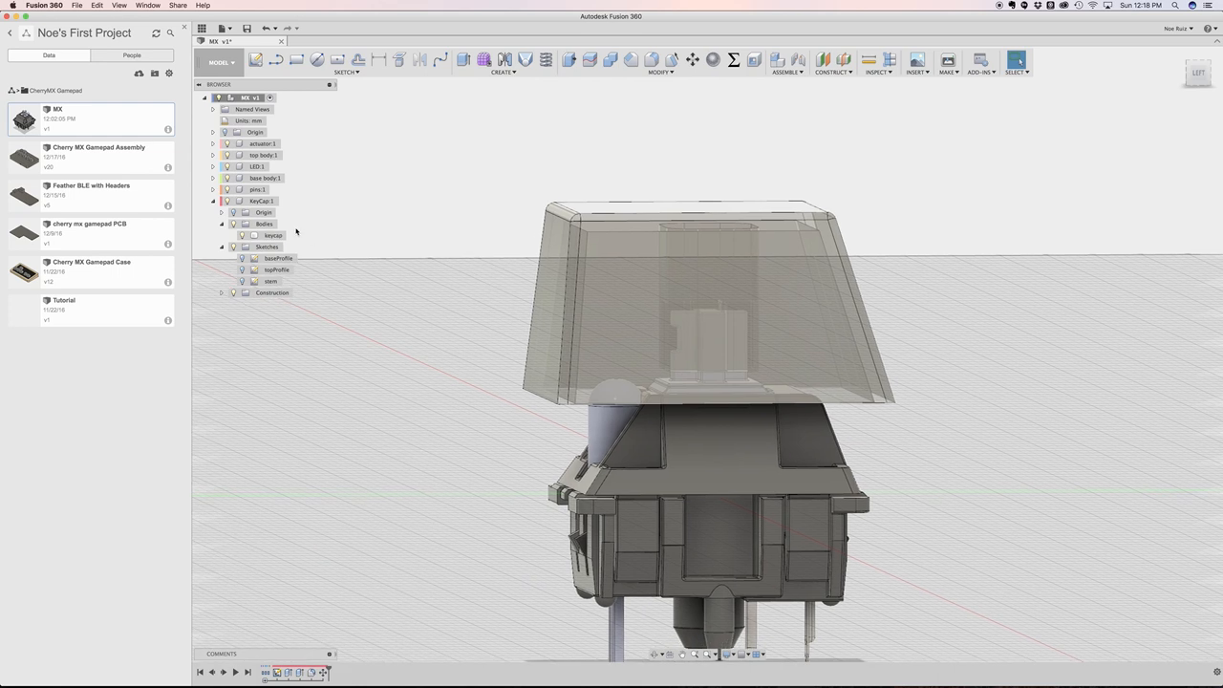
Run Interference on the keycap against the switch, nudge its height and view the socket at an angle
left_click(261, 201)
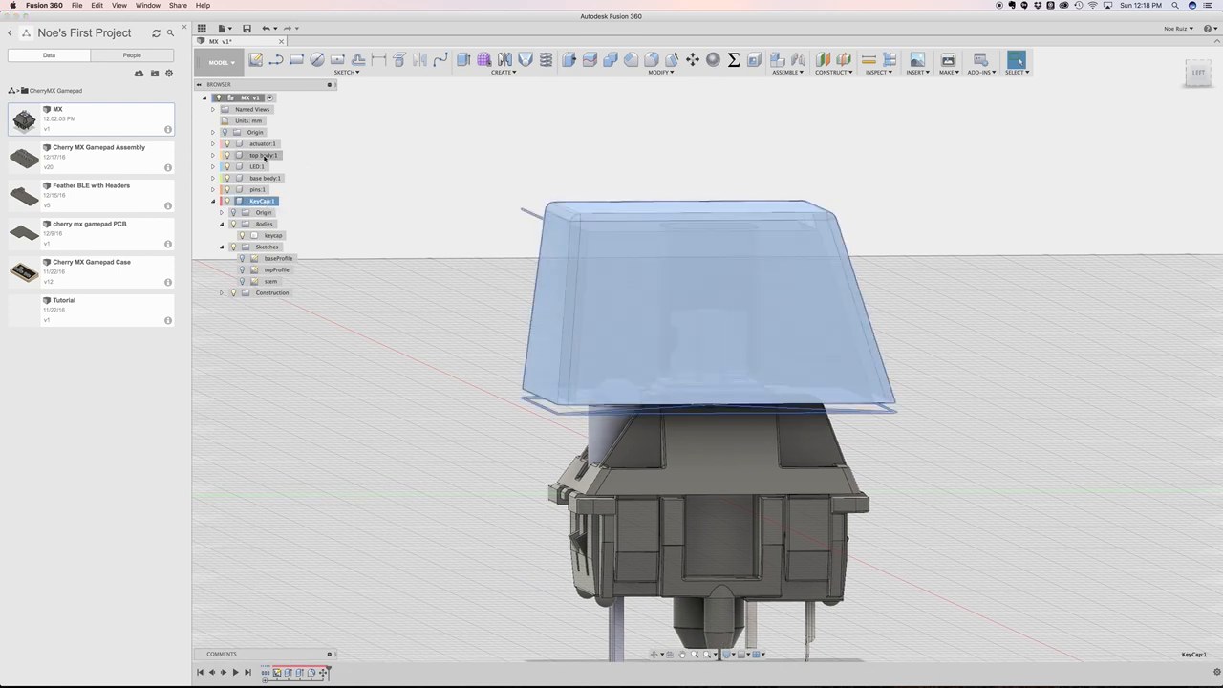
left_click(262, 143)
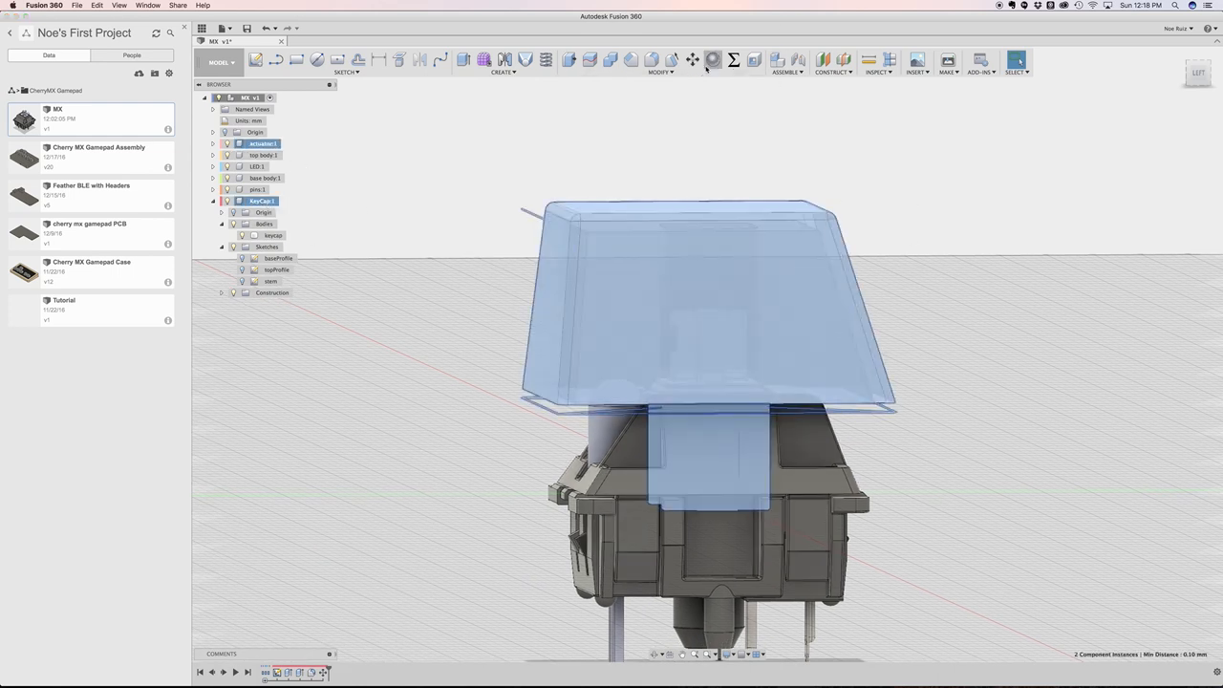
left_click(692, 59)
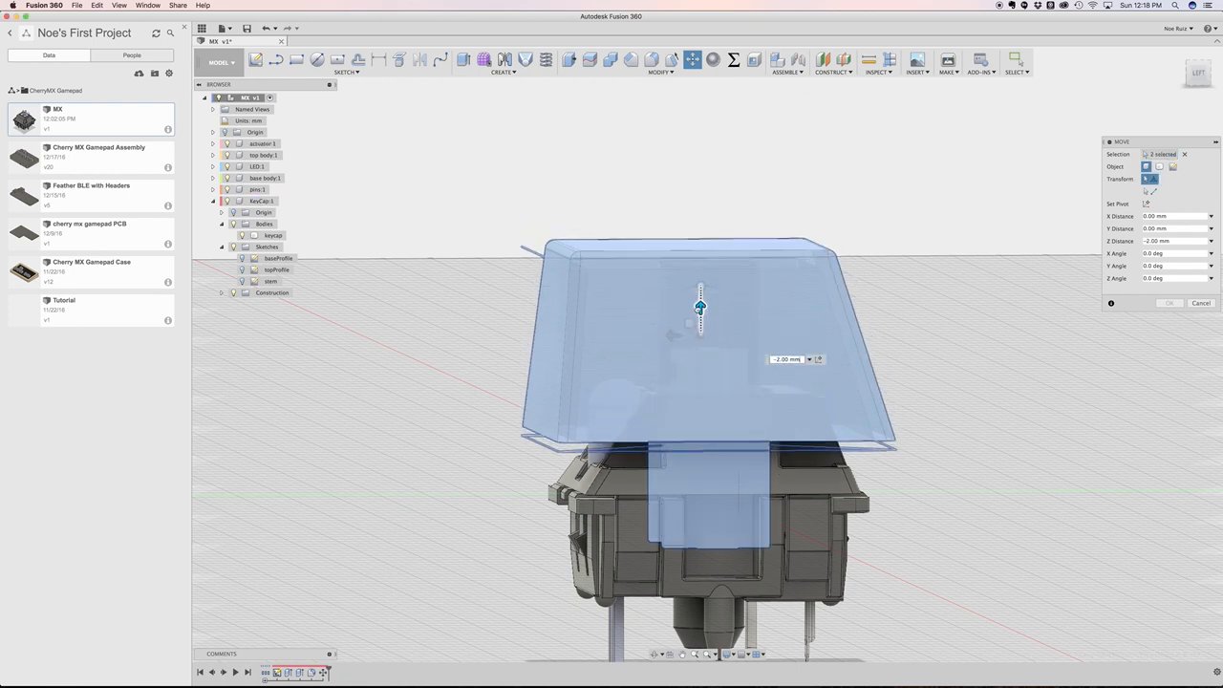
left_click_drag(699, 308, 699, 363)
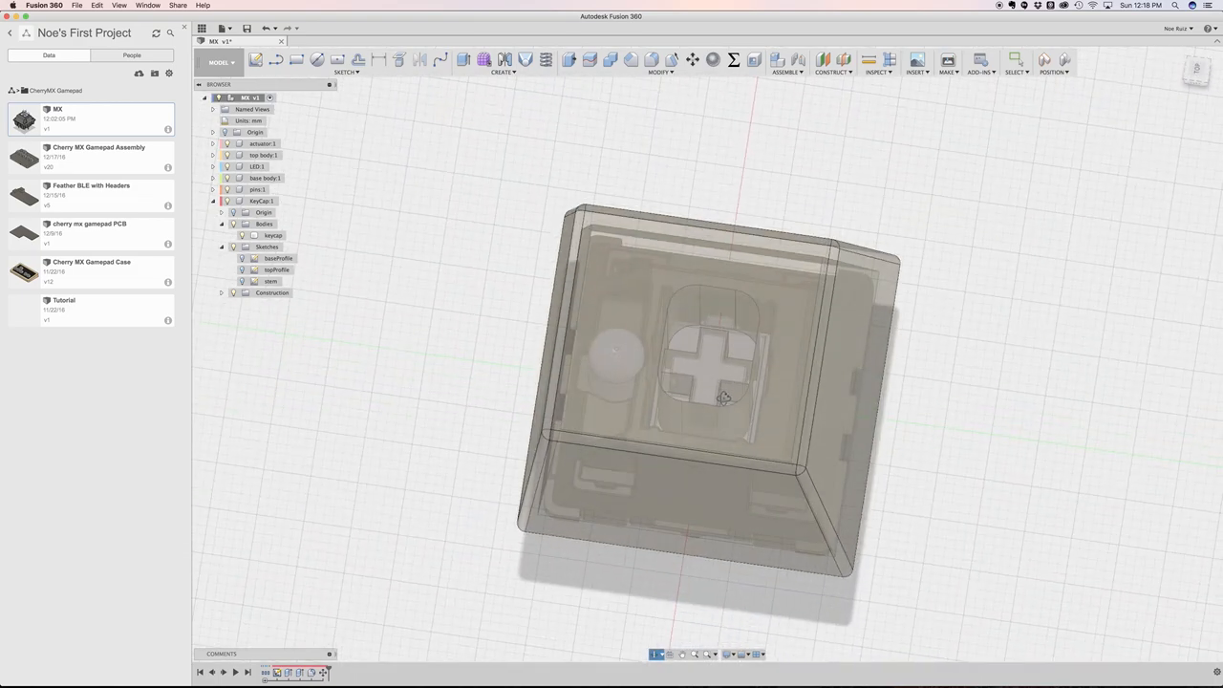
left_click_drag(692, 382, 726, 306)
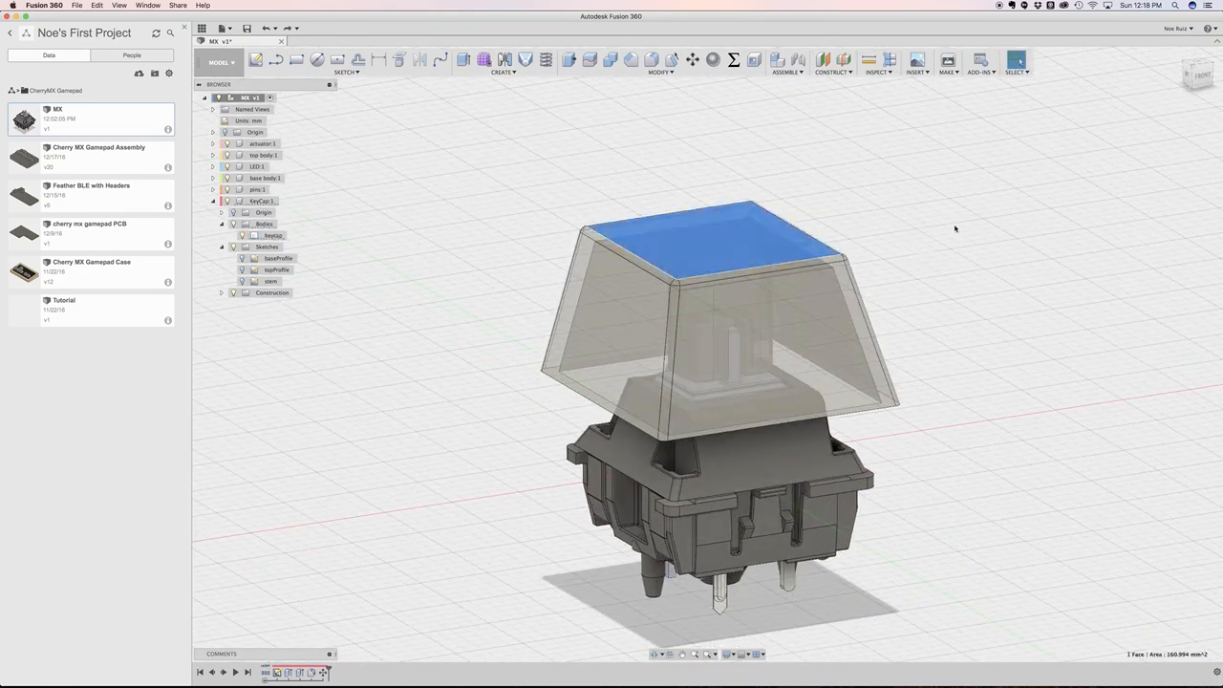
left_click(1196, 73)
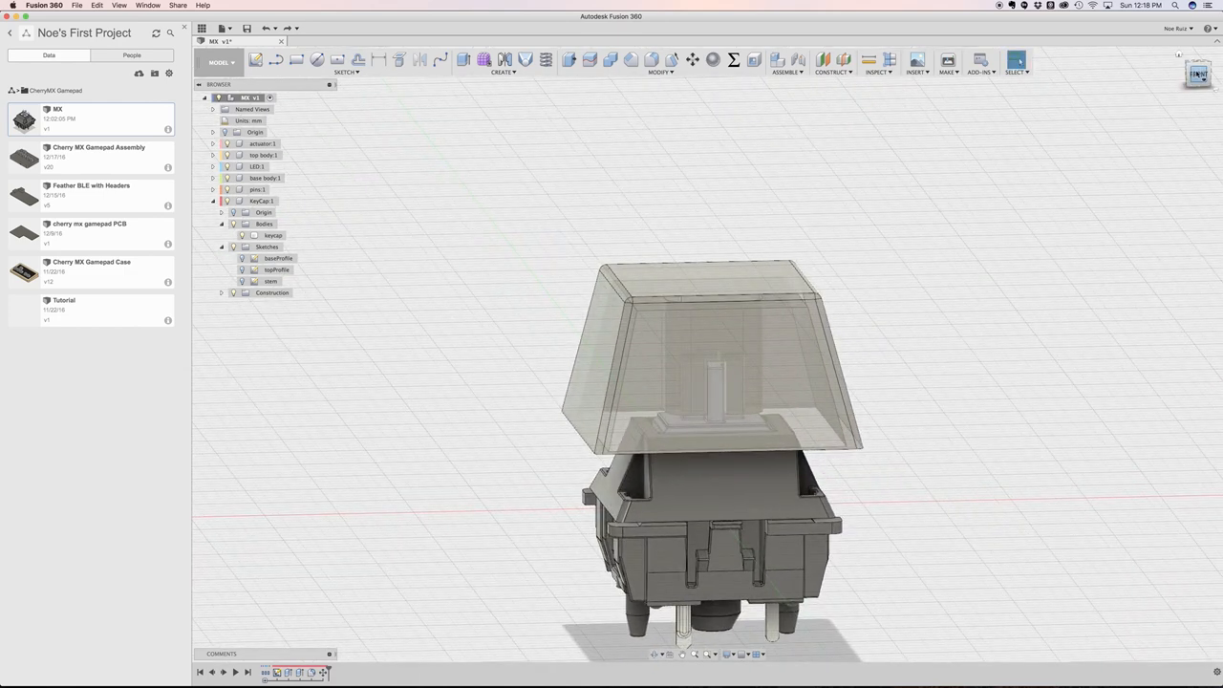
left_click(1196, 72)
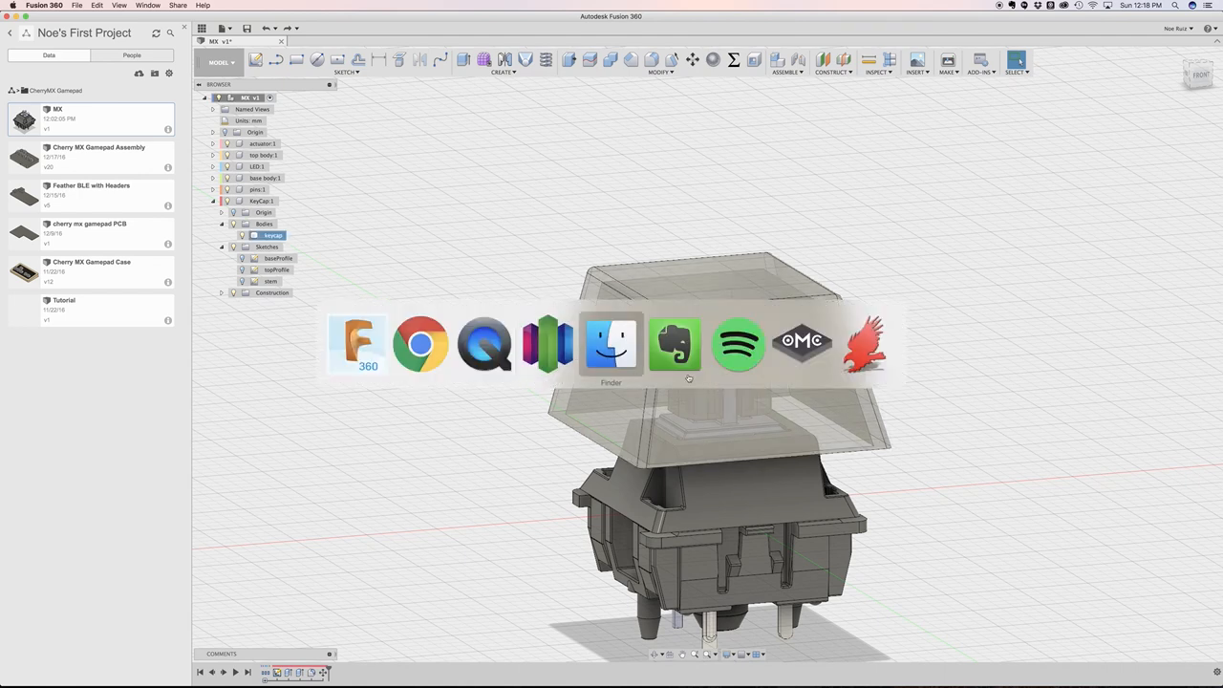
left_click(674, 344)
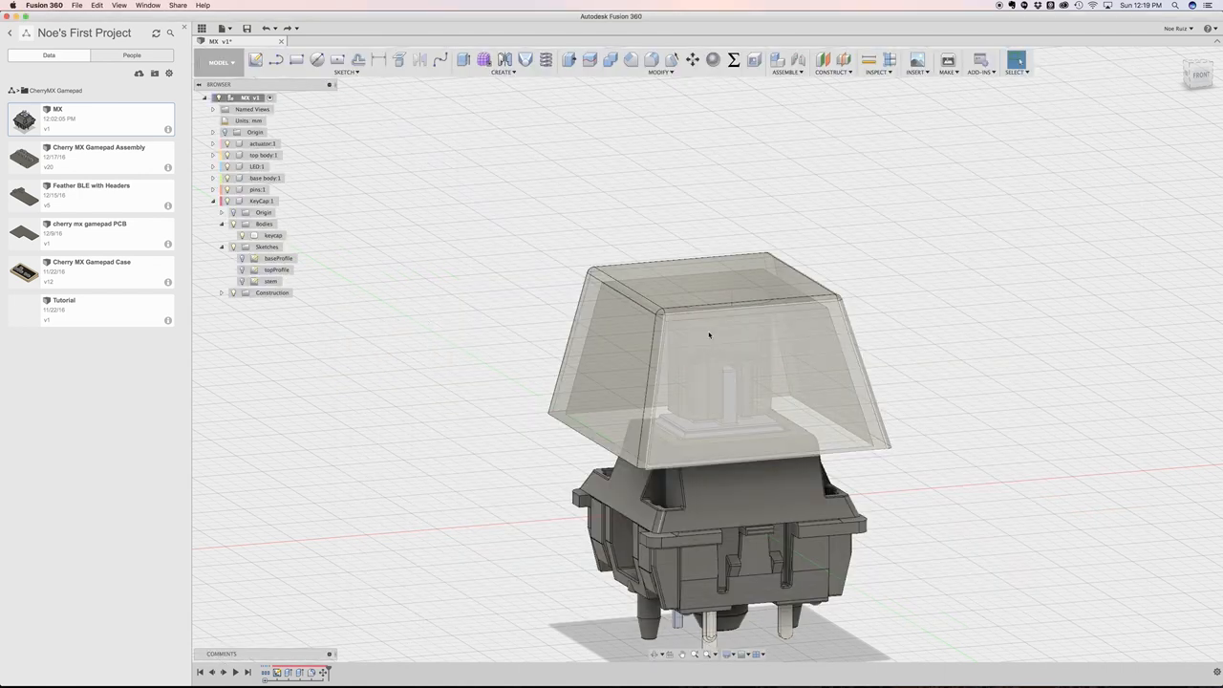
left_click(273, 235)
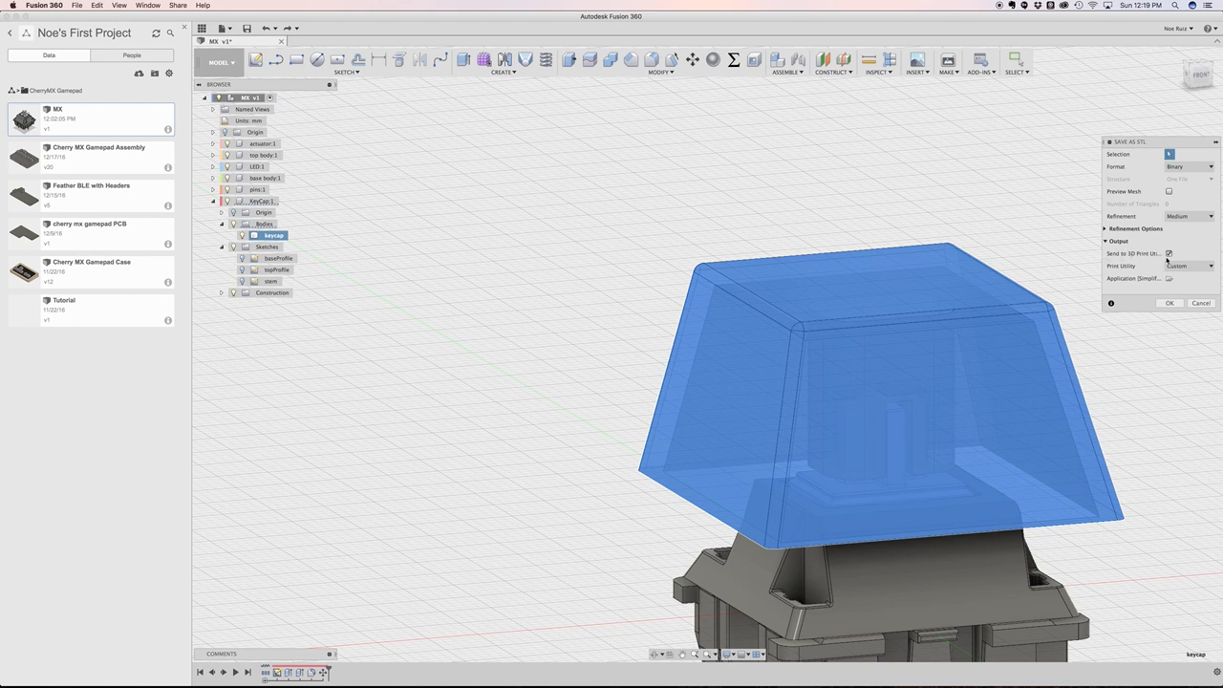
mouse_move(1170, 252)
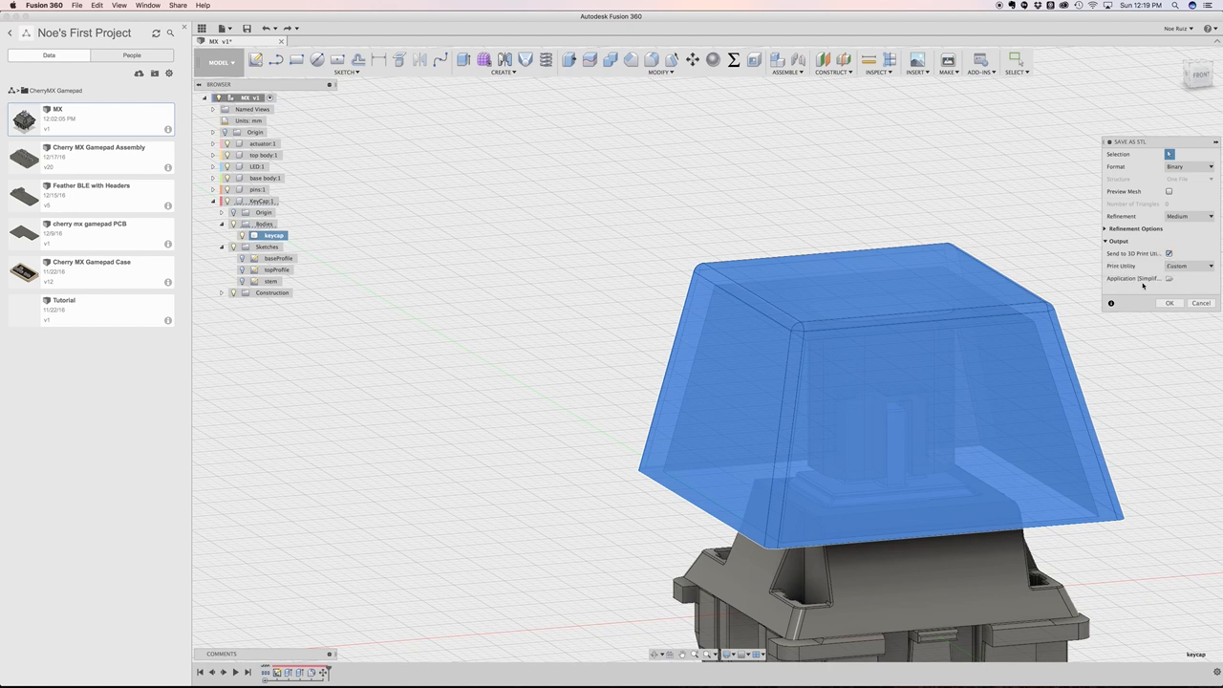
Choose the Custom print utility for the keycap STL export
left_click(1188, 265)
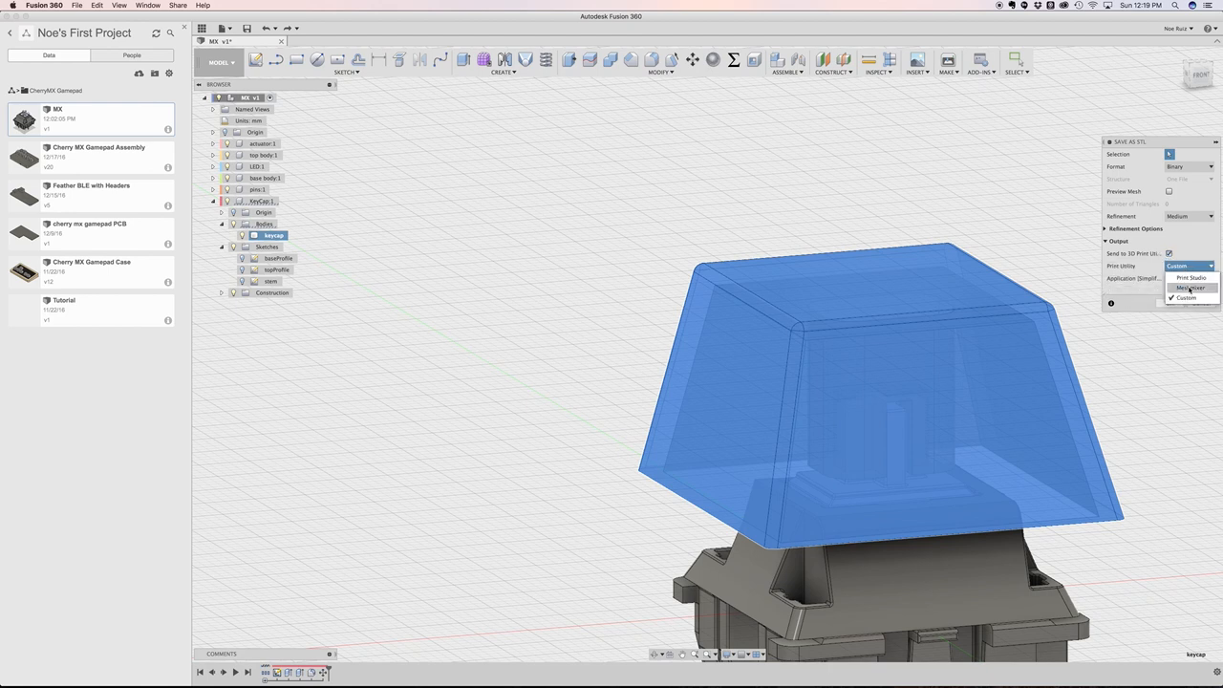
left_click(1184, 298)
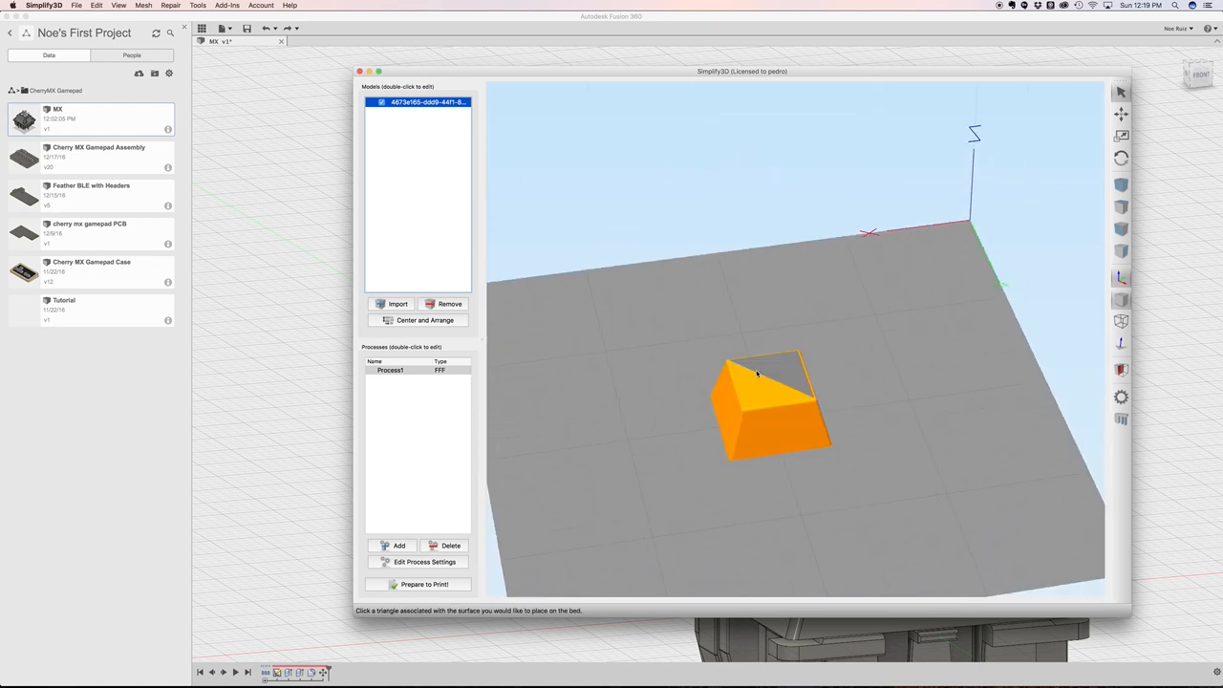
Place the keycap's top face flat on the bed and confirm the print process settings
left_click(764, 378)
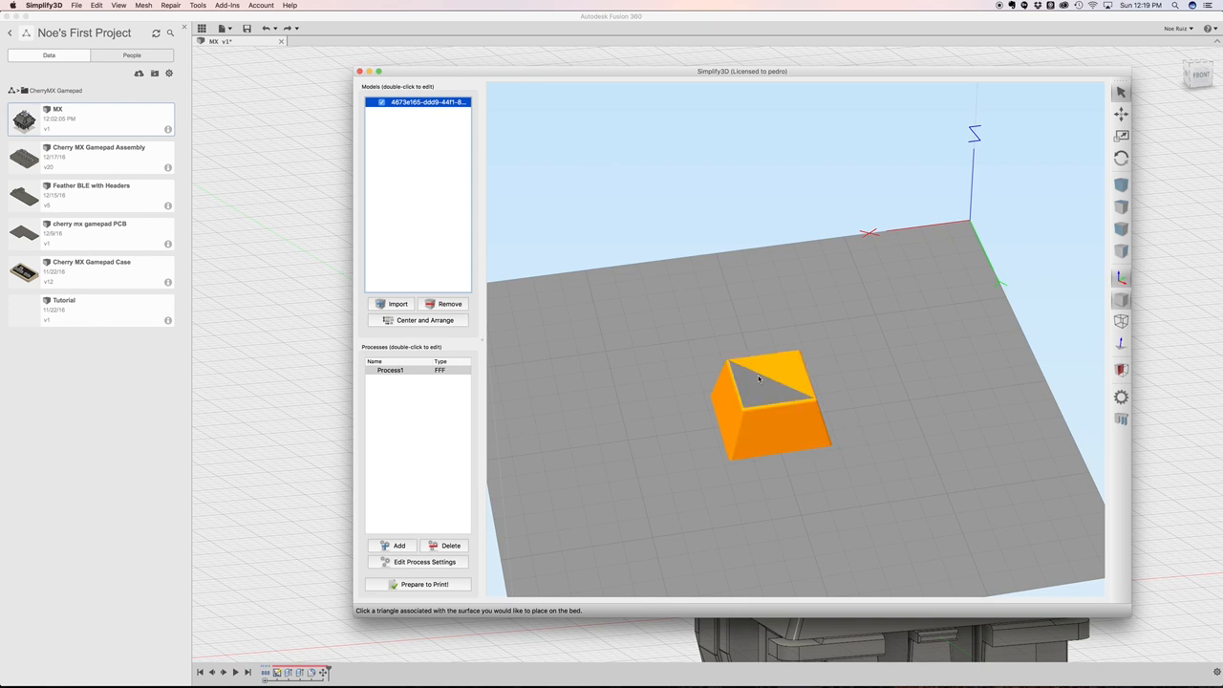
left_click(749, 373)
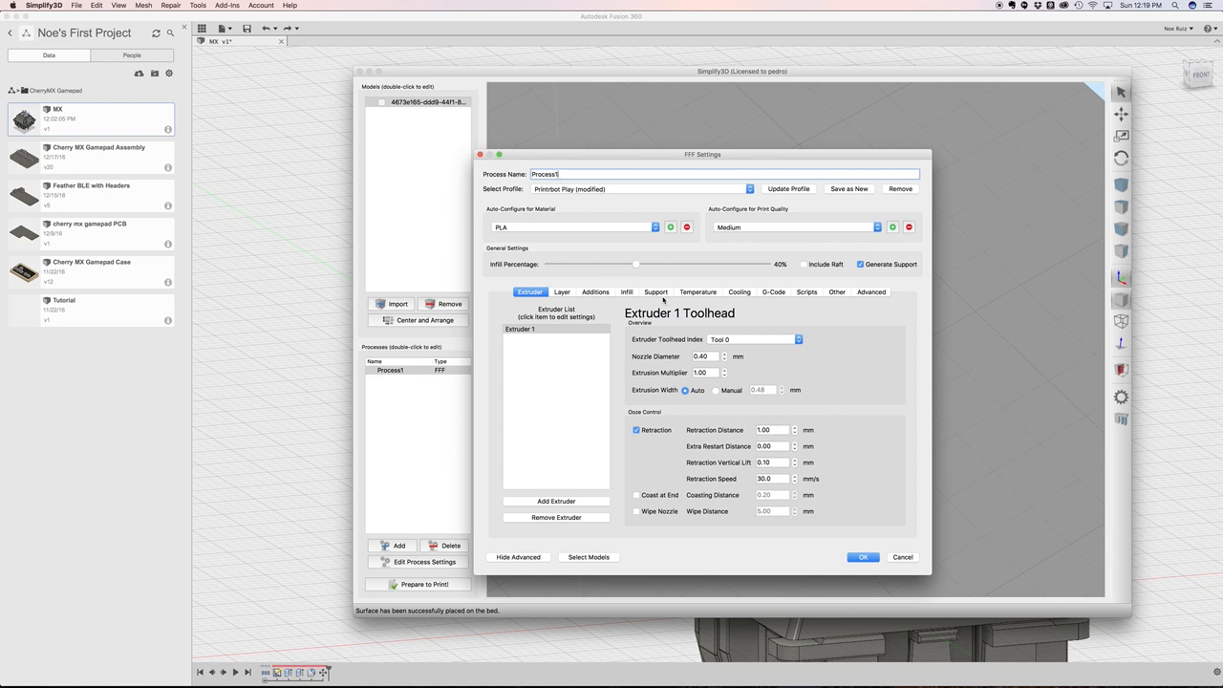
left_click(561, 291)
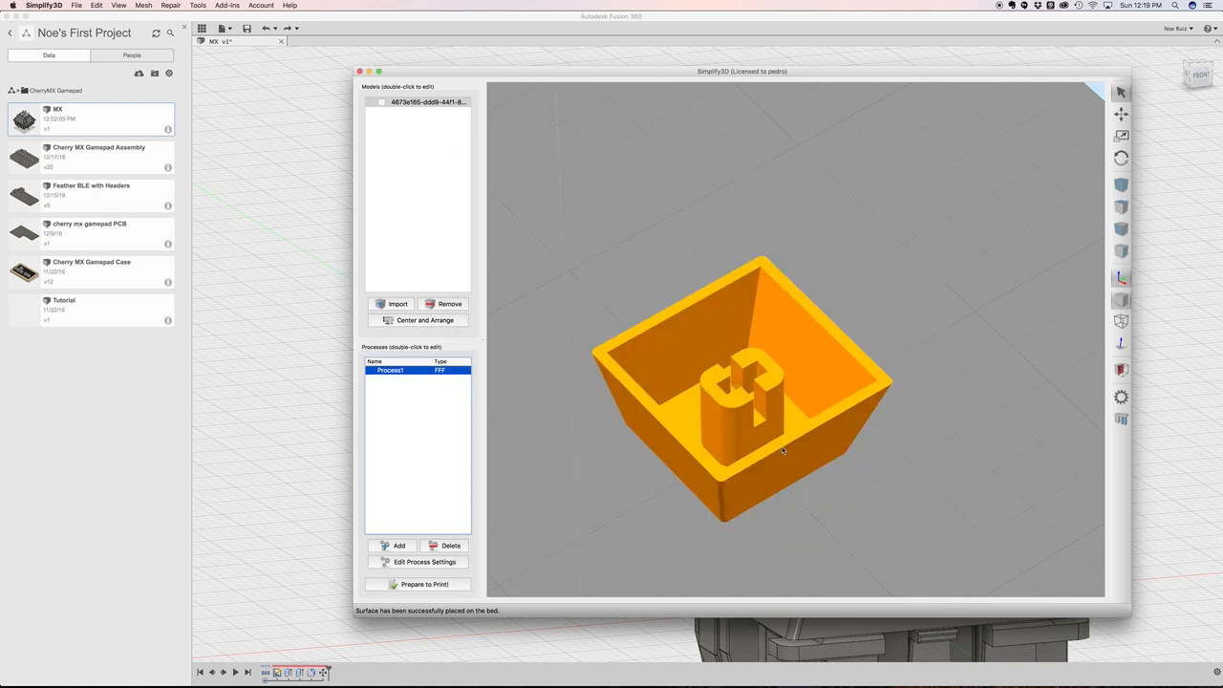
Slice the keycap with Prepare to Print, scrub to the lowest layers, orbit into the preview and exit it
left_click(424, 585)
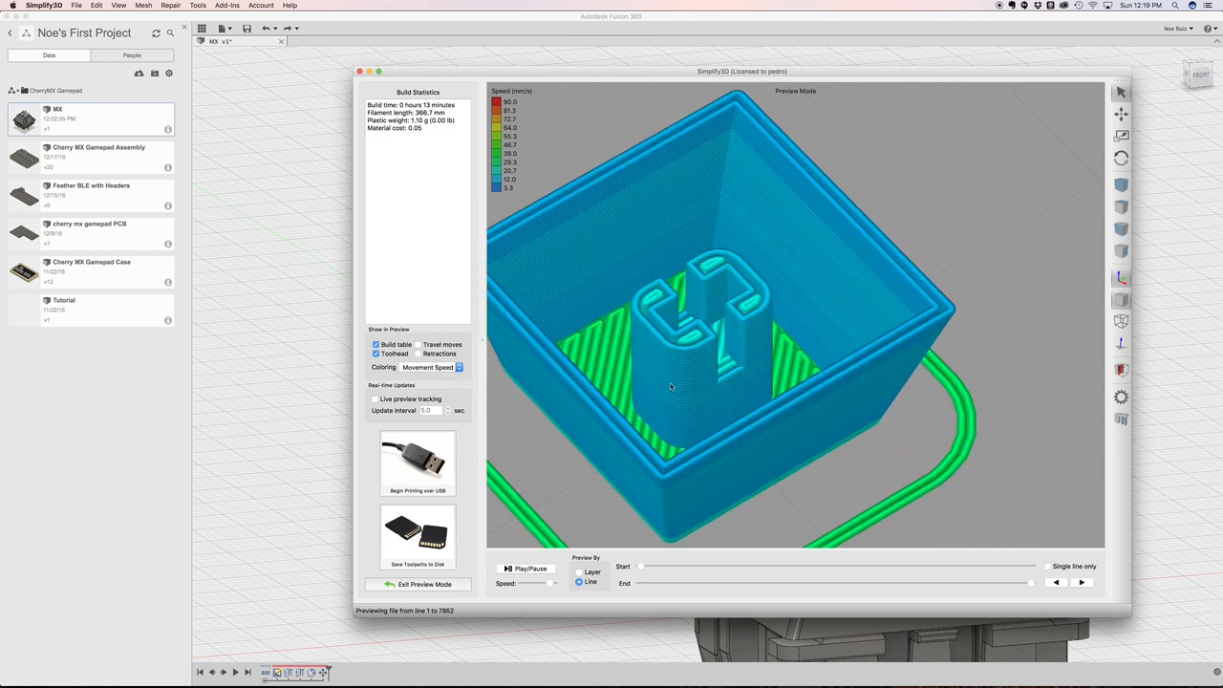
left_click_drag(1030, 583, 735, 583)
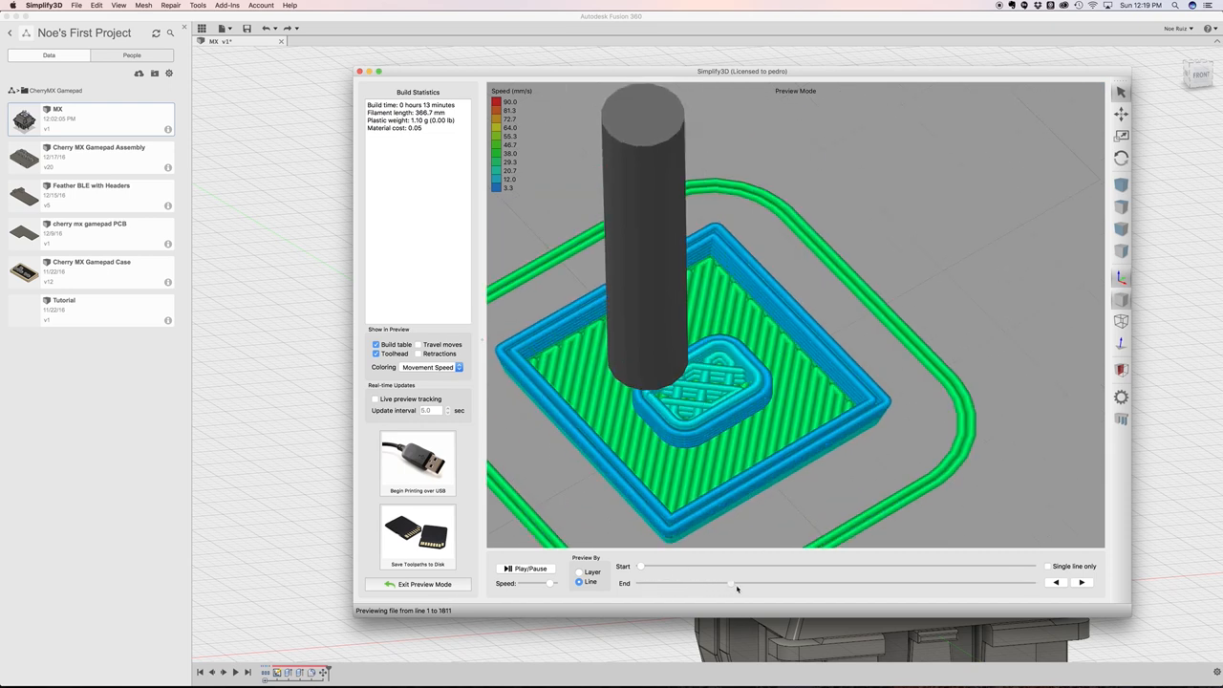
left_click(1081, 581)
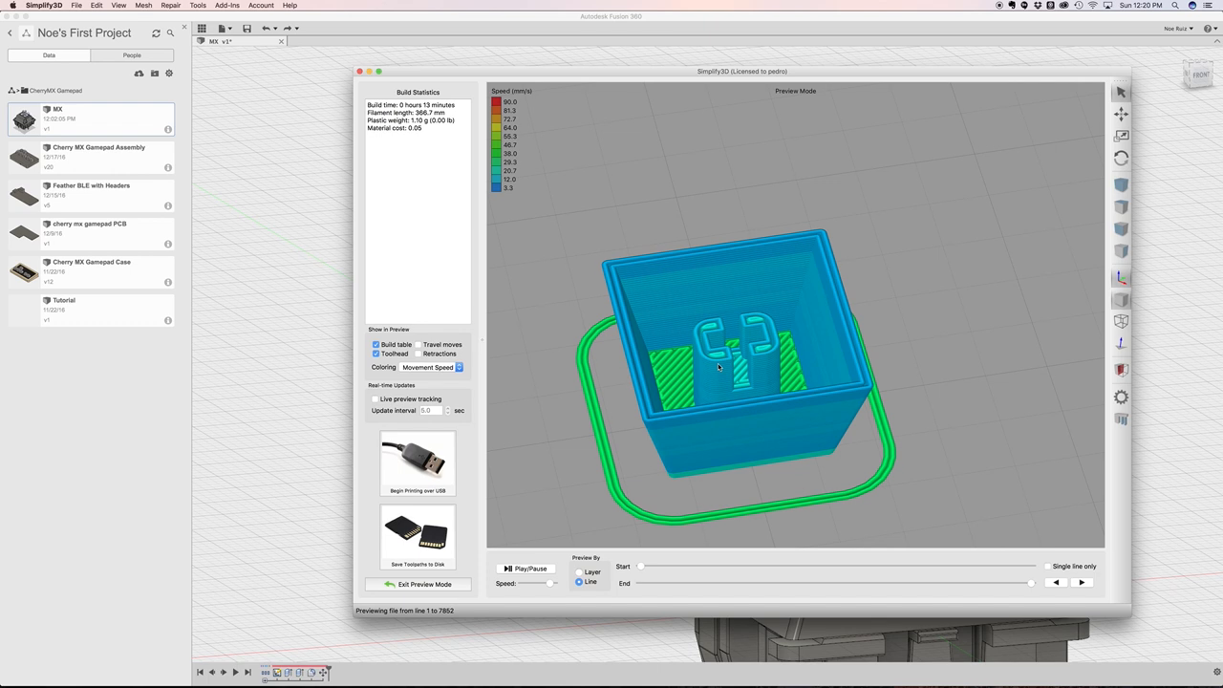
left_click_drag(735, 363, 774, 392)
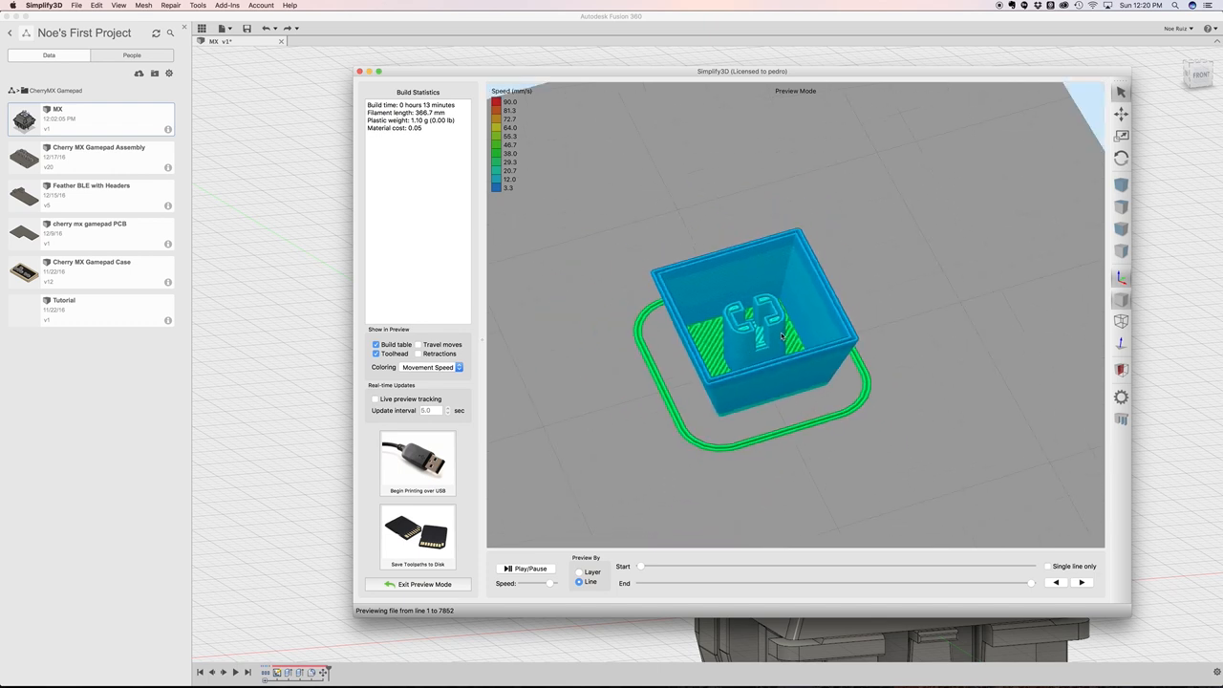
left_click_drag(765, 334, 726, 335)
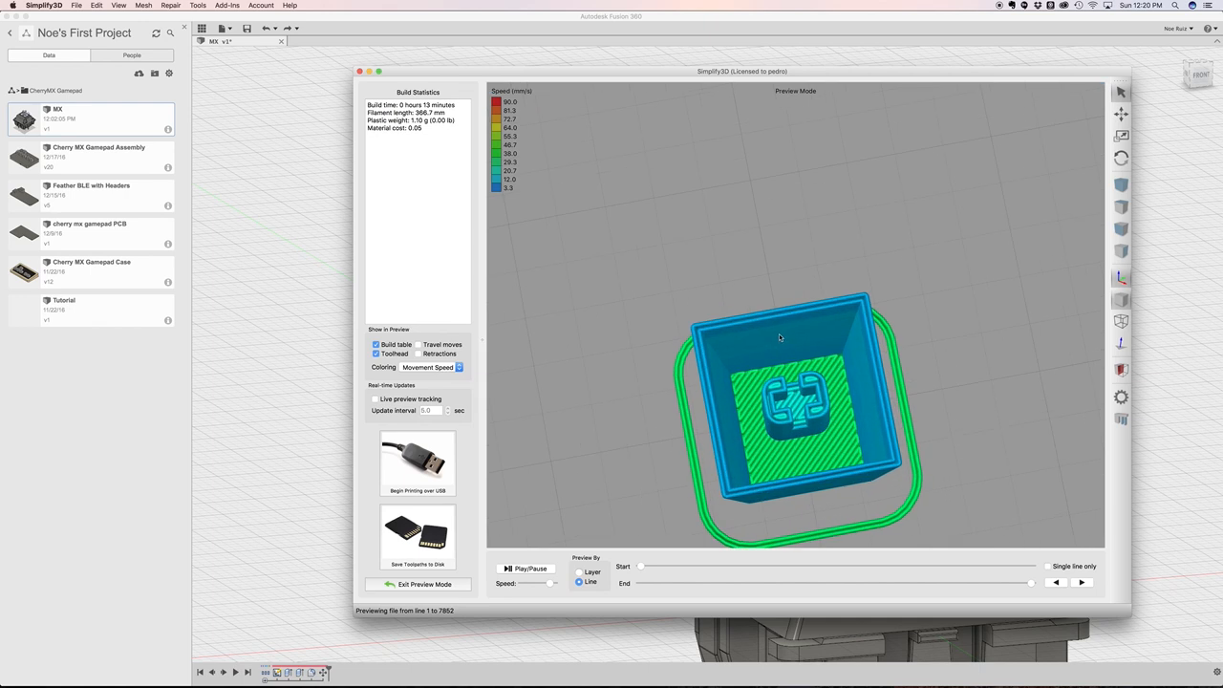
left_click(424, 585)
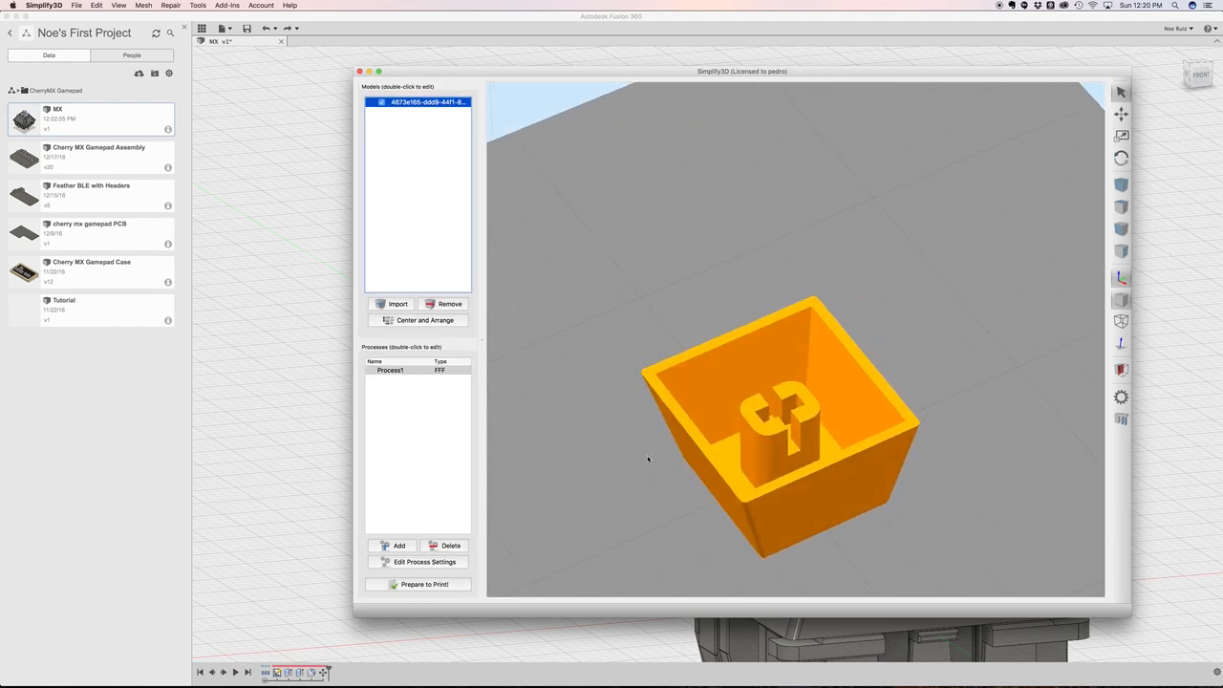
Return to Fusion 360 and review the 0.2 mm stemOffset parameter in Change Parameters
left_click(360, 70)
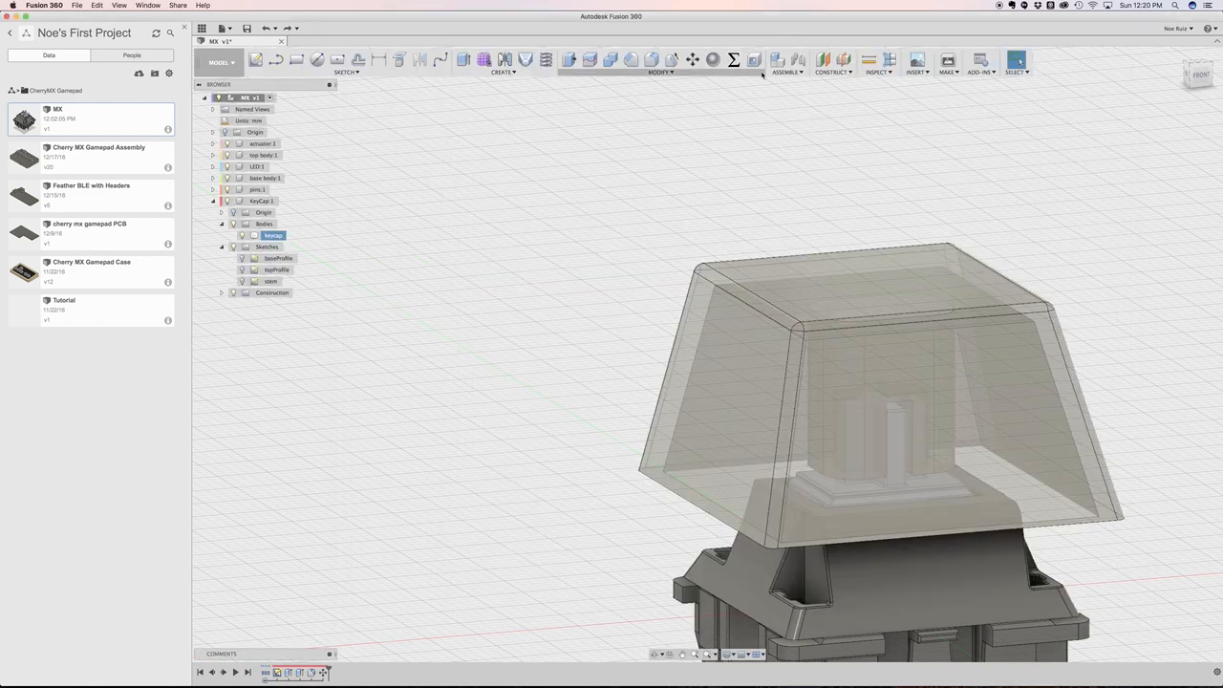
left_click(734, 60)
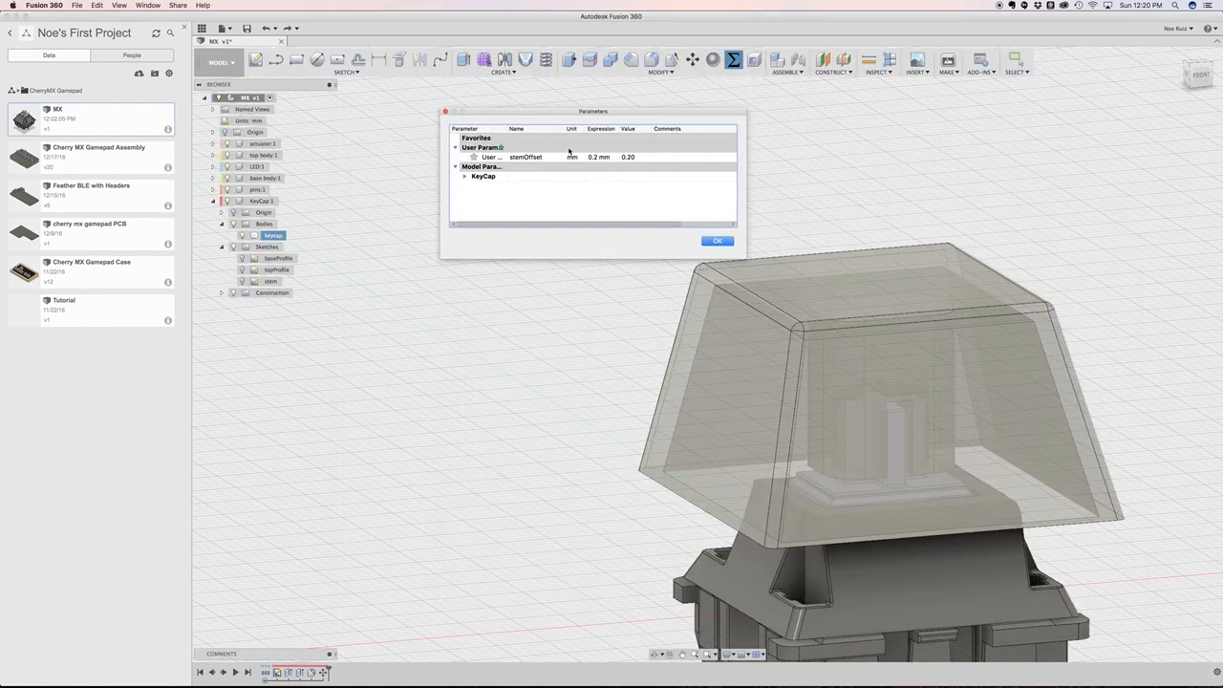
left_click(716, 241)
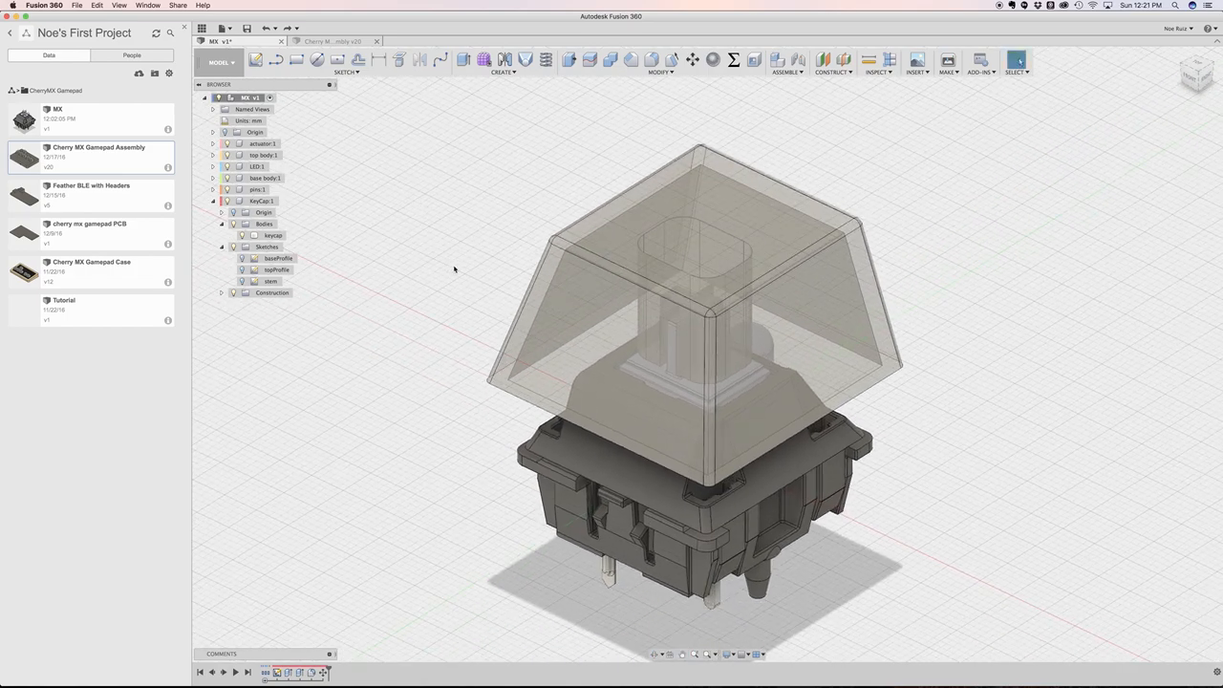
mouse_move(482, 298)
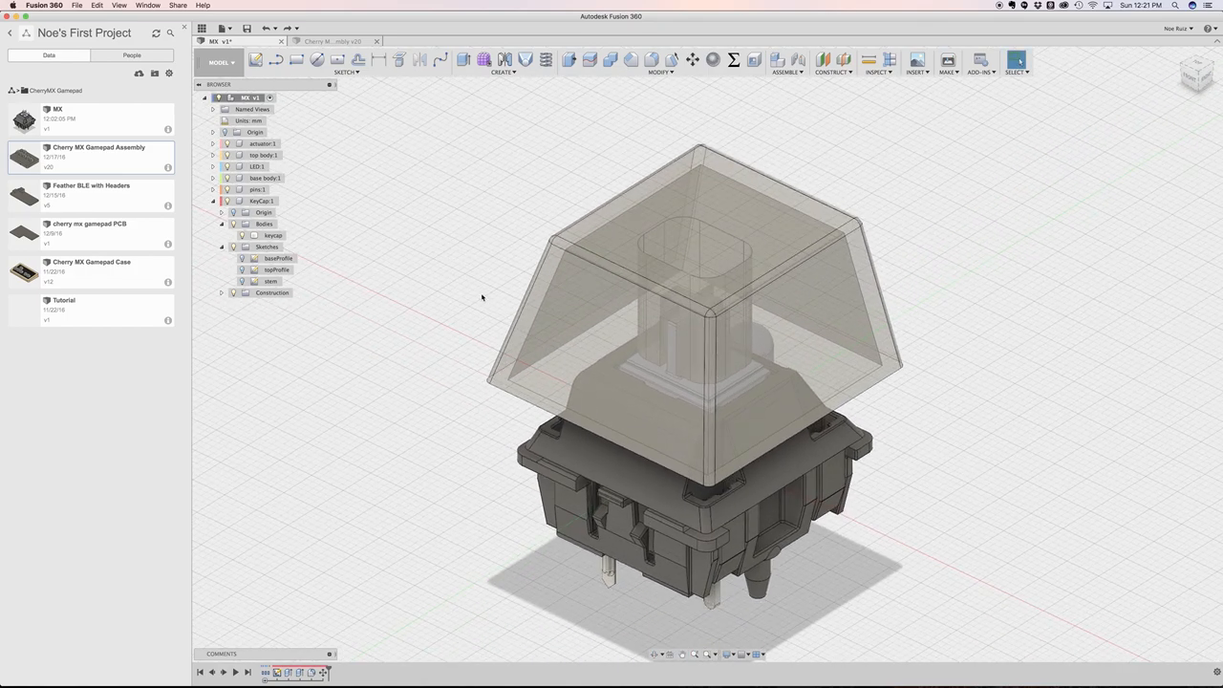